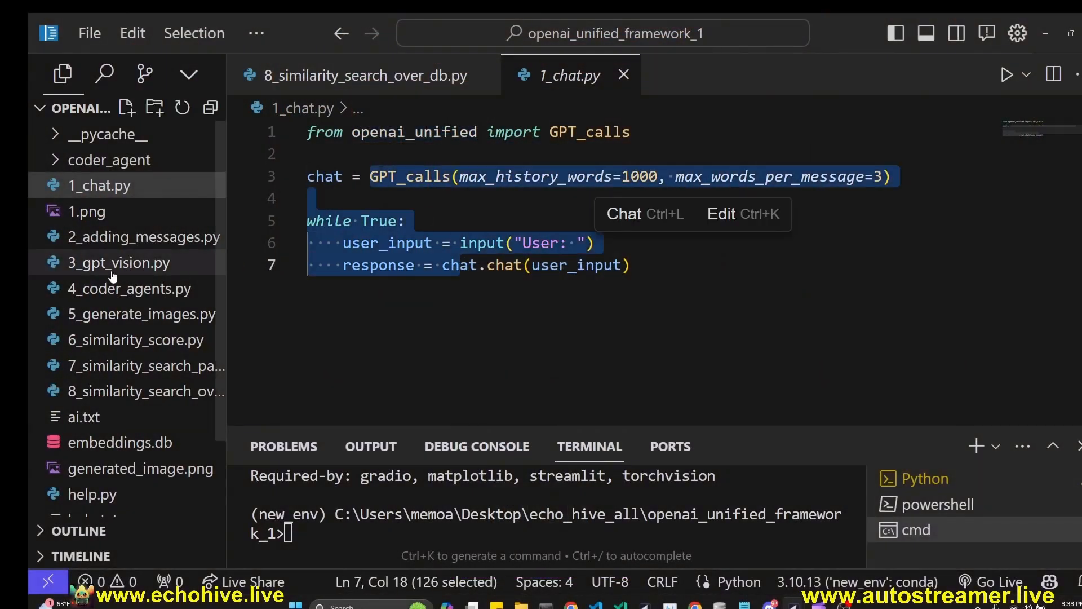
Browse the coder agents script, then land on the similarity-search-over-database script.
left_click(131, 287)
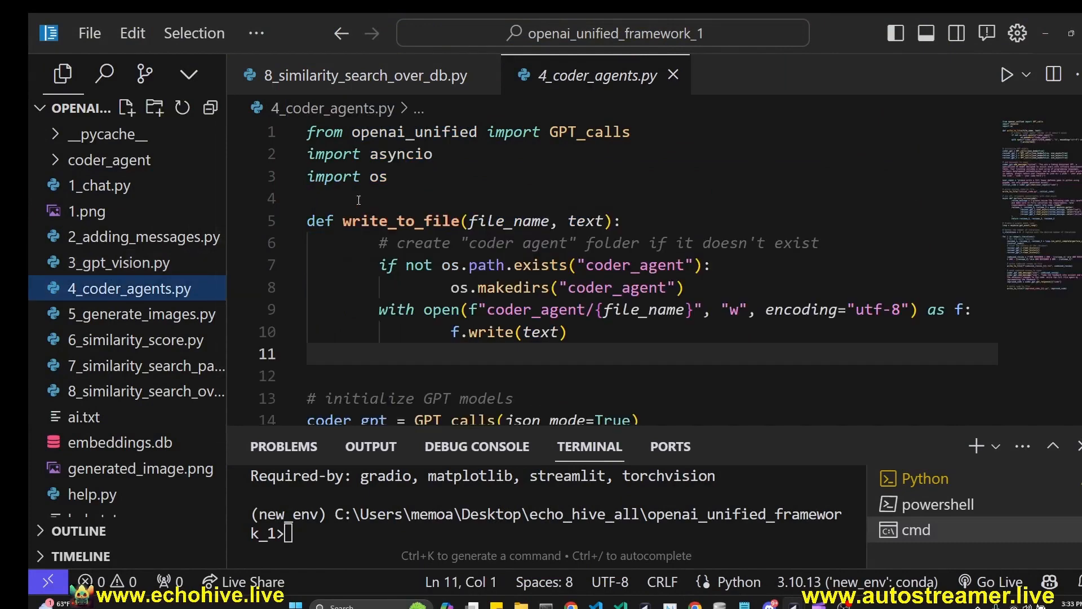
left_click(146, 314)
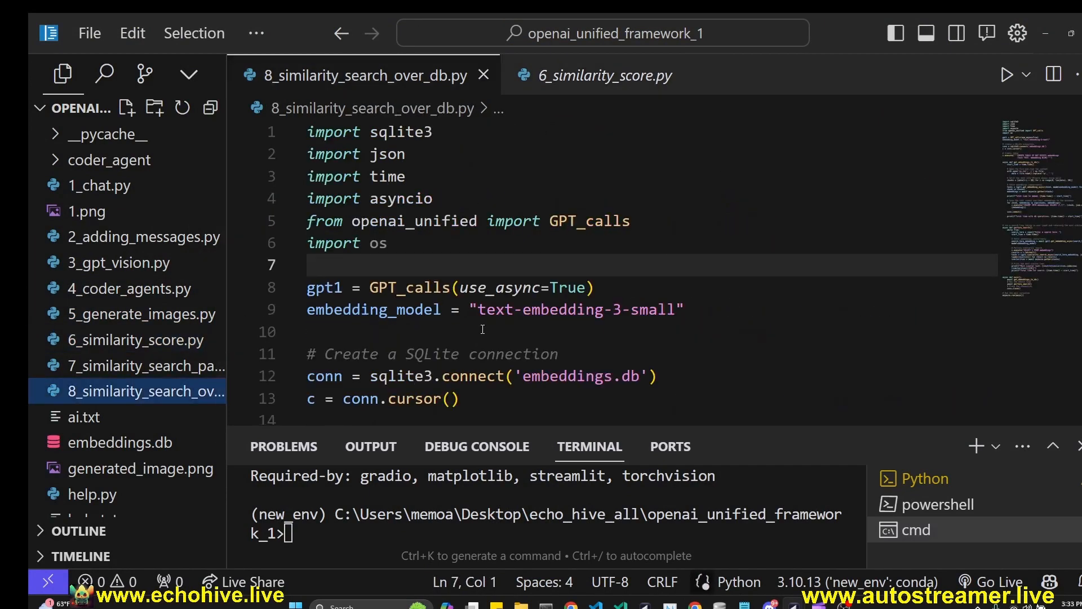
left_click(595, 287)
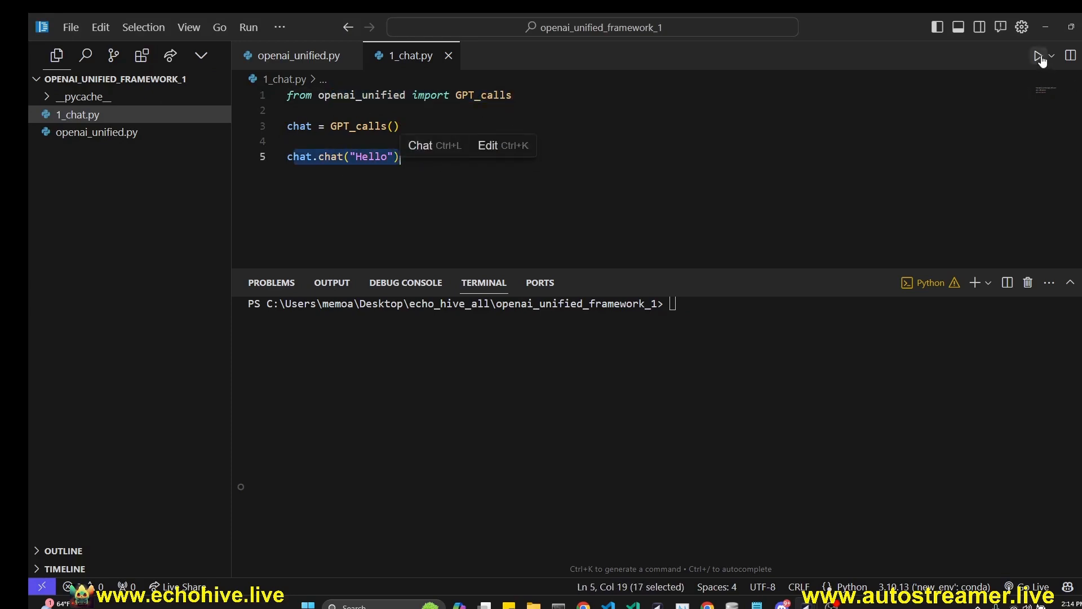
Run the minimal 1_chat.py that sends "Hello" through GPT_calls.
left_click(1039, 56)
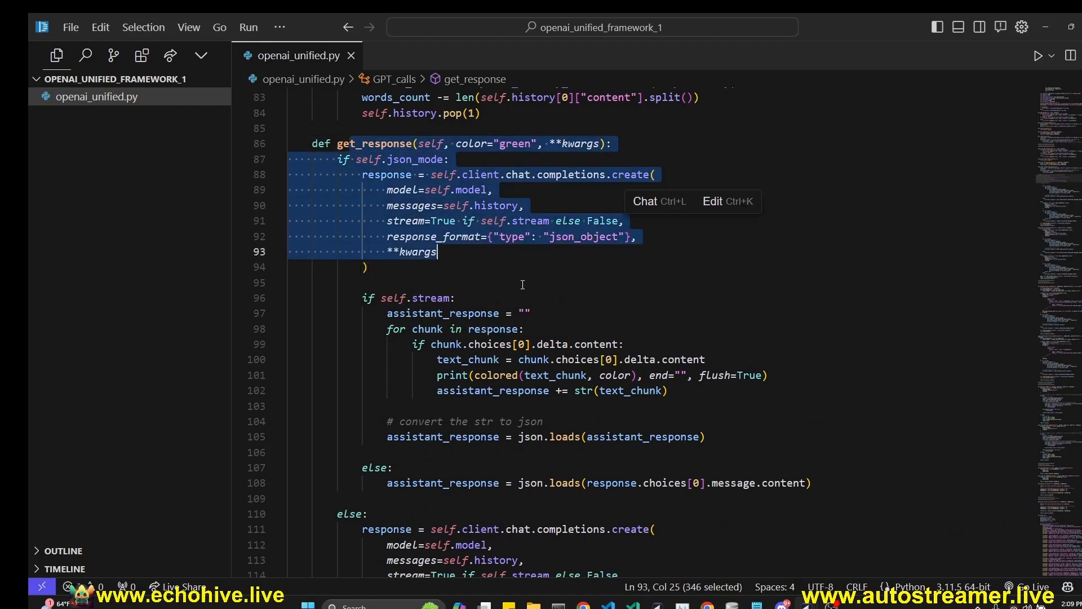
Scroll through get_response, get_gpt_vision_response and __init__ in openai_unified.py.
scroll("down", 3)
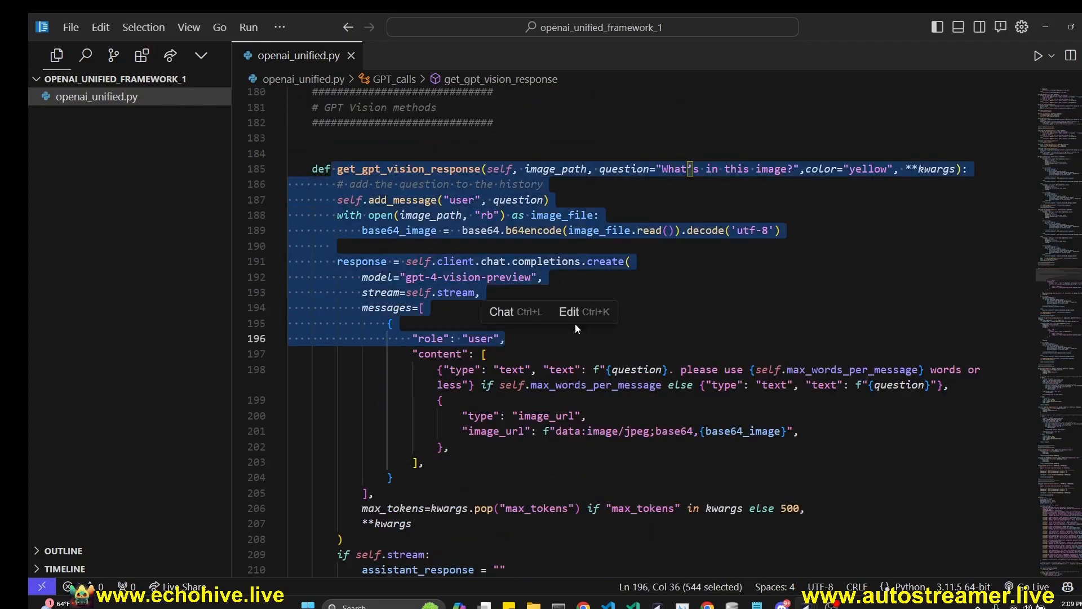
scroll("down", 3)
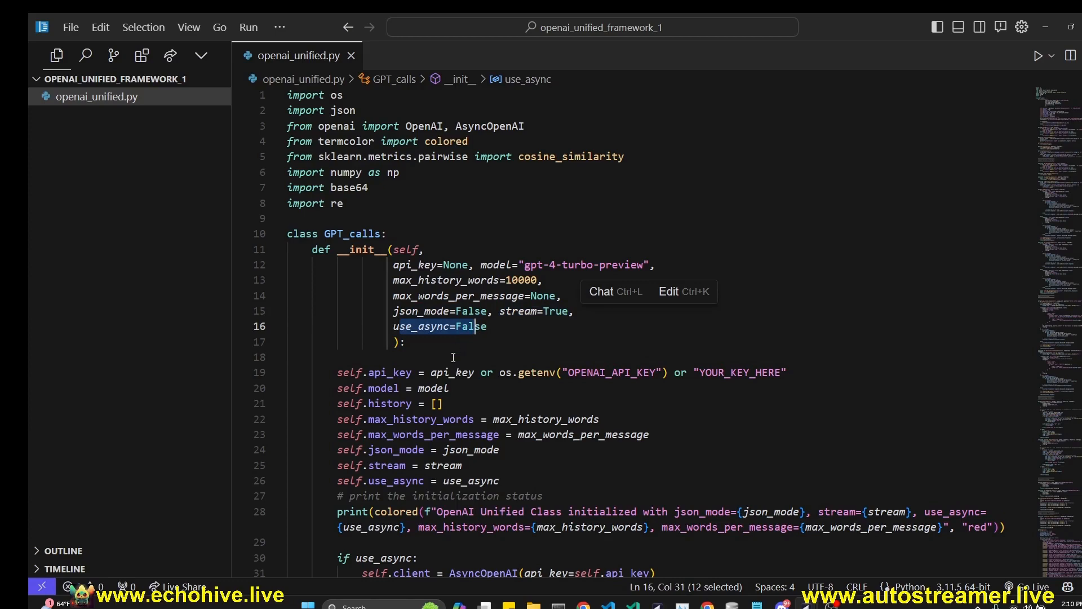
scroll("down", 3)
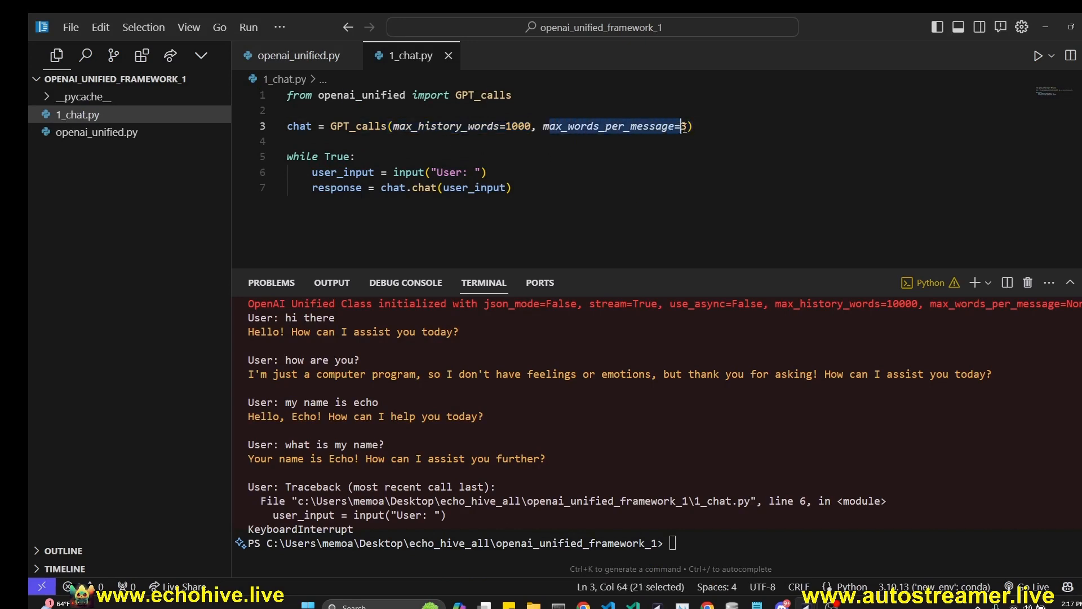
Send a story request in the three-word-capped chat loop and get a brief reply.
left_click(356, 156)
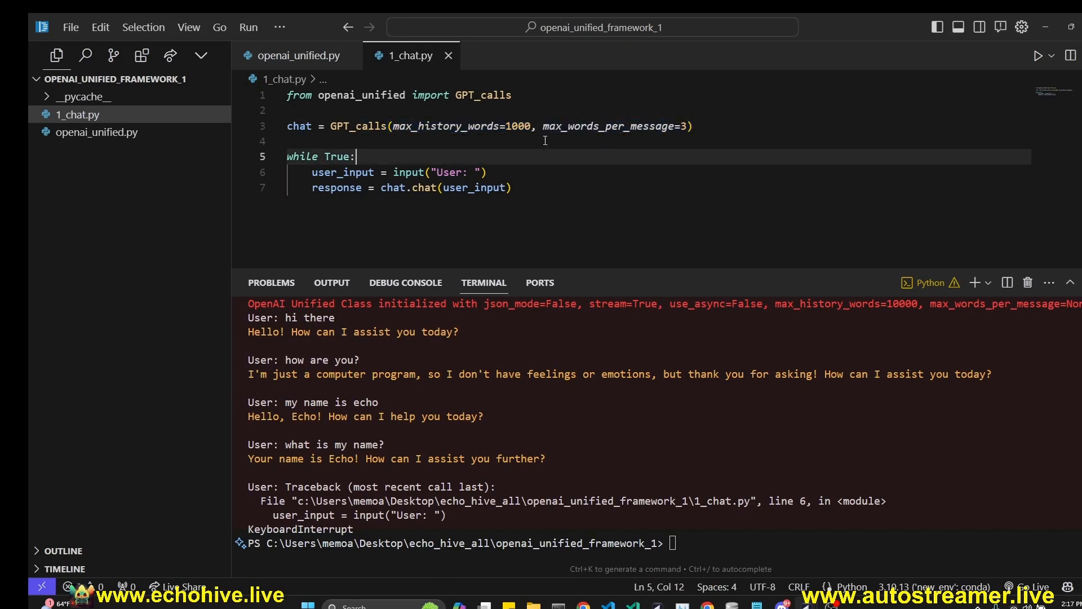
mouse_move(663, 142)
type("tell me a story about AI")
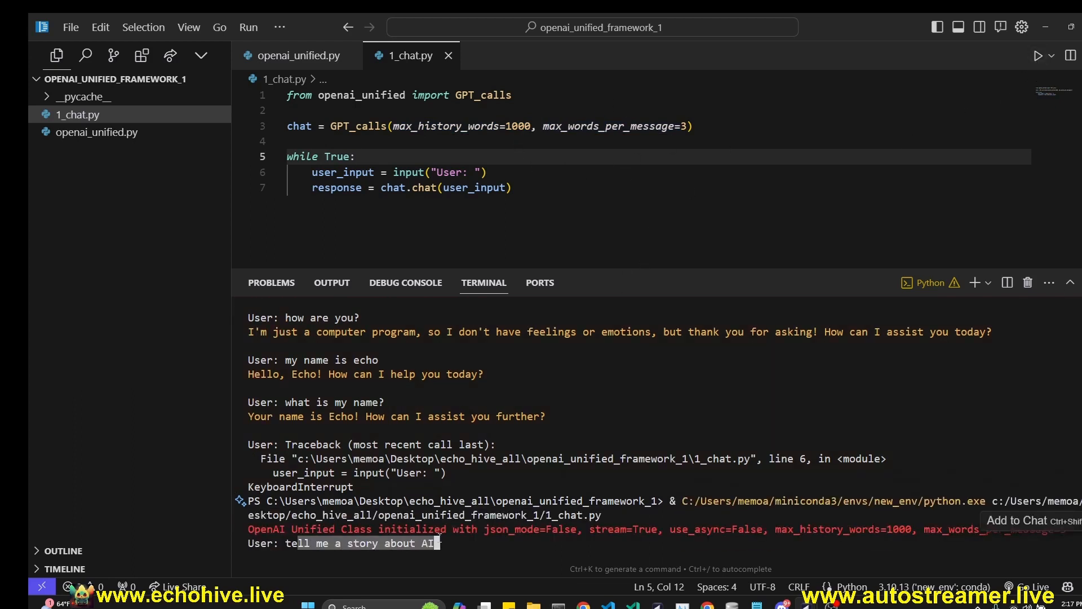
key("Return")
type("tell me about NVIDIA")
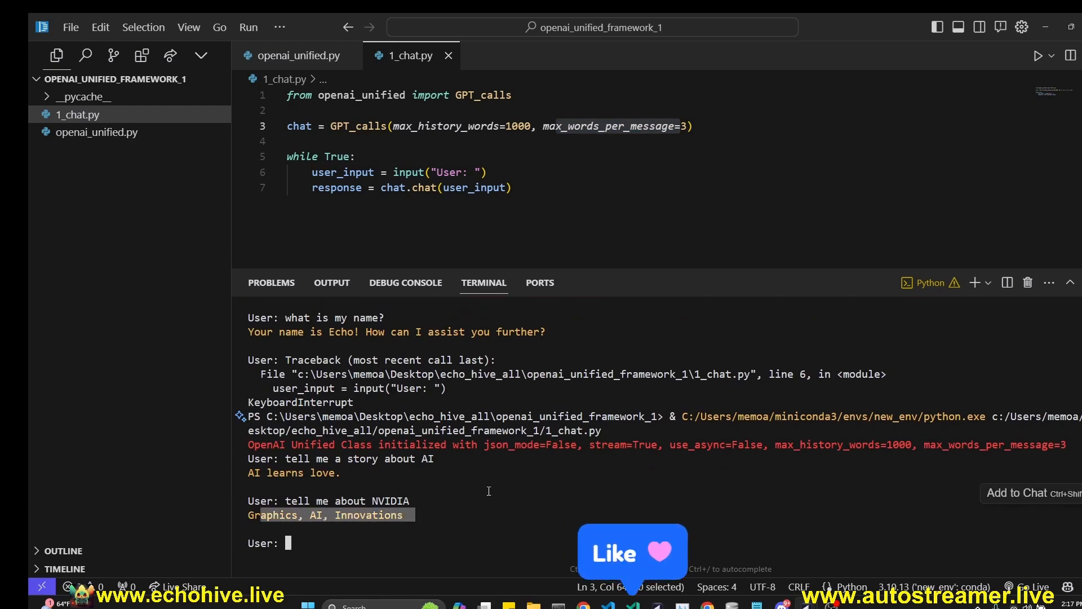
Return to openai_unified.py and scroll up to the history-trimming code.
left_click(300, 55)
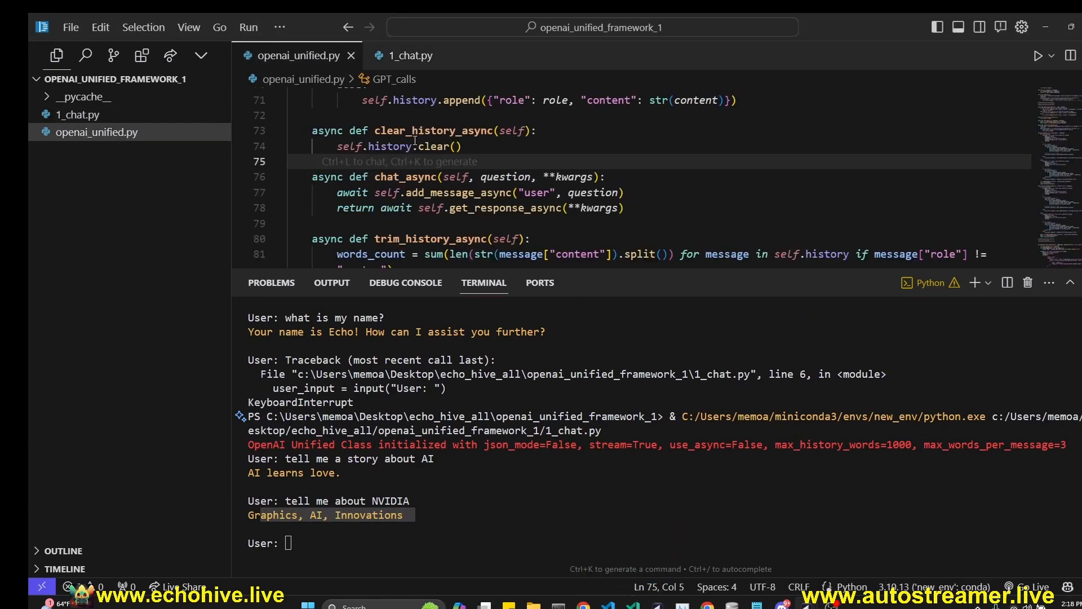
scroll("up", 3)
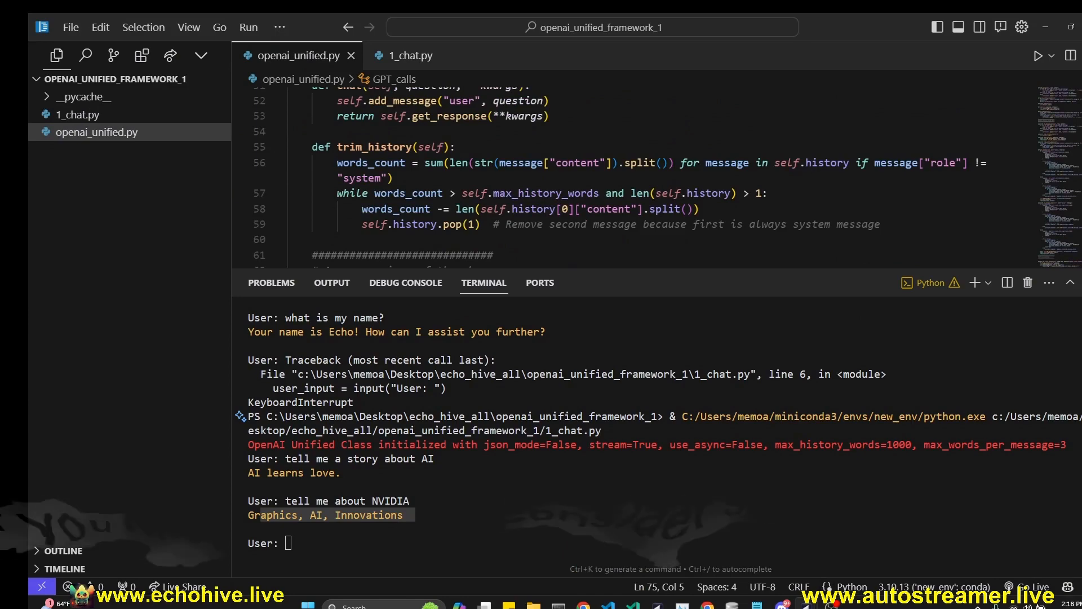
scroll("up", 3)
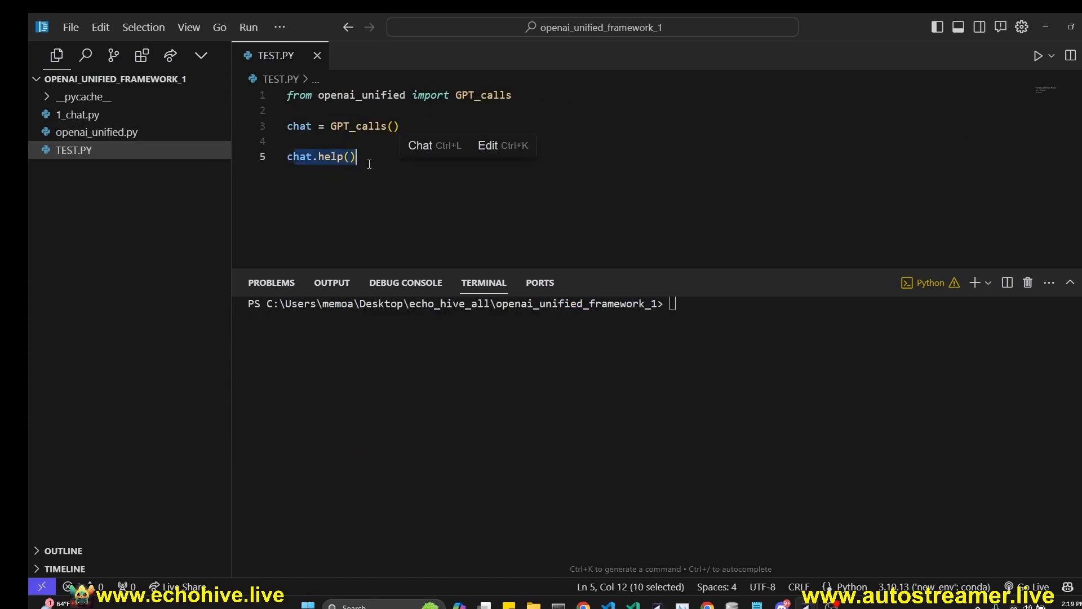
Run TEST.PY so chat.help() prints the GPT_calls method guide in the terminal.
left_click(1041, 57)
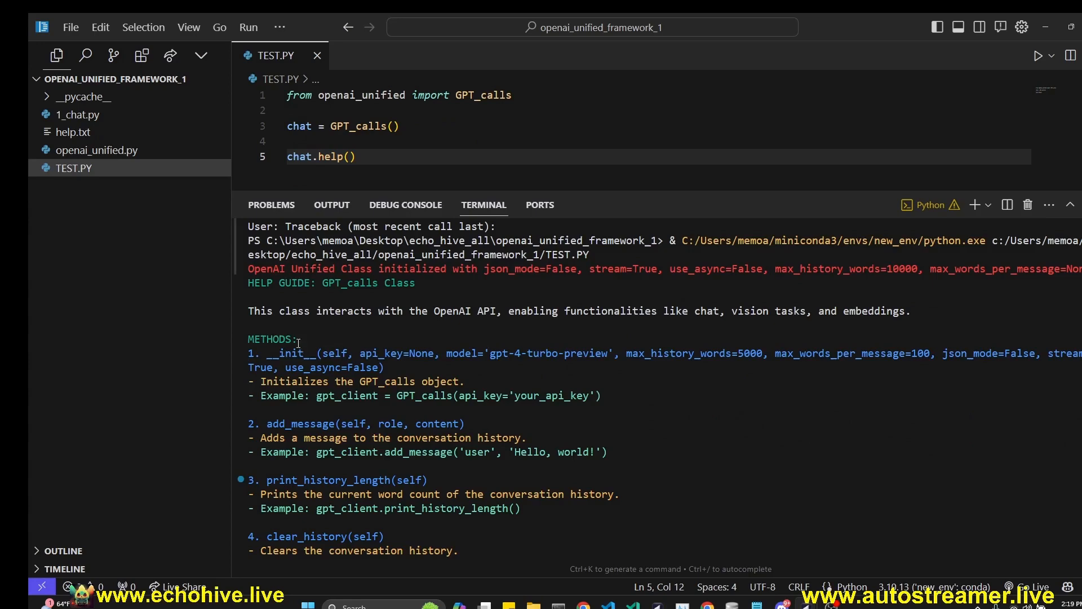
scroll("down", 3)
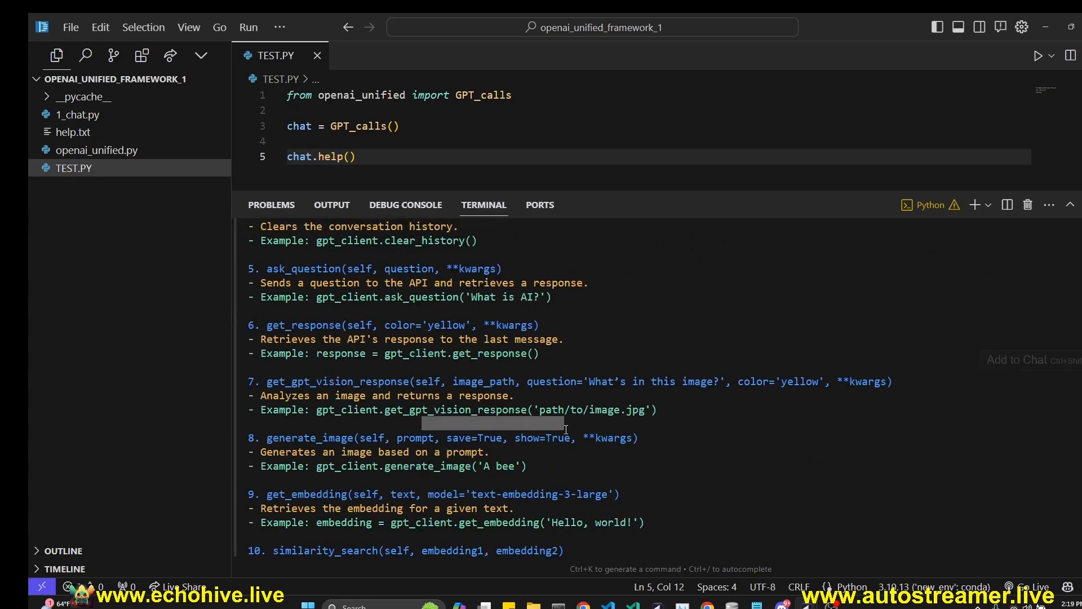
left_click(71, 132)
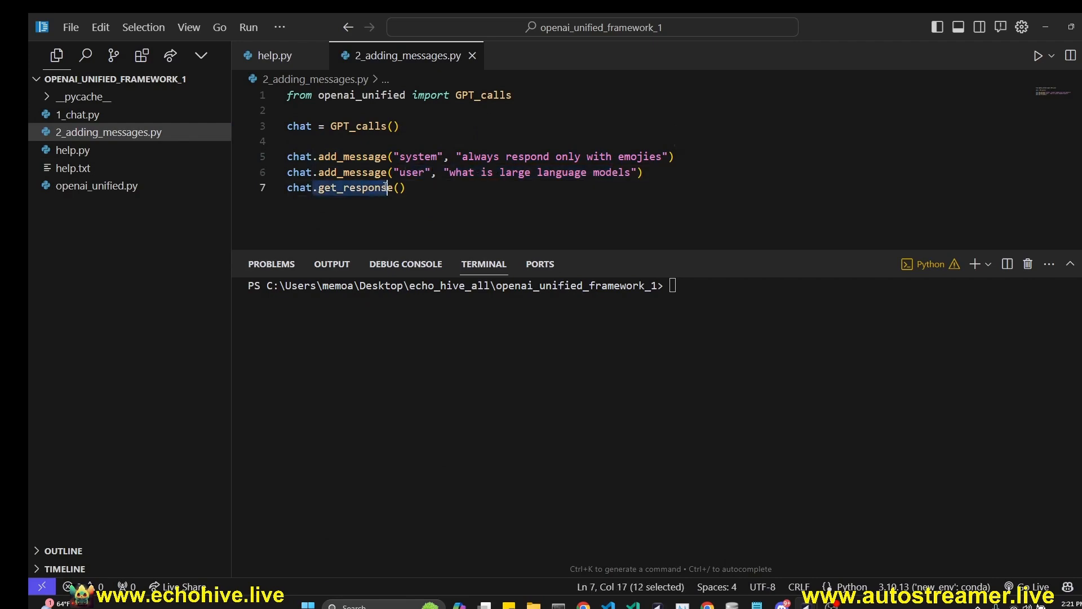
Run the 2_adding_messages.py example and bring up 1.png beside the vision script.
left_click(1042, 57)
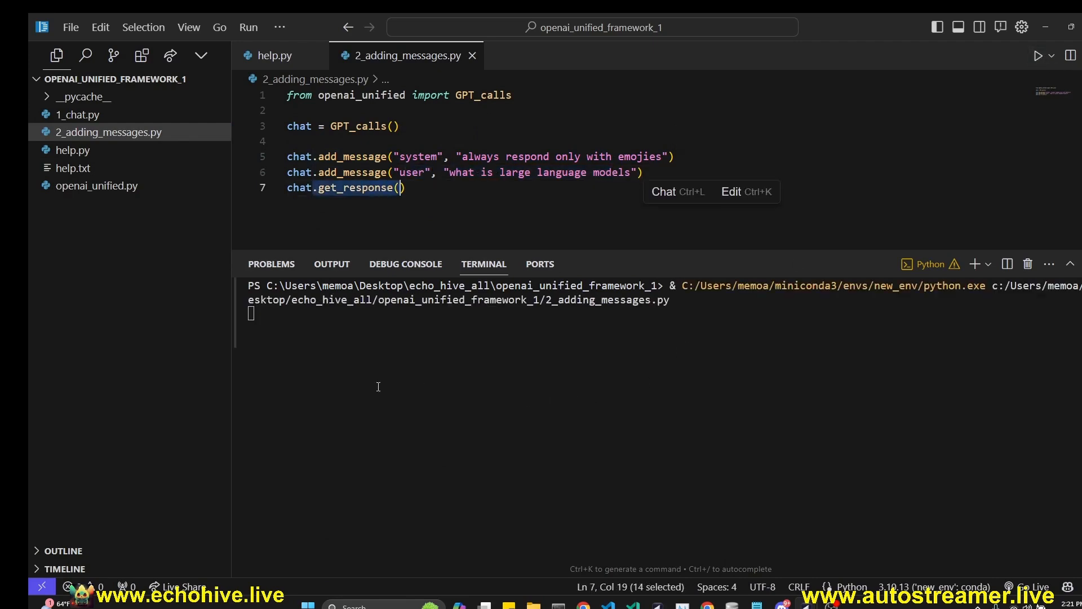
left_click(1042, 56)
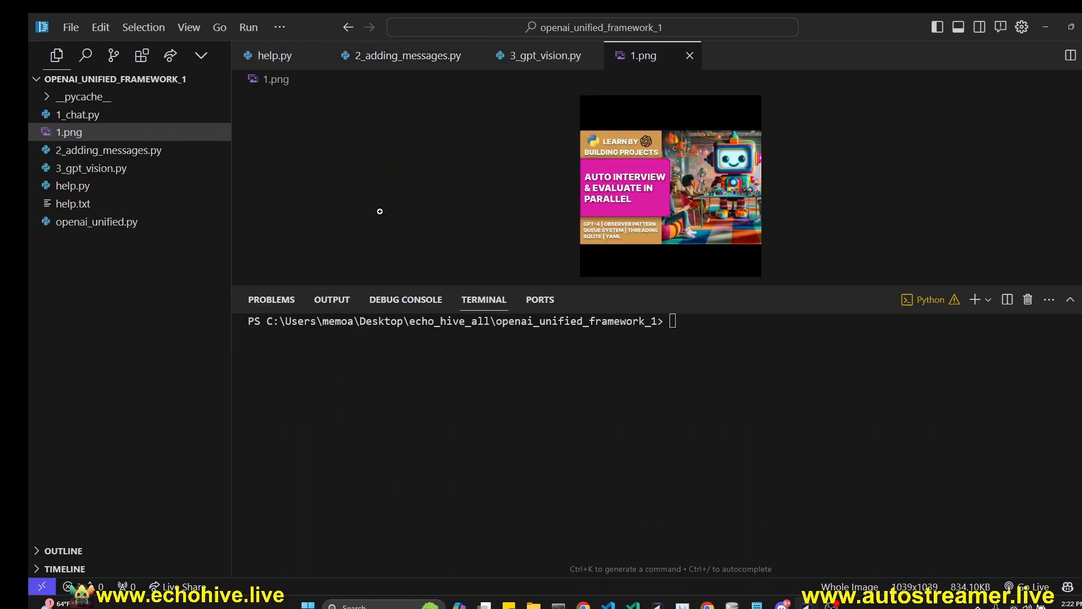
mouse_move(686, 223)
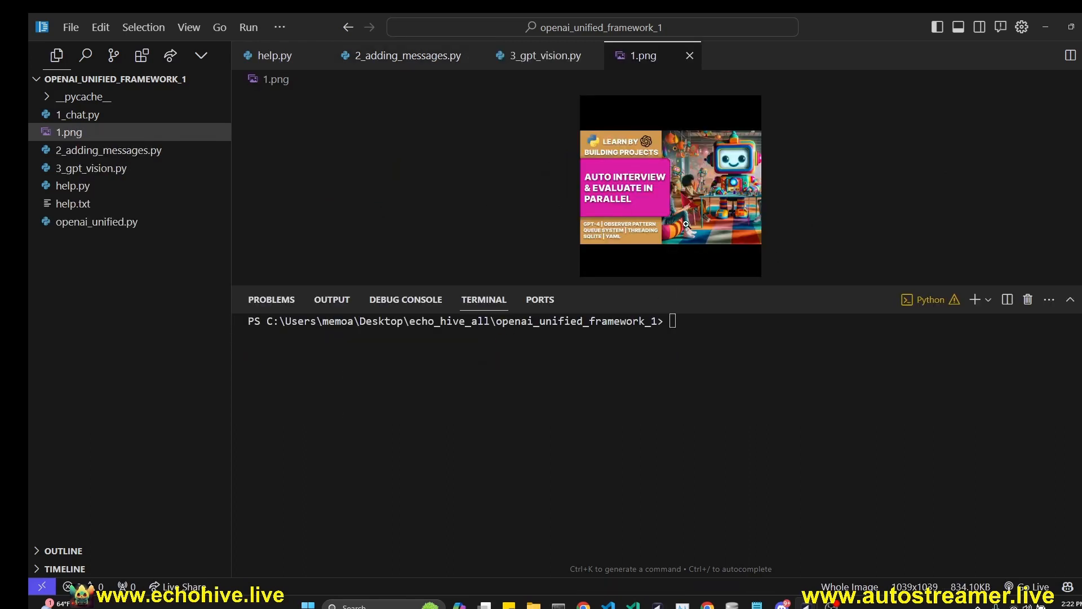
Run 3_gpt_vision.py so GPT describes 1.png and reports a 184-word history length.
left_click(544, 55)
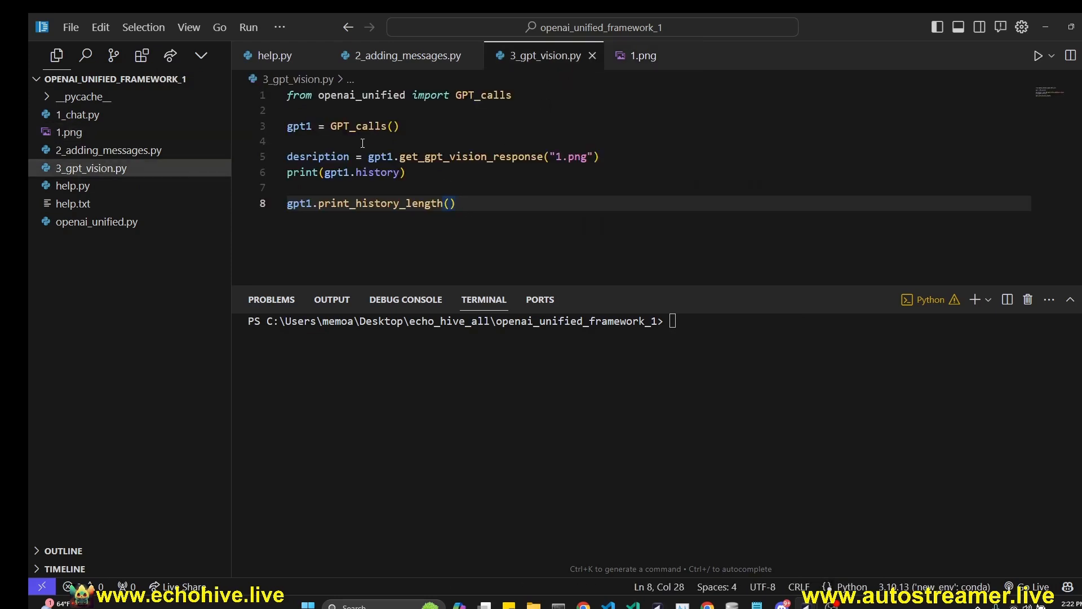
left_click(382, 156)
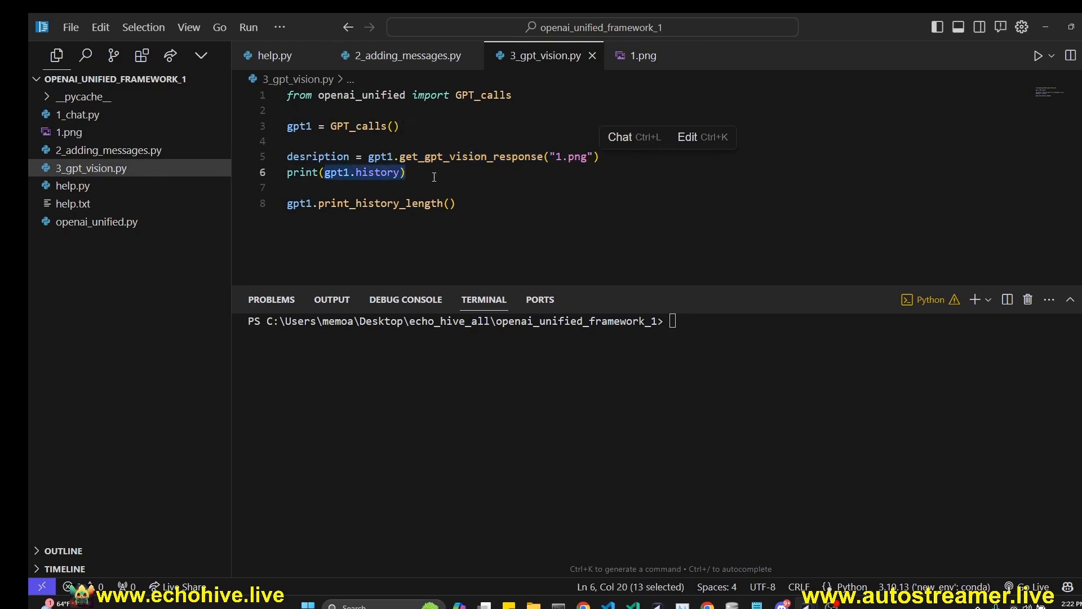
left_click(1042, 56)
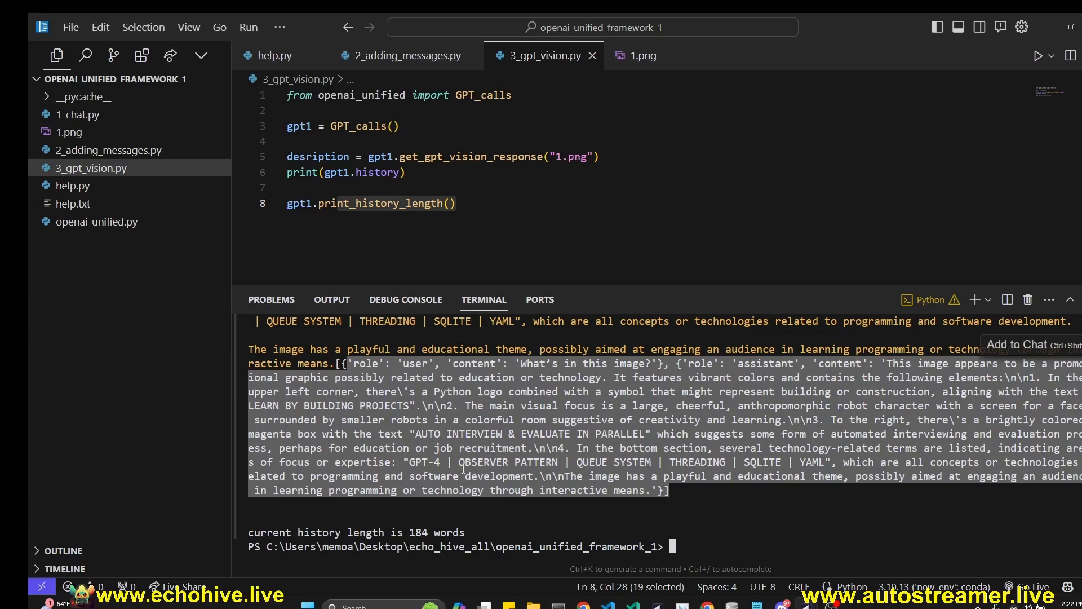
double_click(436, 533)
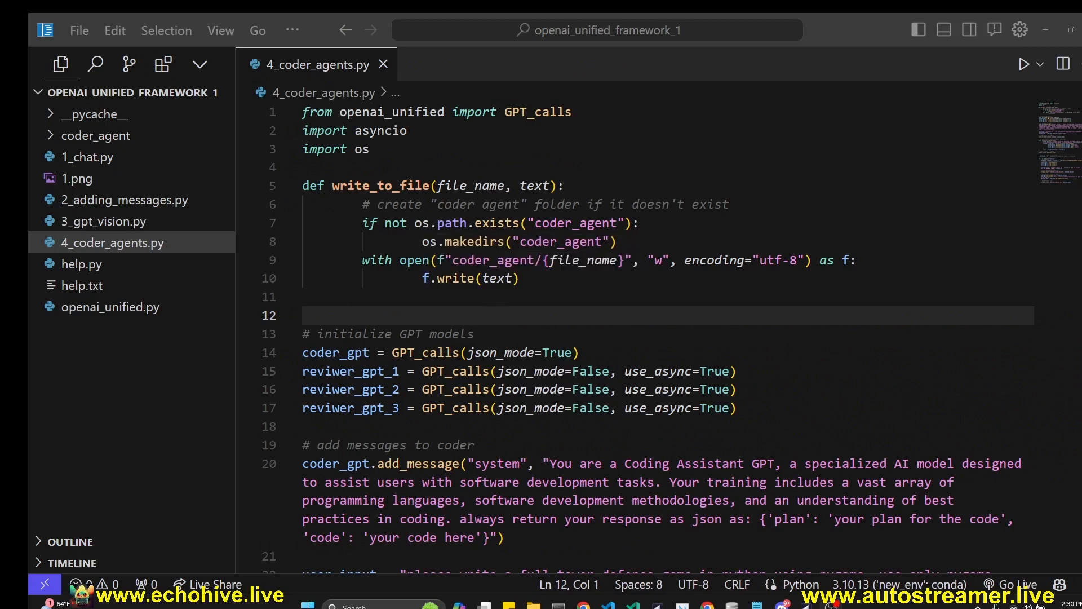
Run 4_coder_agents.py, streaming a JSON plan and pygame tower defense code into coder_agent.
double_click(321, 352)
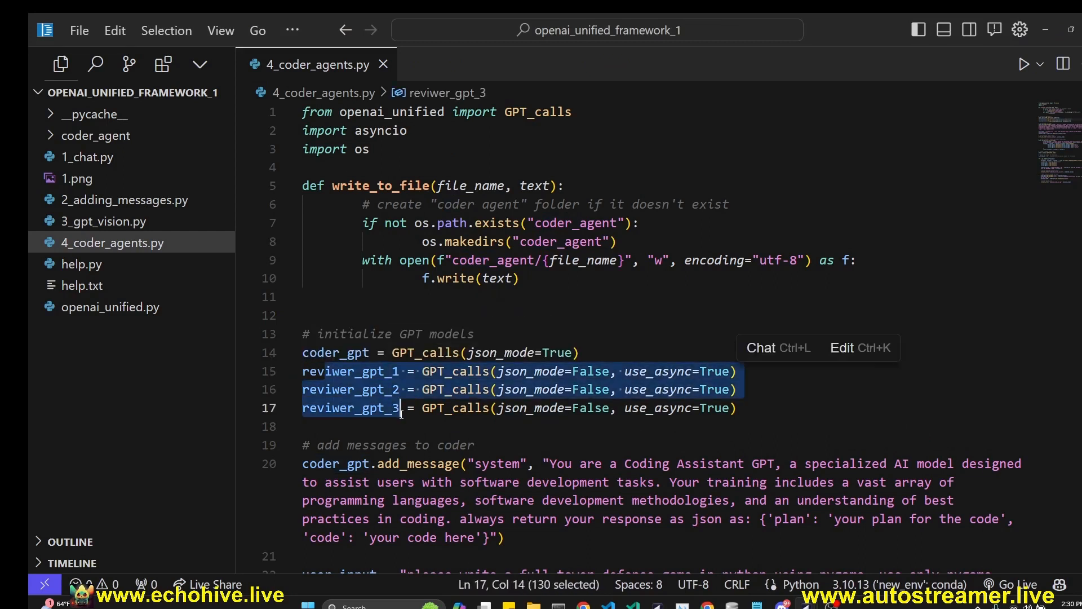
left_click(628, 371)
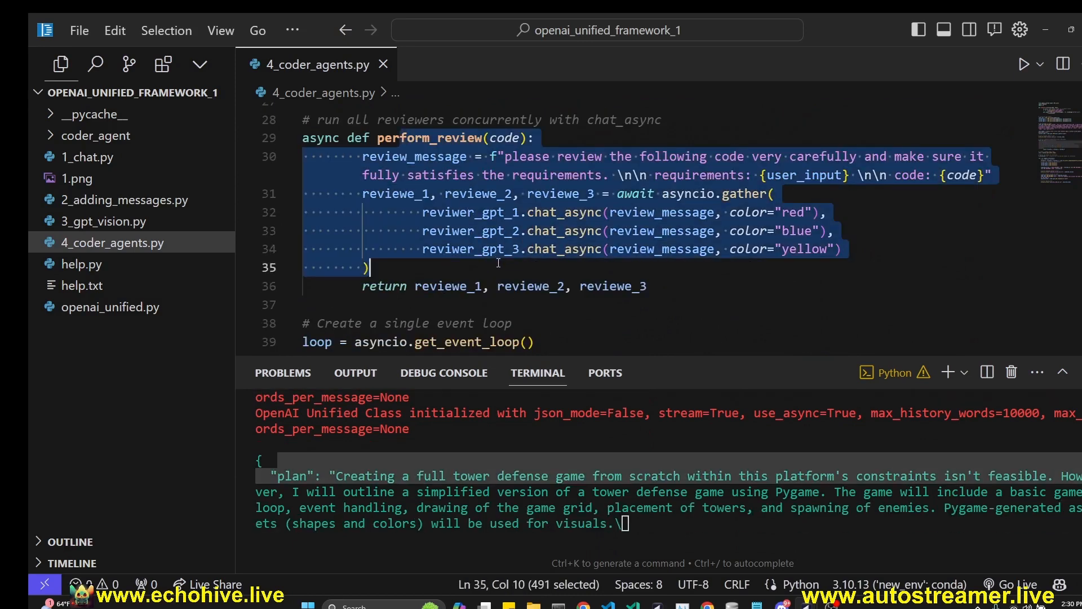
mouse_move(563, 250)
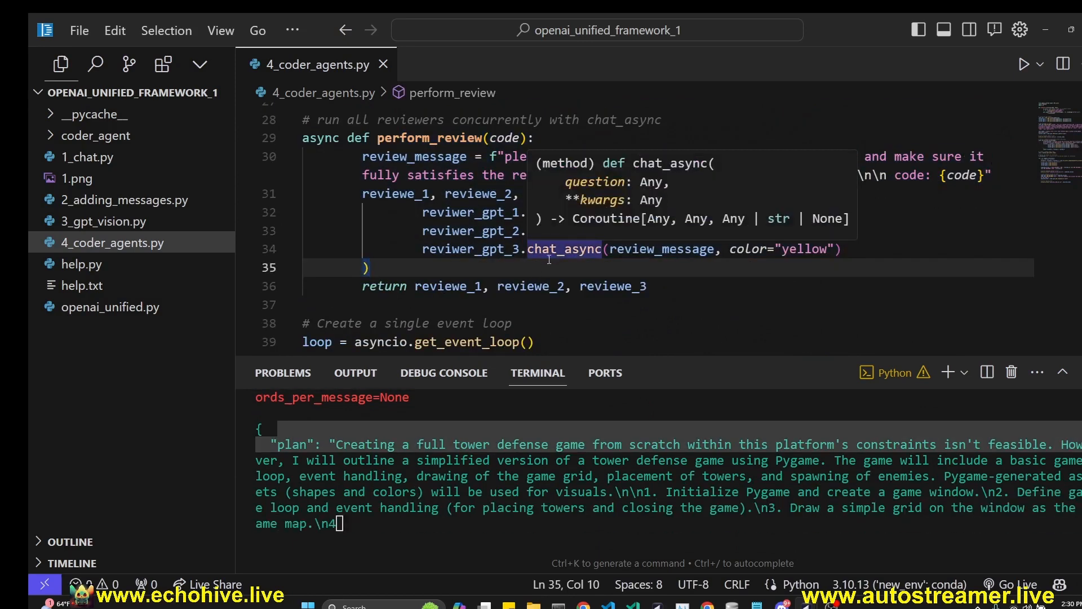
scroll("down", 3)
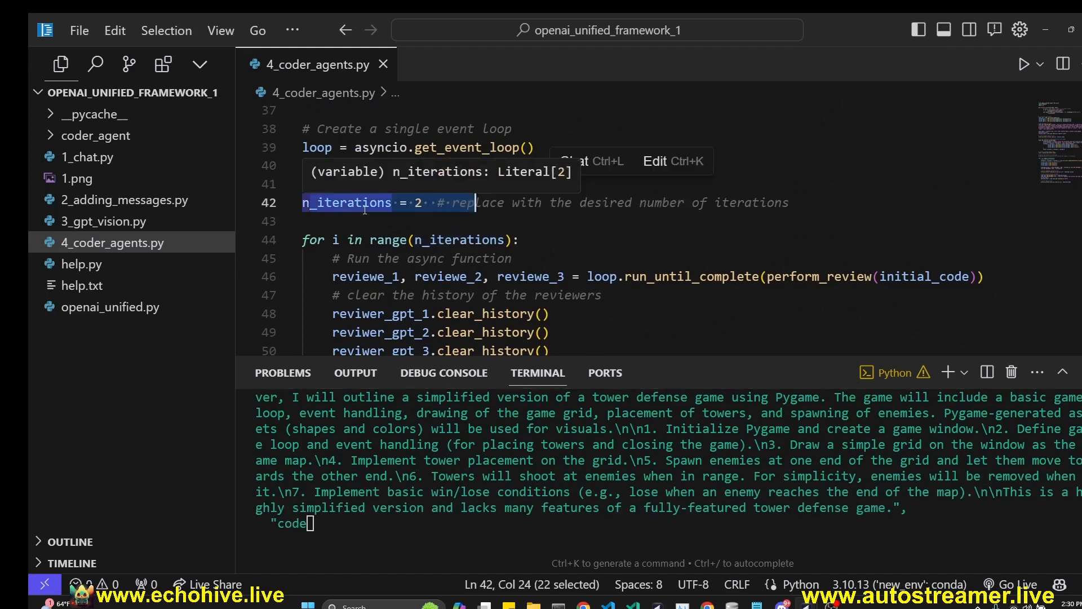
scroll("down", 3)
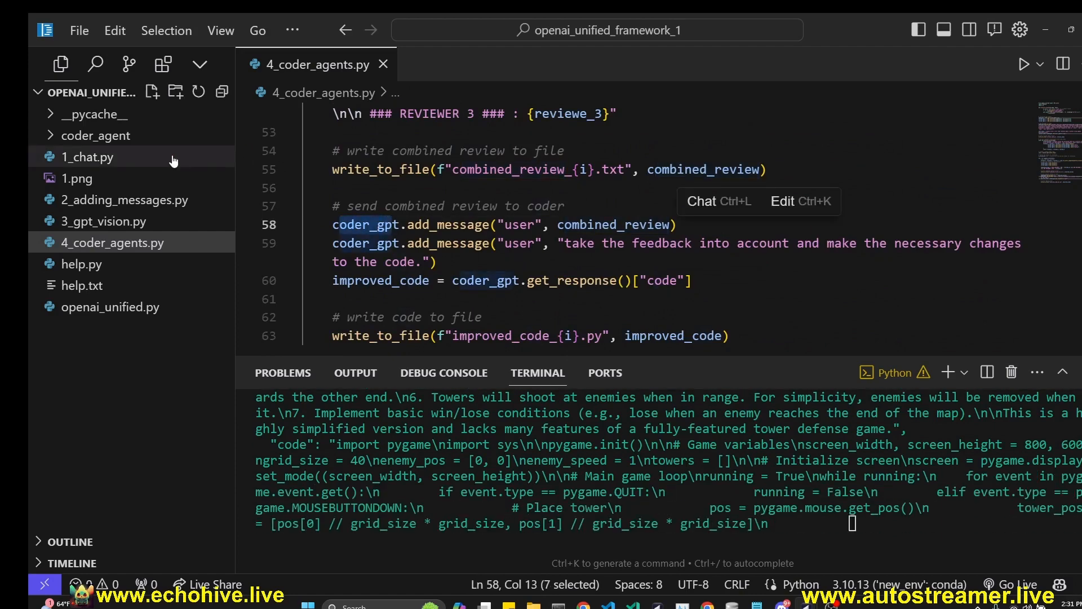
left_click(95, 135)
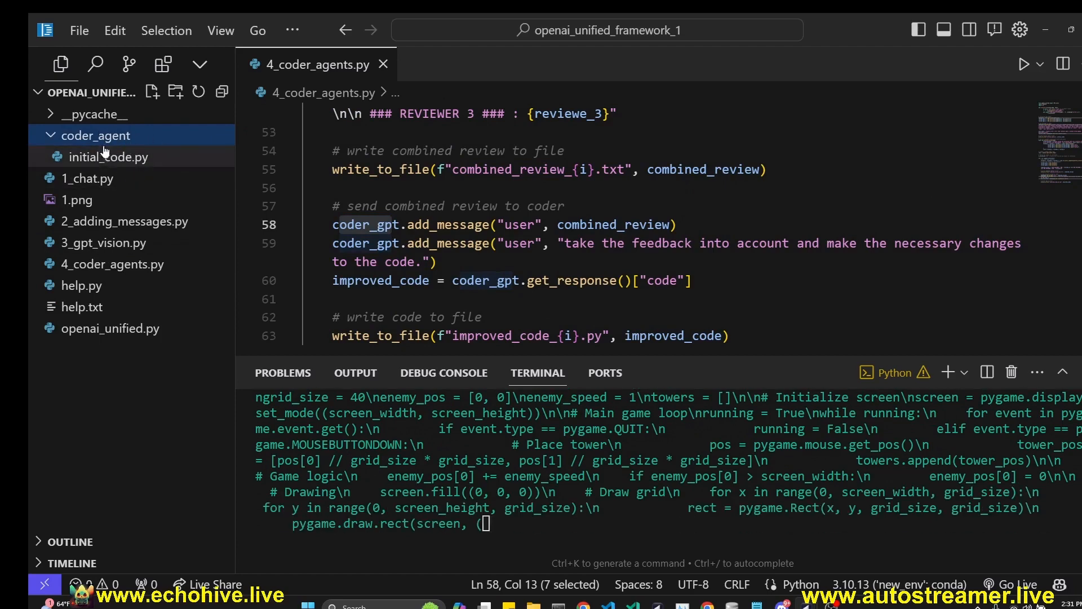
mouse_move(614, 225)
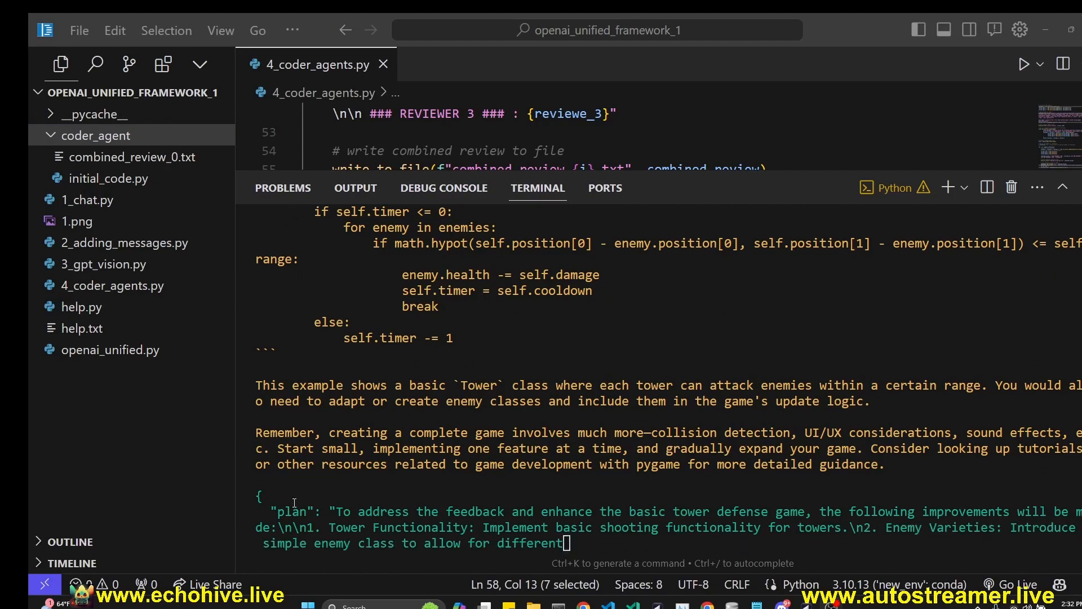
Read combined_review_0.txt with three reviewers' feedback, then return to 4_coder_agents.py.
scroll("down", 3)
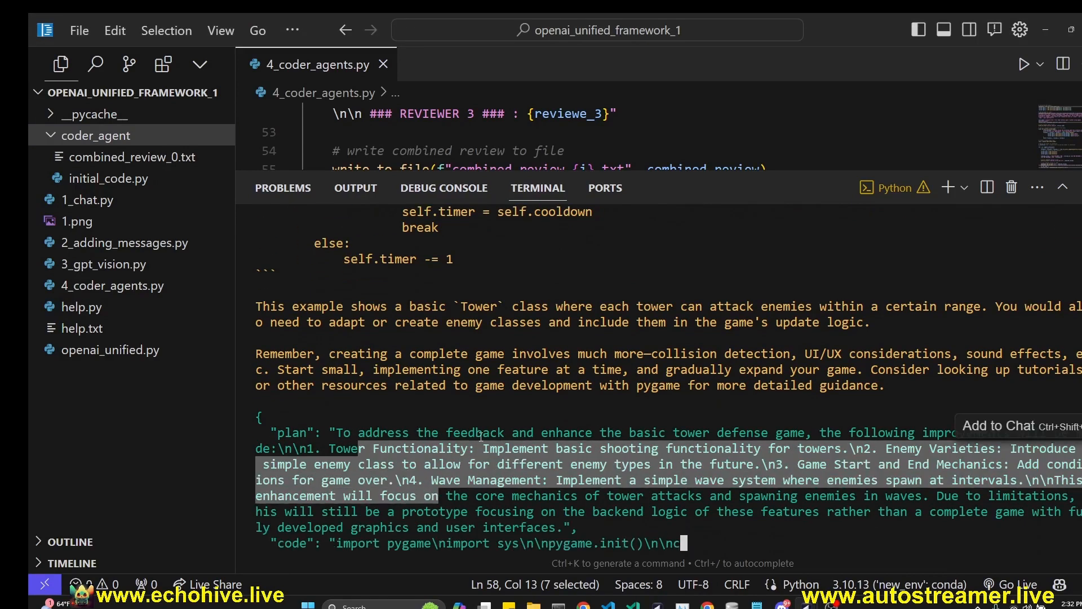
left_click(131, 156)
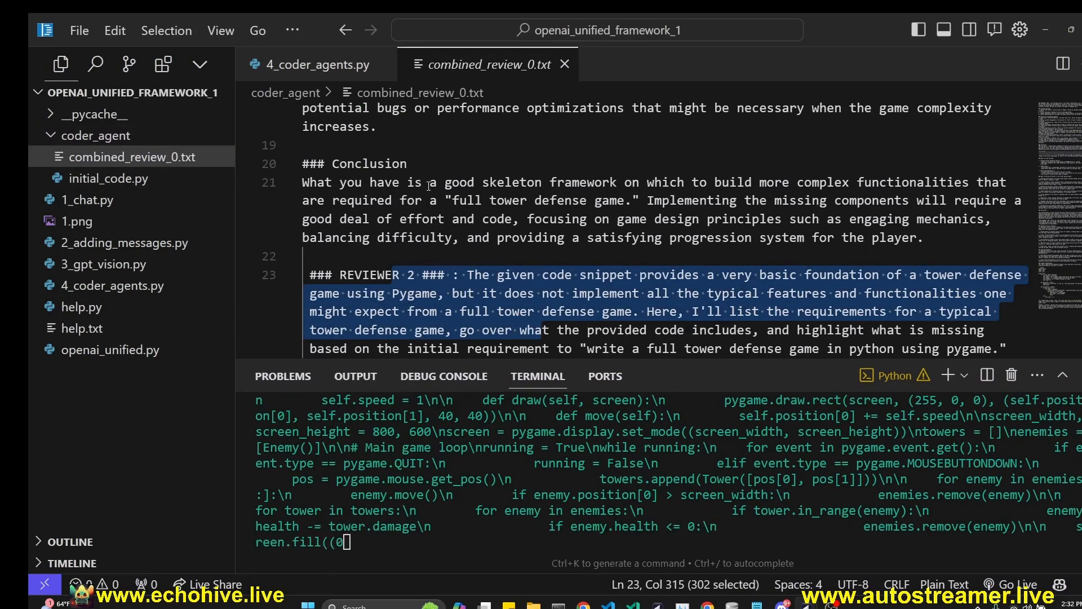
left_click(317, 64)
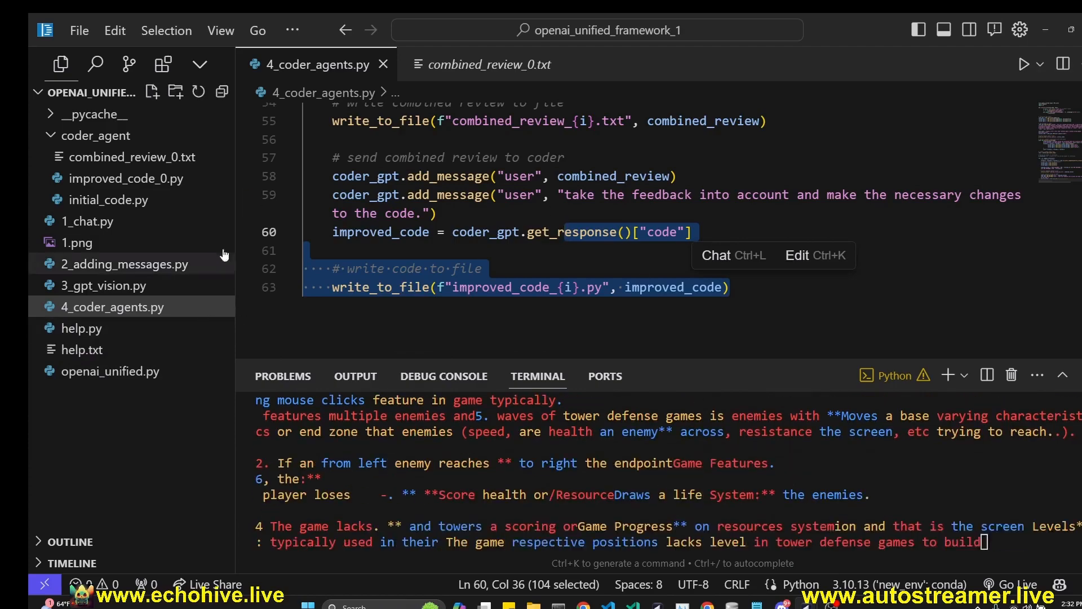
Scroll through the openai_unified.py class, then bring up improved_code_0.py's revised game code.
left_click(109, 371)
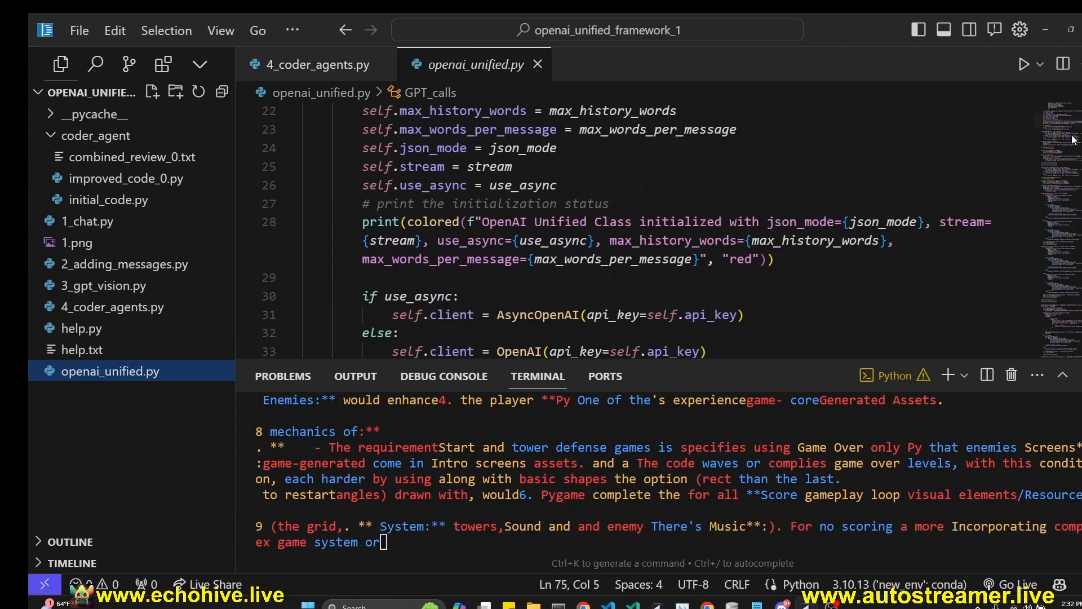
scroll("up", 3)
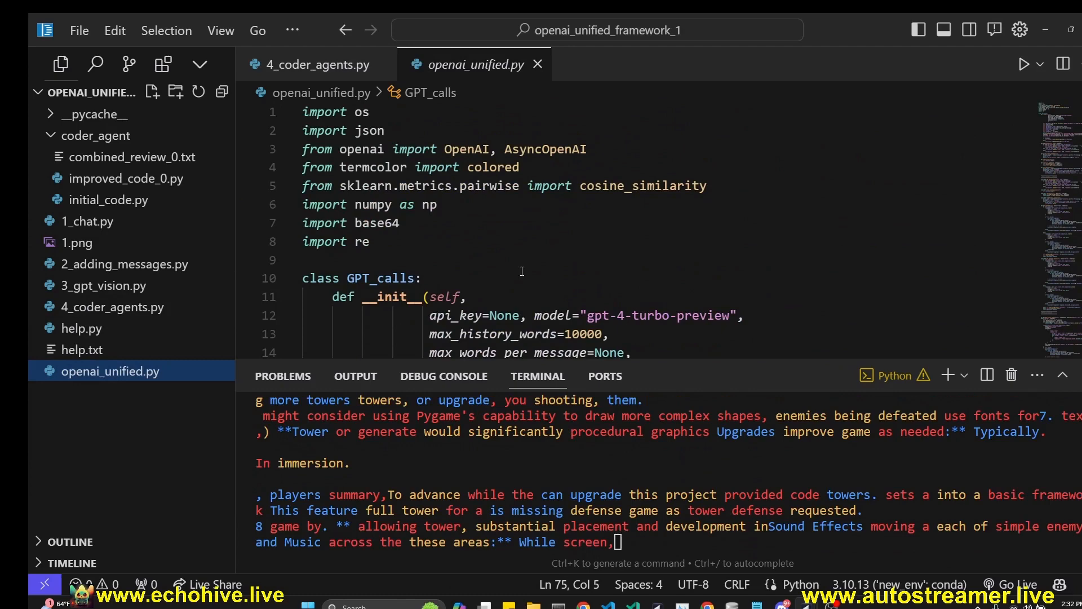
scroll("down", 3)
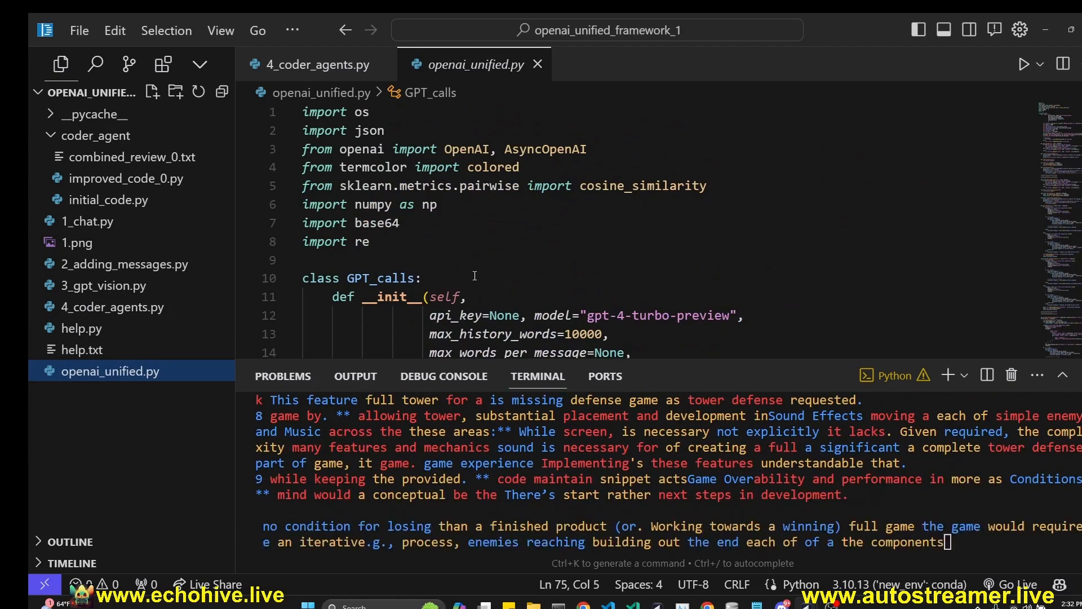
scroll("down", 3)
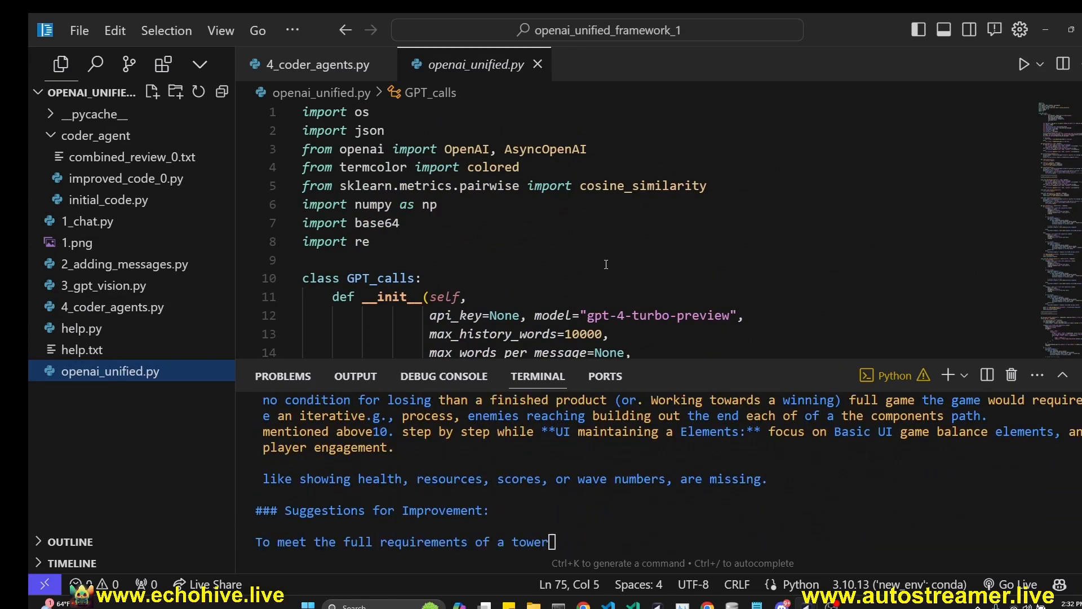
scroll("down", 3)
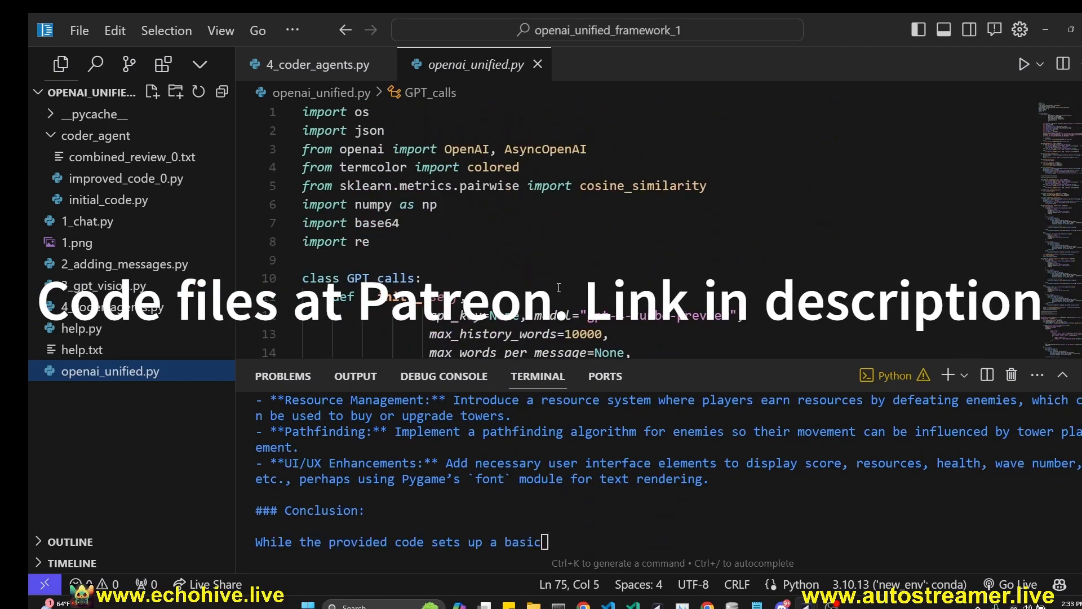
scroll("down", 3)
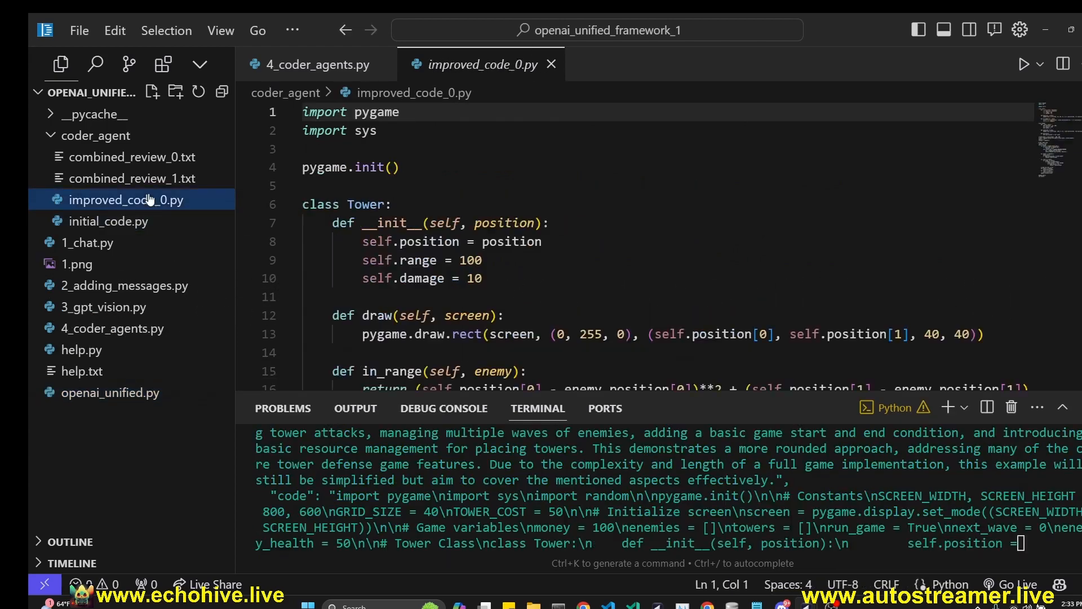
Check combined_review_0.txt and combined_review_1.txt, then bring up initial_code.py.
left_click(132, 157)
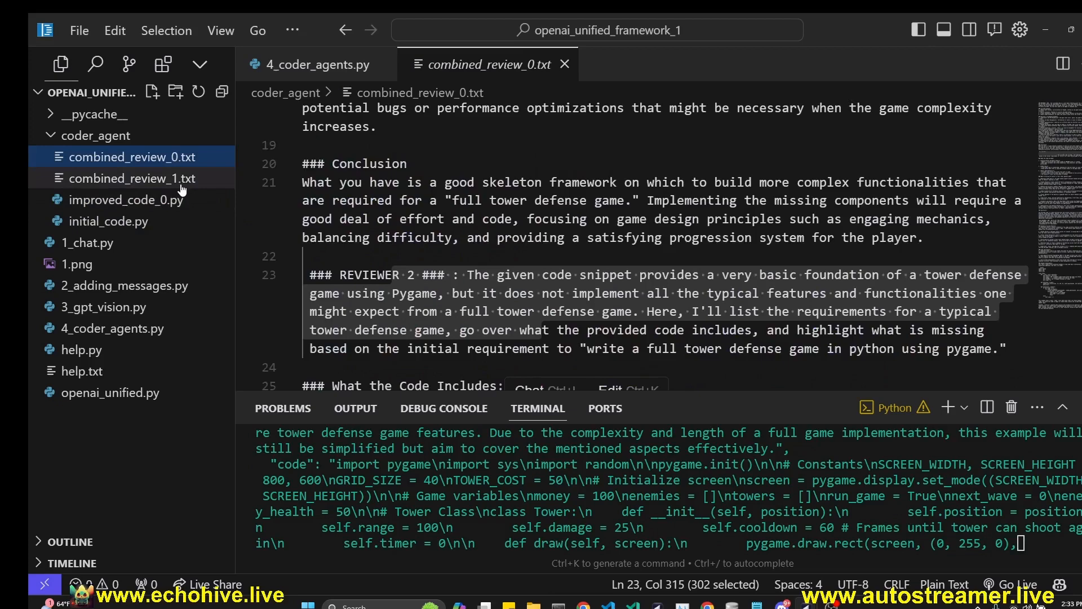
left_click(133, 179)
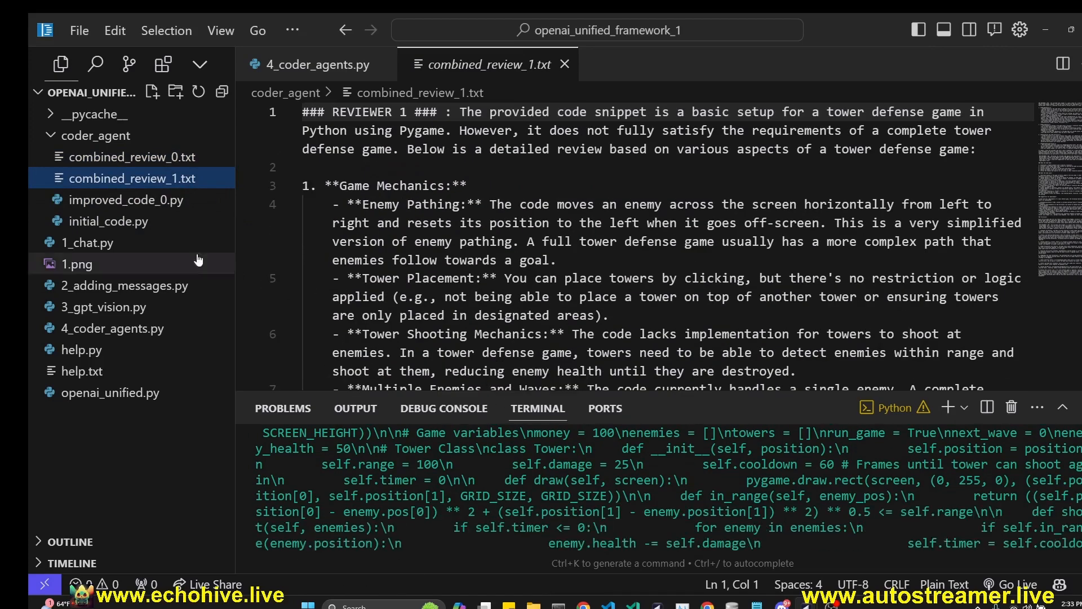
left_click(107, 242)
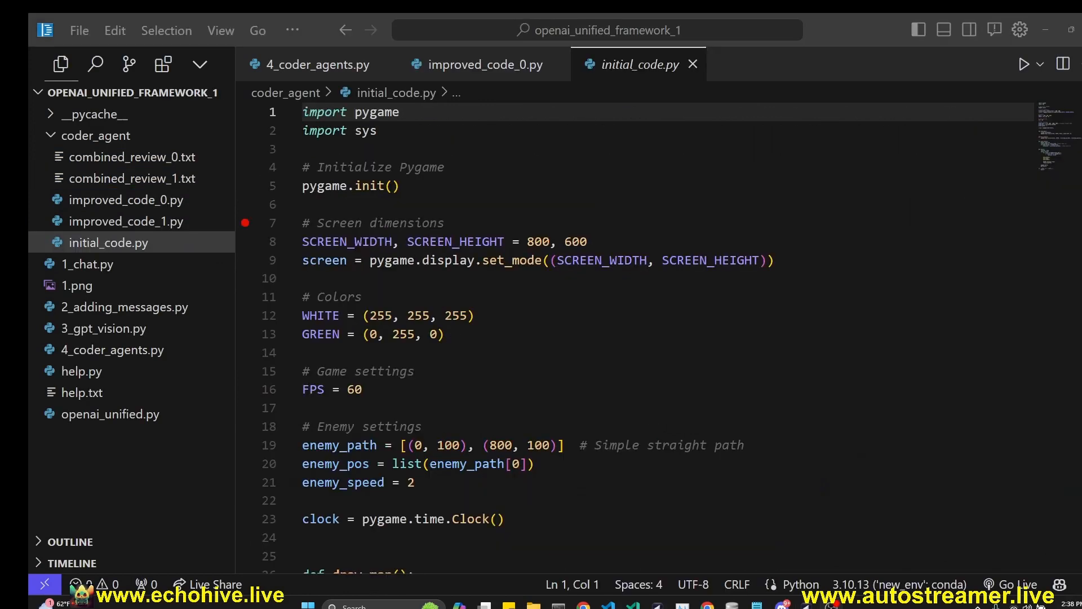
Run initial_code.py and improved_code_0.py, launching the pygame window with score and health.
left_click(1028, 64)
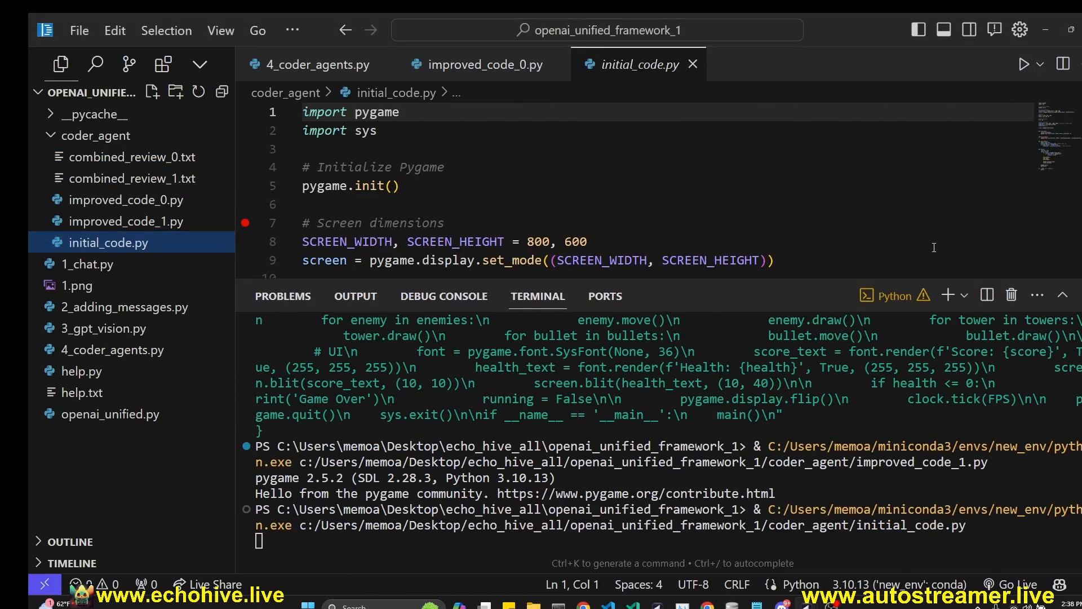
left_click(1028, 64)
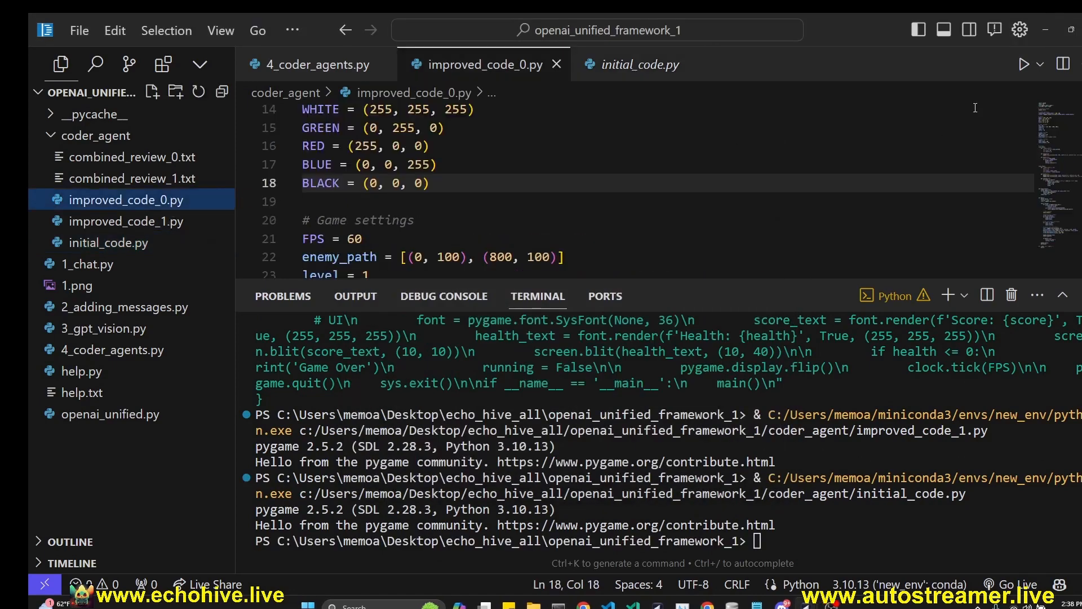
left_click(1028, 65)
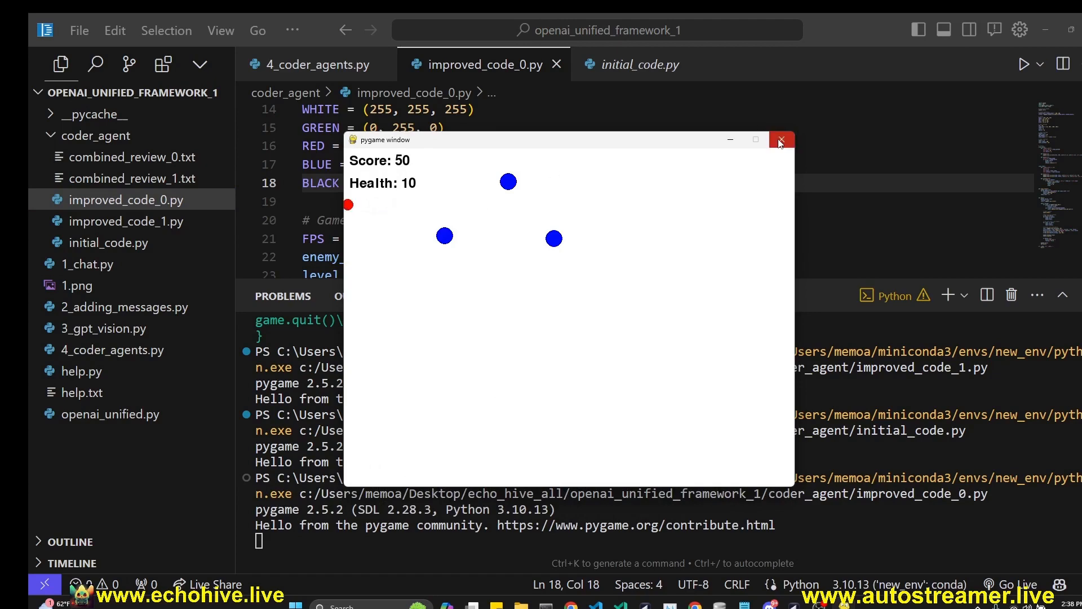
Close the running improved tower defense pygame window.
left_click(781, 139)
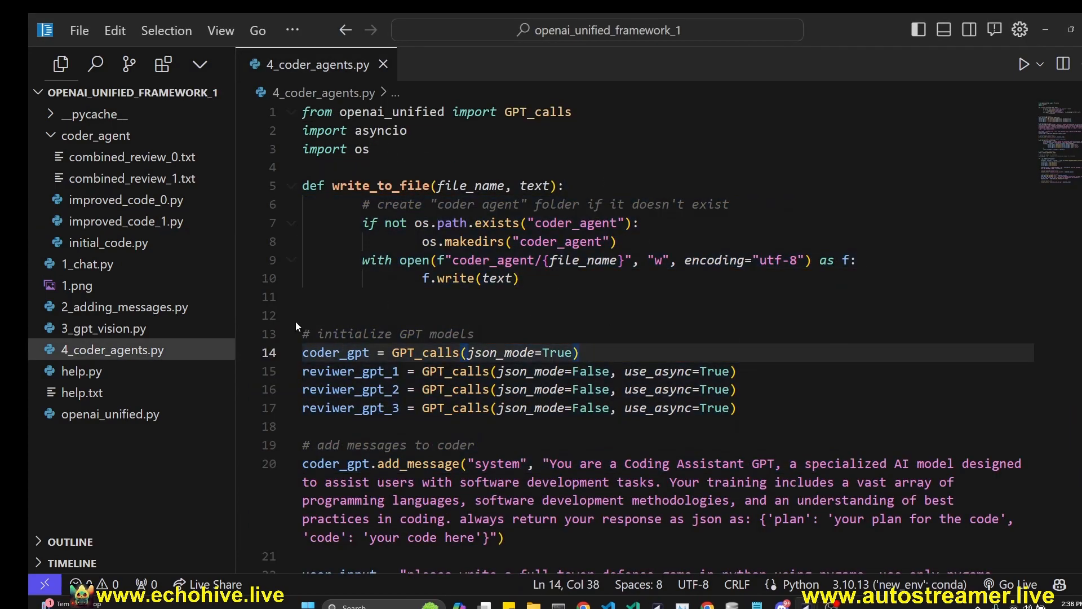
mouse_move(430, 211)
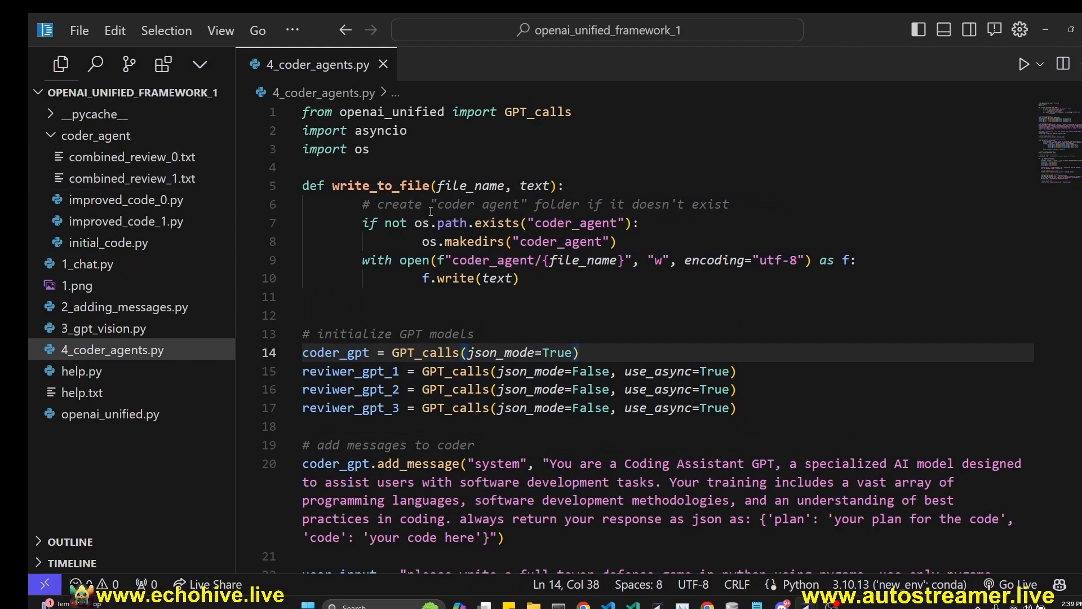
mouse_move(498, 134)
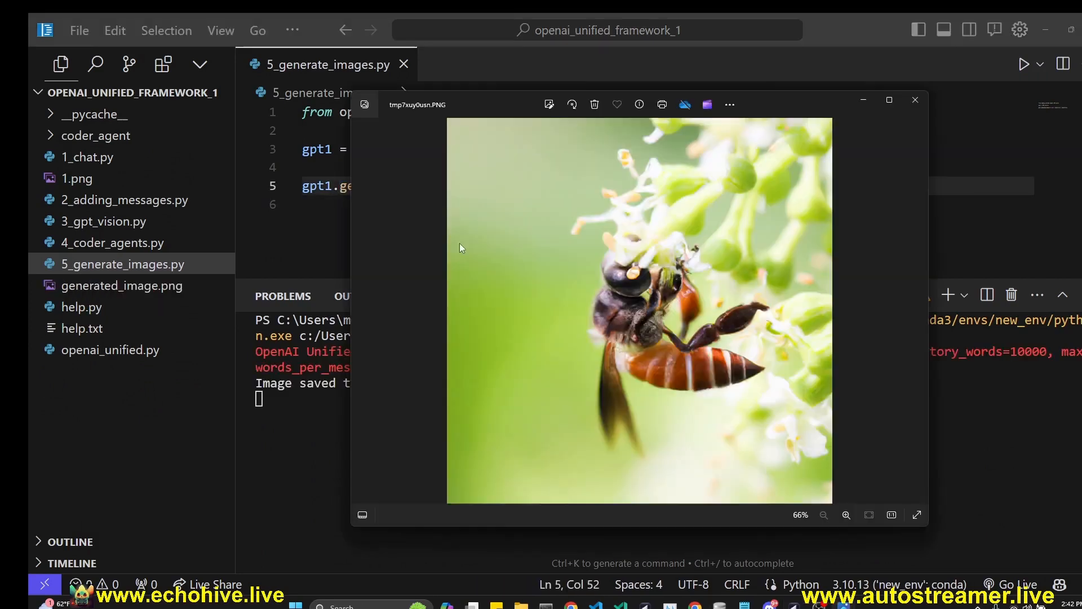
Dismiss the generated bee image, inspect the show argument, and move to 6_similarity_score.py.
left_click(914, 99)
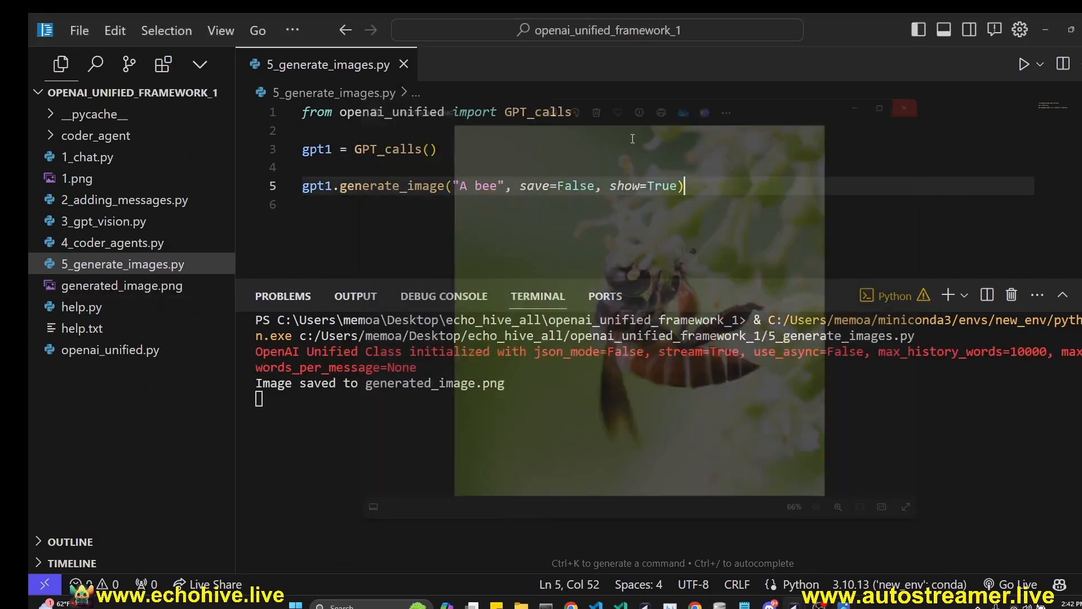
left_click(903, 109)
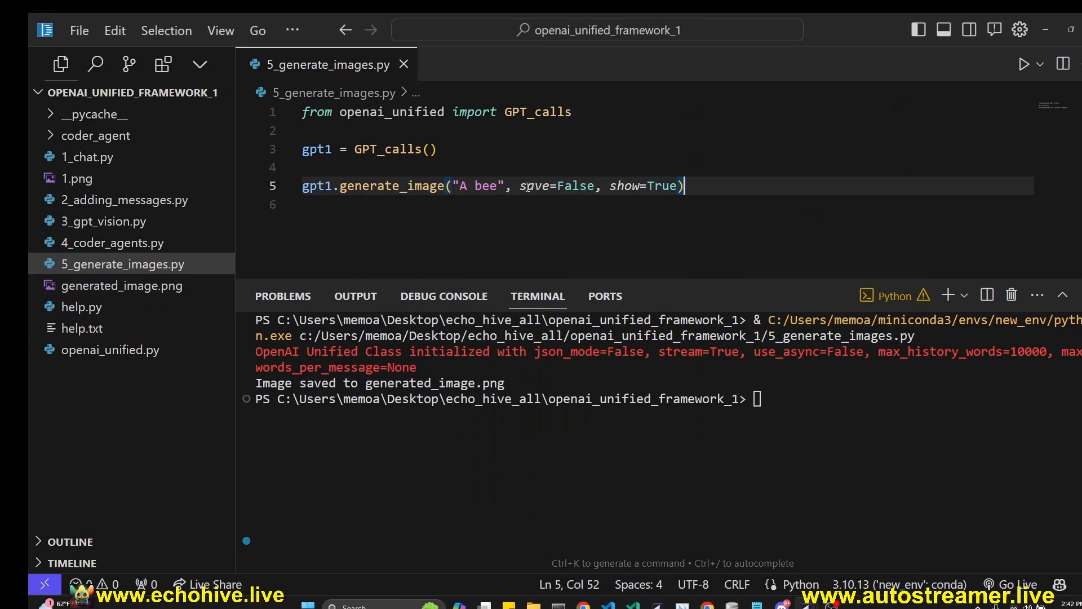
double_click(623, 186)
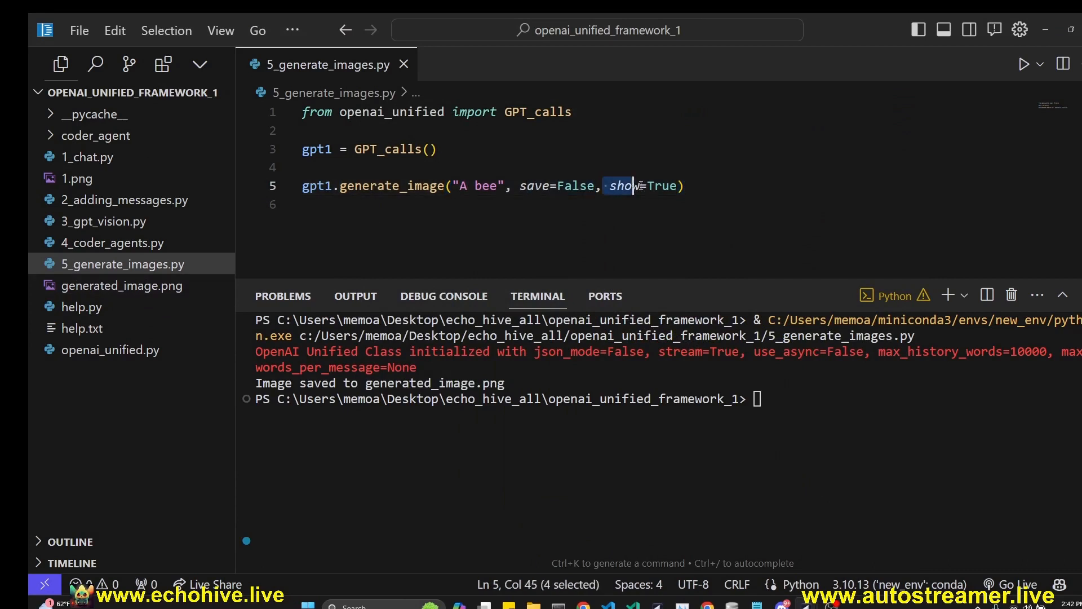
left_click(685, 186)
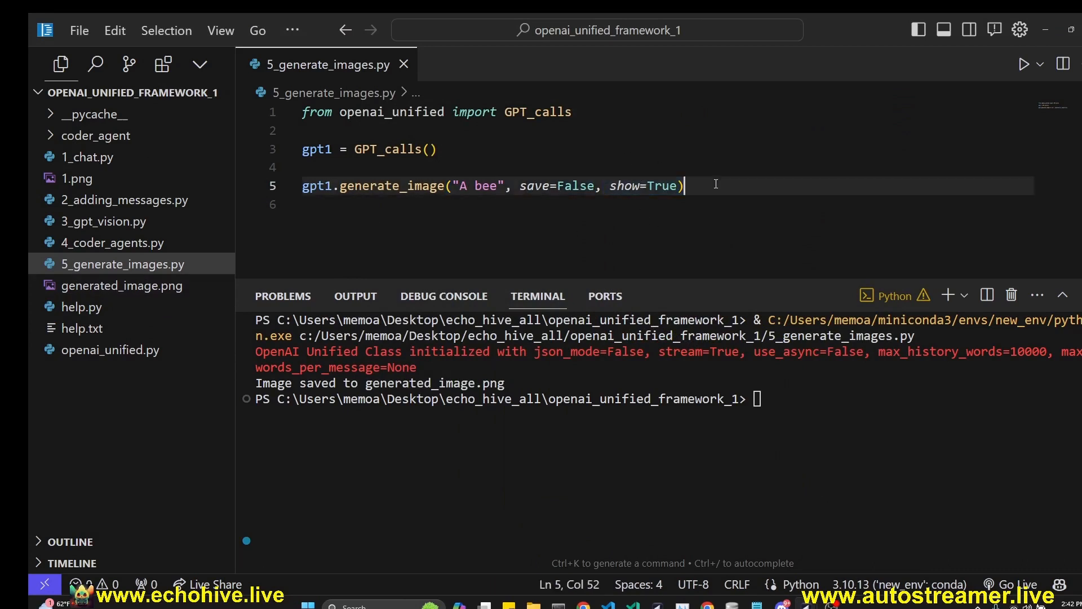
left_click(125, 285)
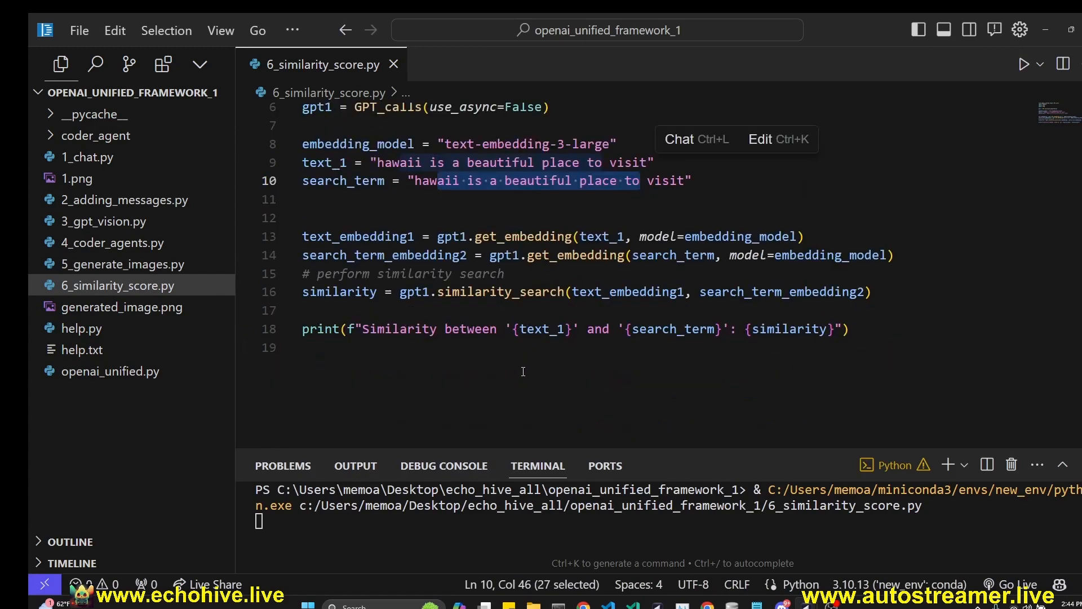
Run the similarity score script for a 0.468 result and move to 7_similarity_search_parallel.py.
left_click(1027, 63)
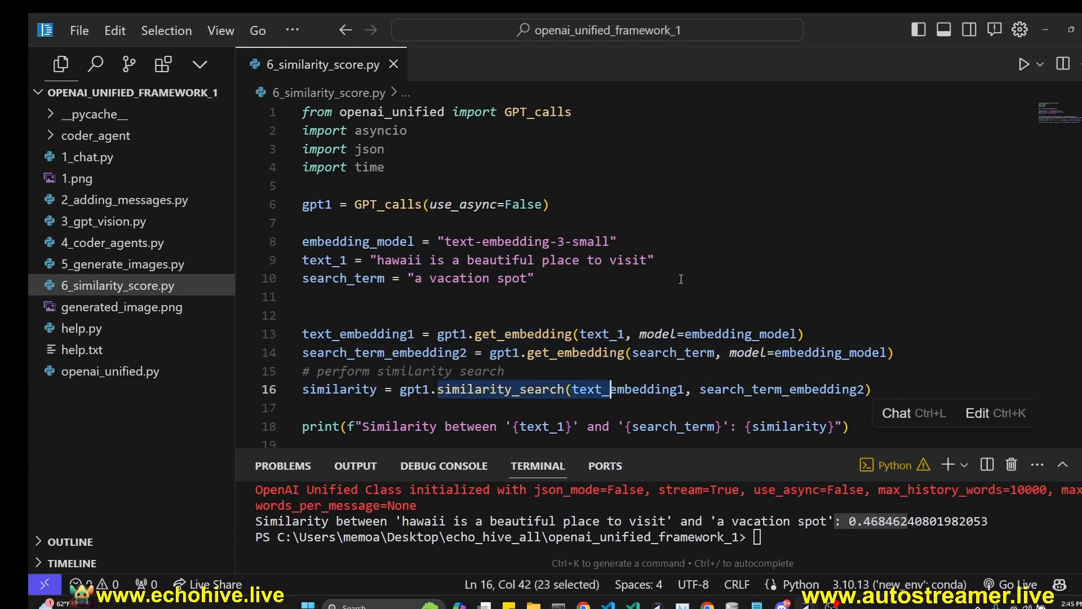
left_click(144, 307)
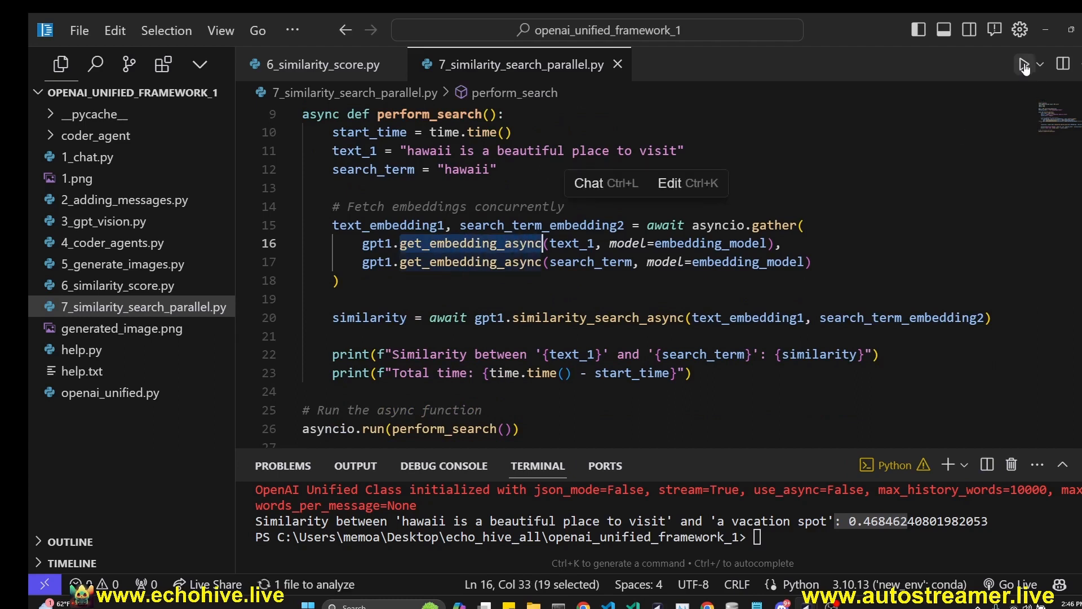
Run the parallel search for a 0.706 'hawaii' score and move to 8_similarity_search_over_db.py.
left_click(1026, 63)
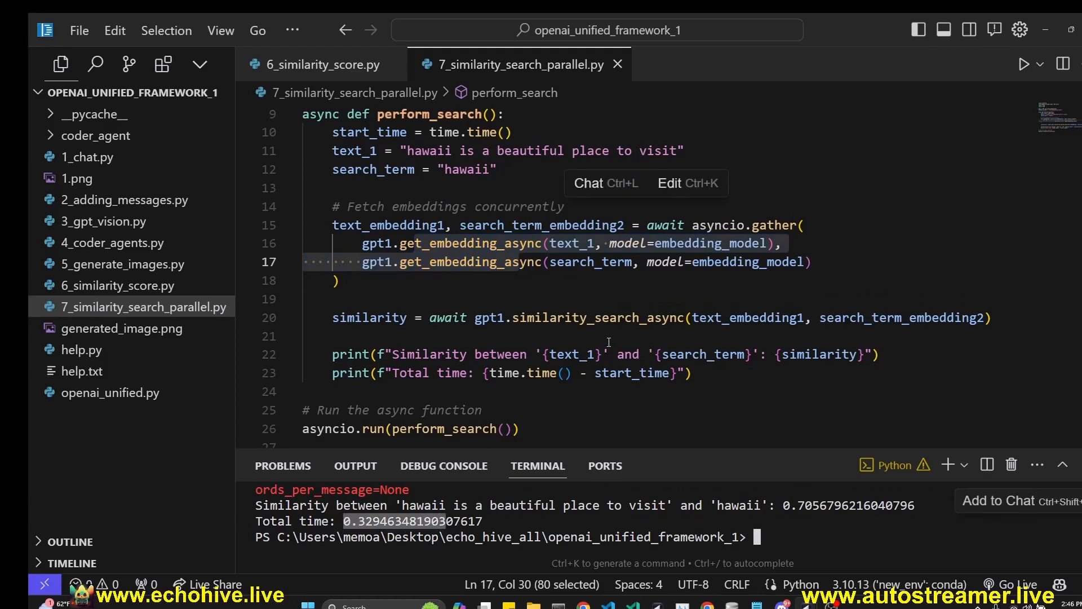
left_click(145, 328)
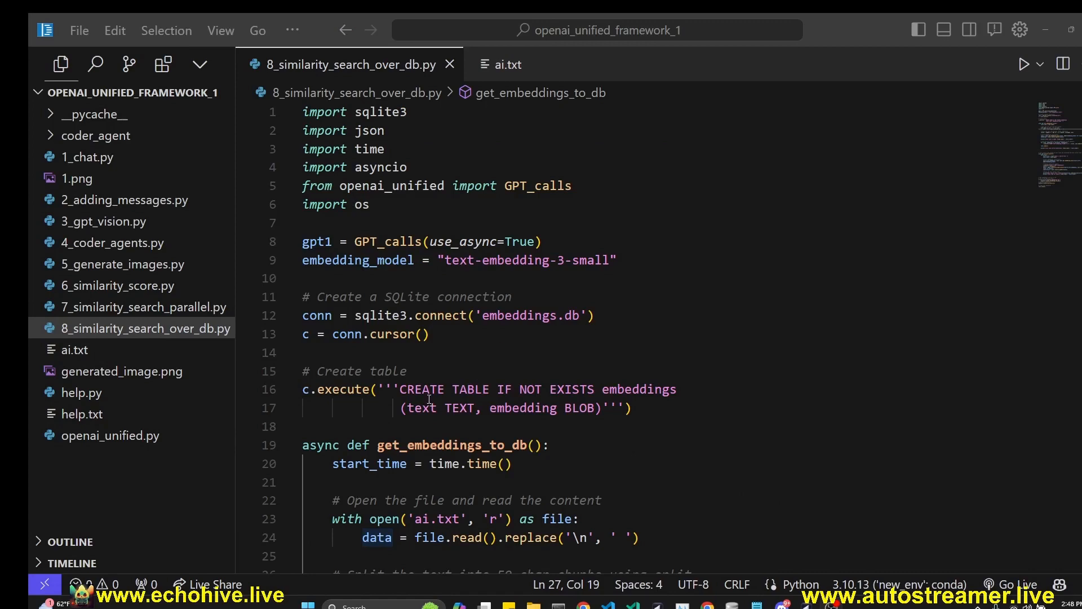
mouse_move(515, 279)
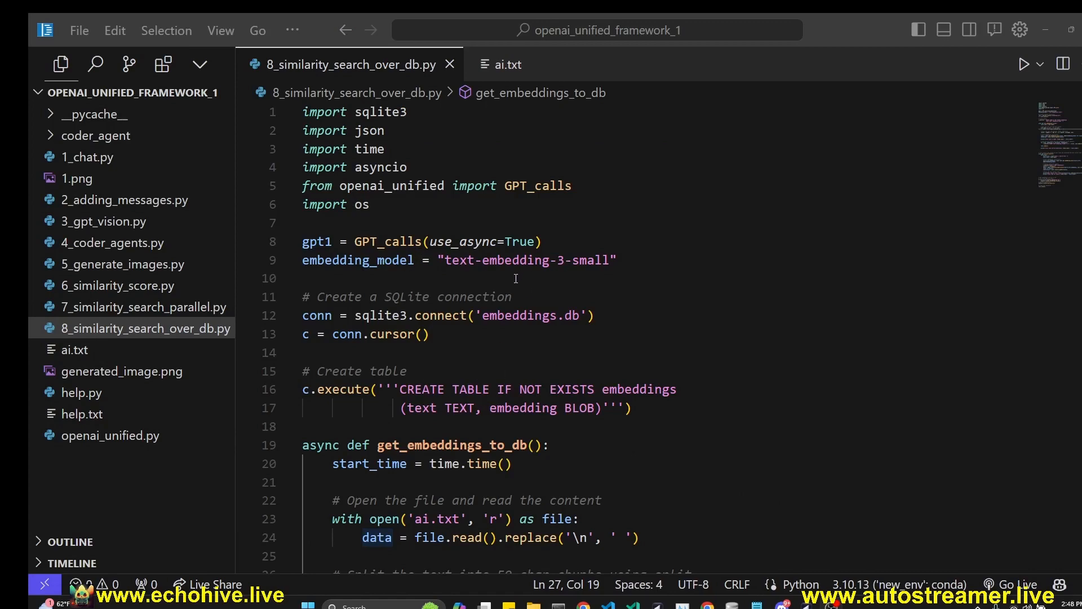
Review the database search script and ai.txt, then run it to create embeddings.db.
scroll("down", 3)
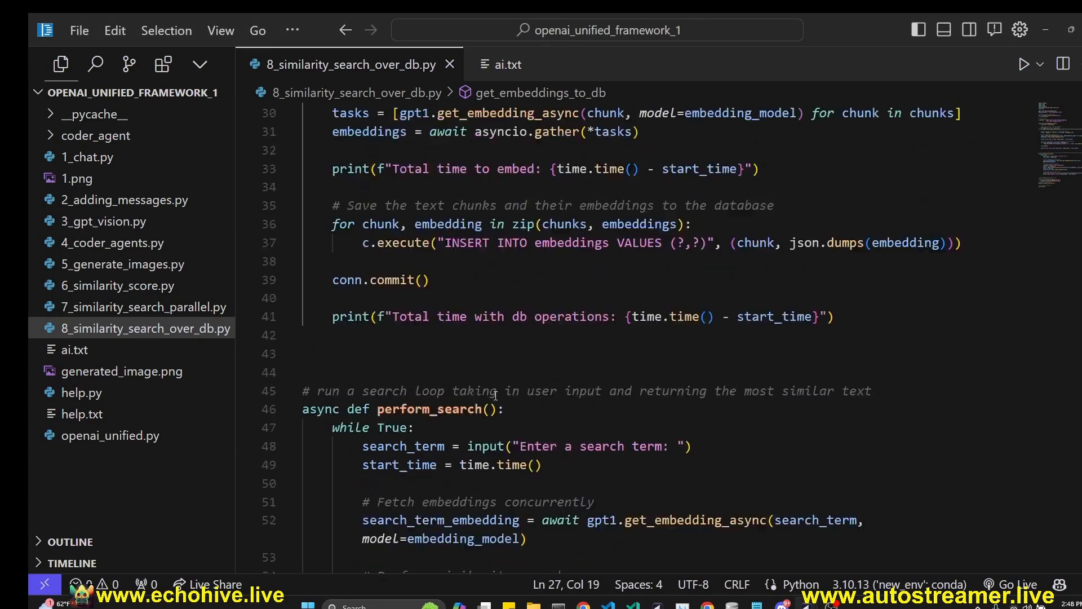
left_click(511, 65)
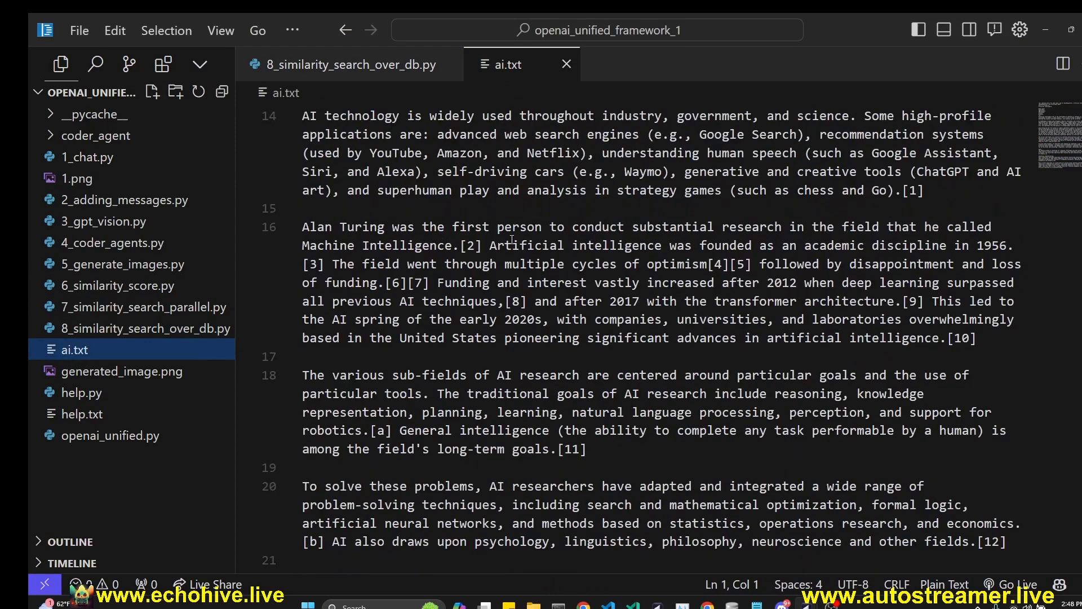
left_click(349, 64)
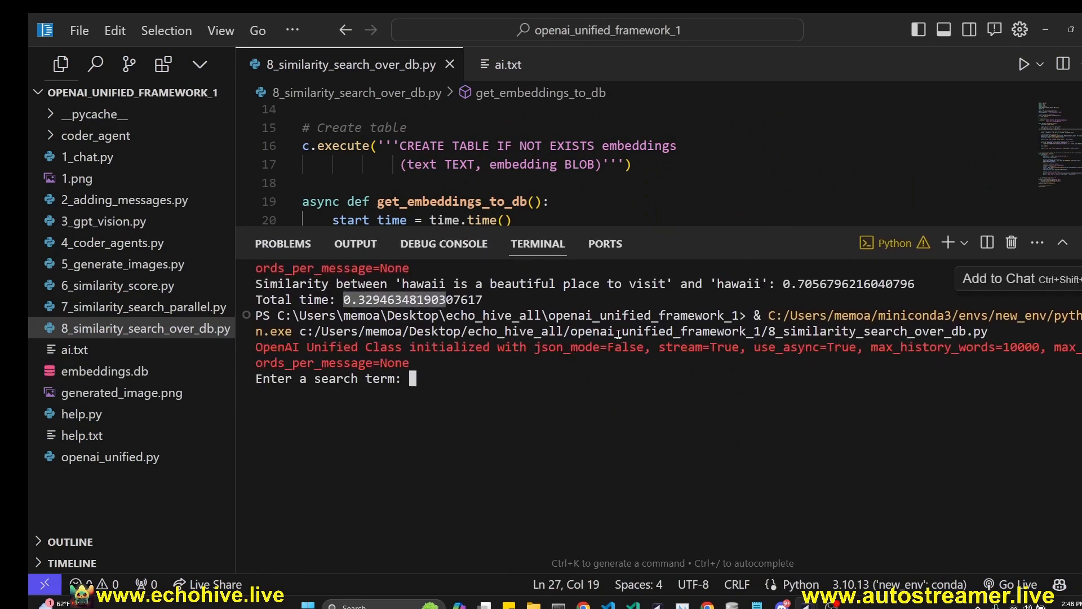
right_click(144, 328)
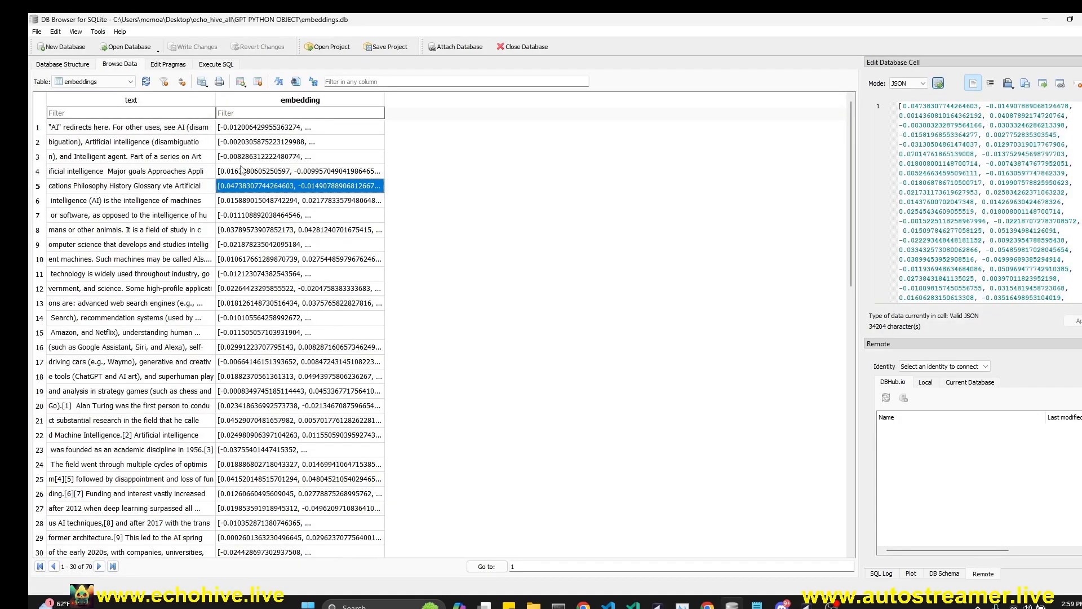
Inspect two stored text chunks in the embeddings table, then return to the editor.
left_click(127, 156)
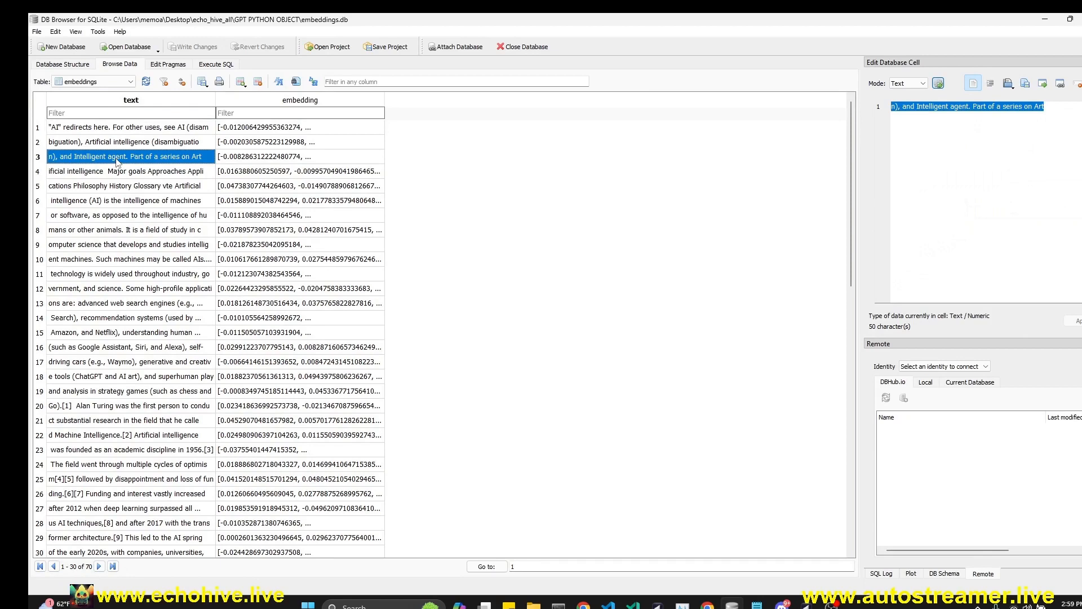
left_click(124, 303)
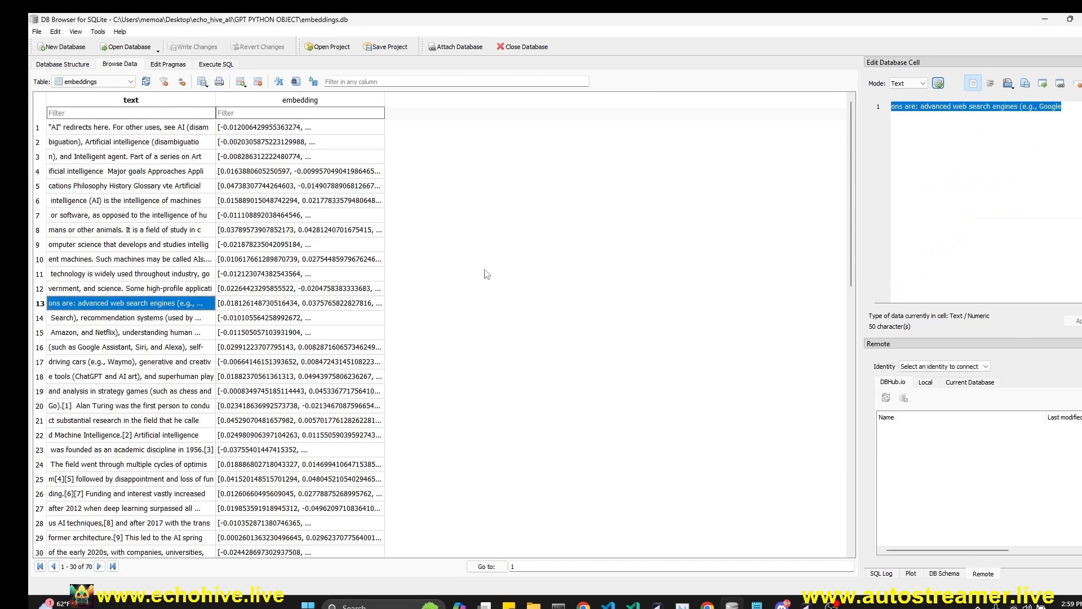
left_click(683, 605)
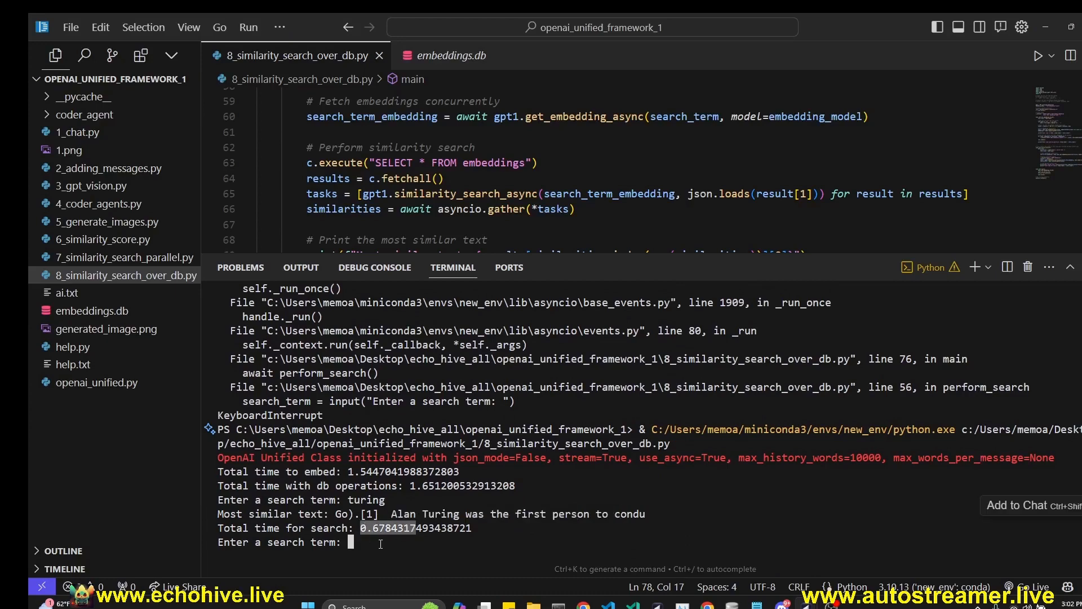
Search the embeddings for 'computer', review the script, and reopen openai_unified.py.
type("computer")
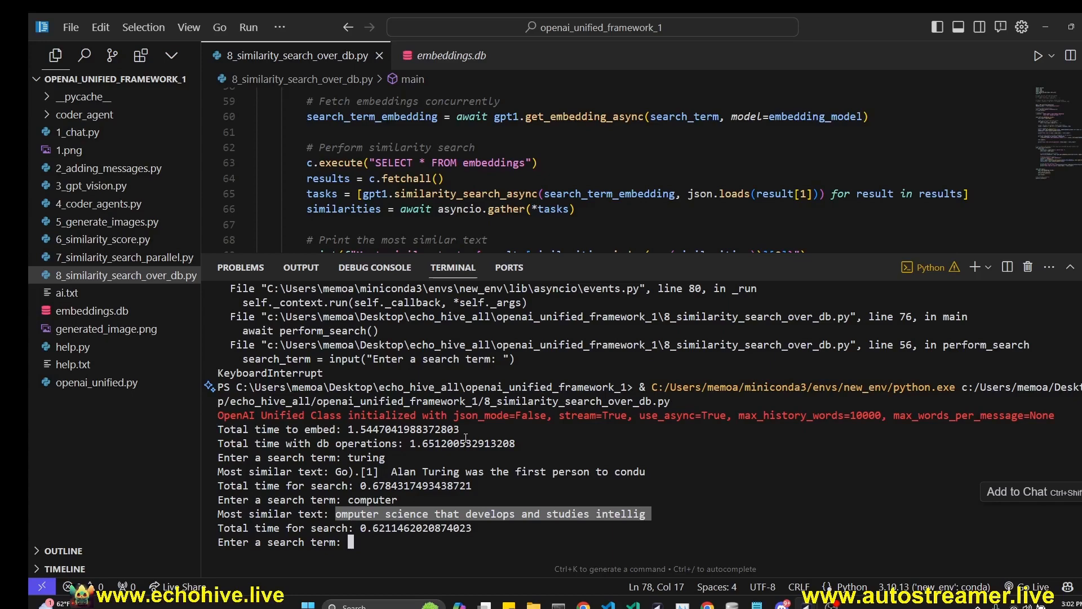
scroll("up", 3)
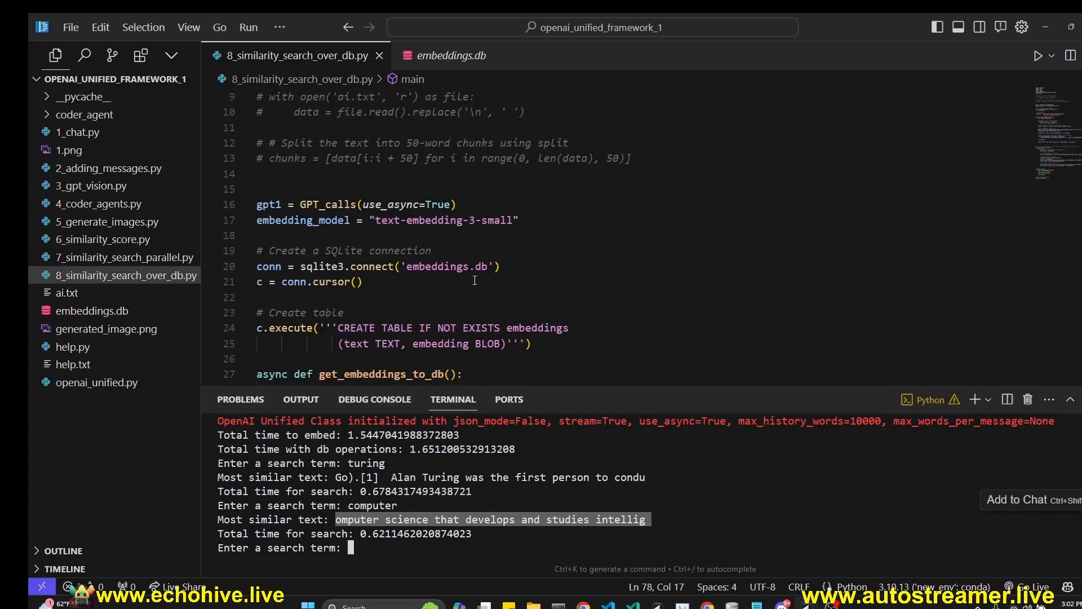
scroll("down", 3)
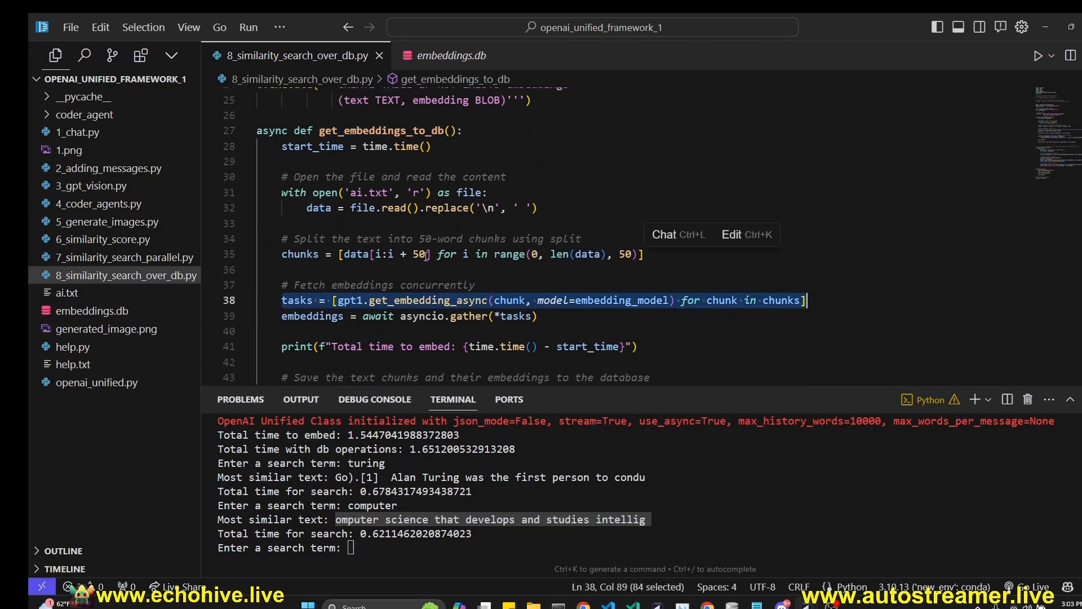
scroll("down", 3)
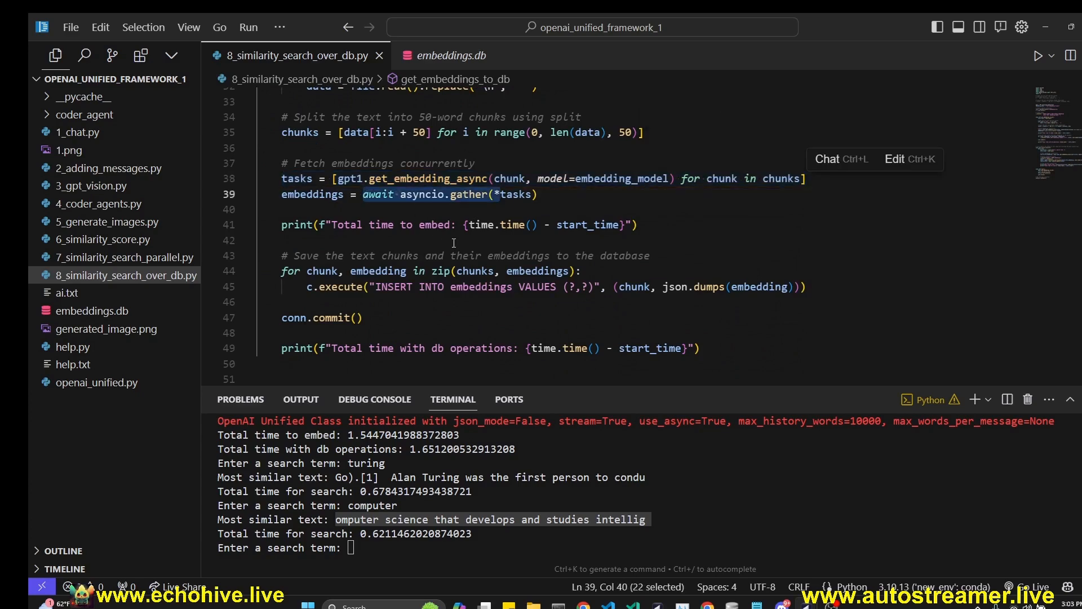
scroll("down", 3)
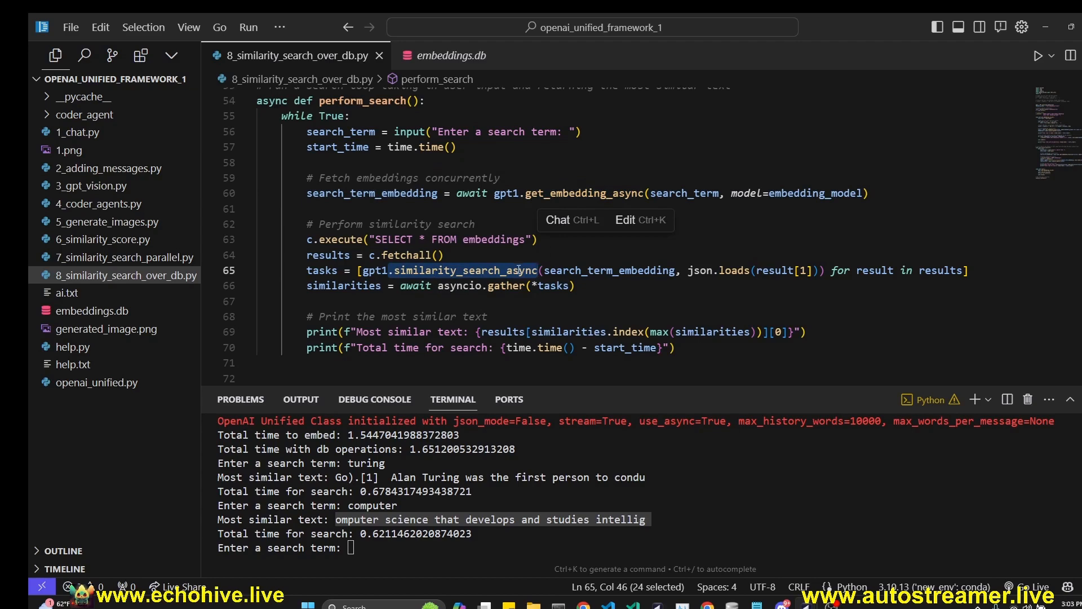
left_click(97, 382)
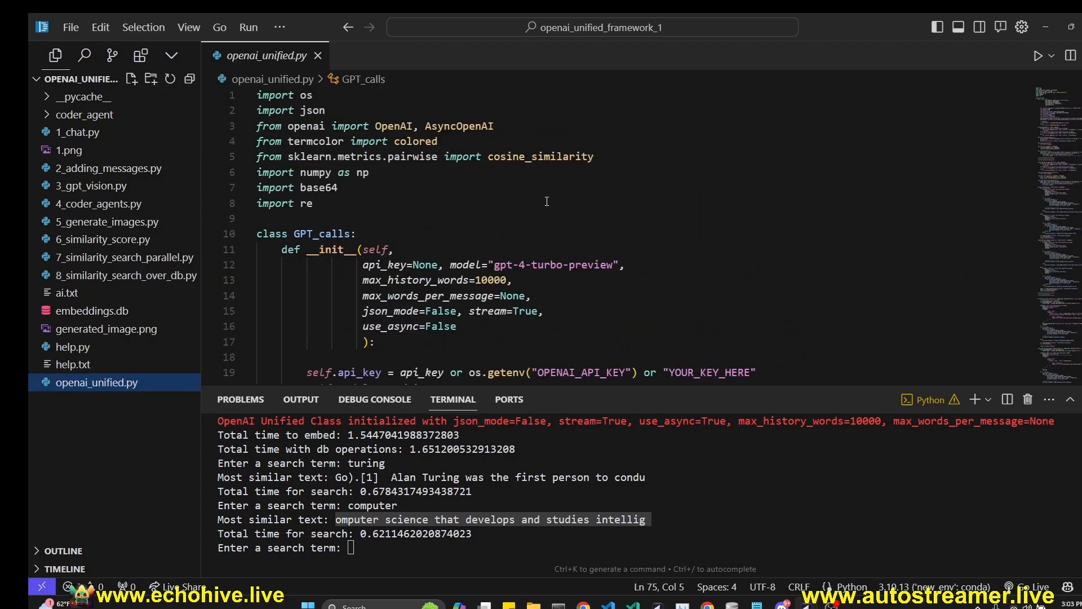
mouse_move(546, 200)
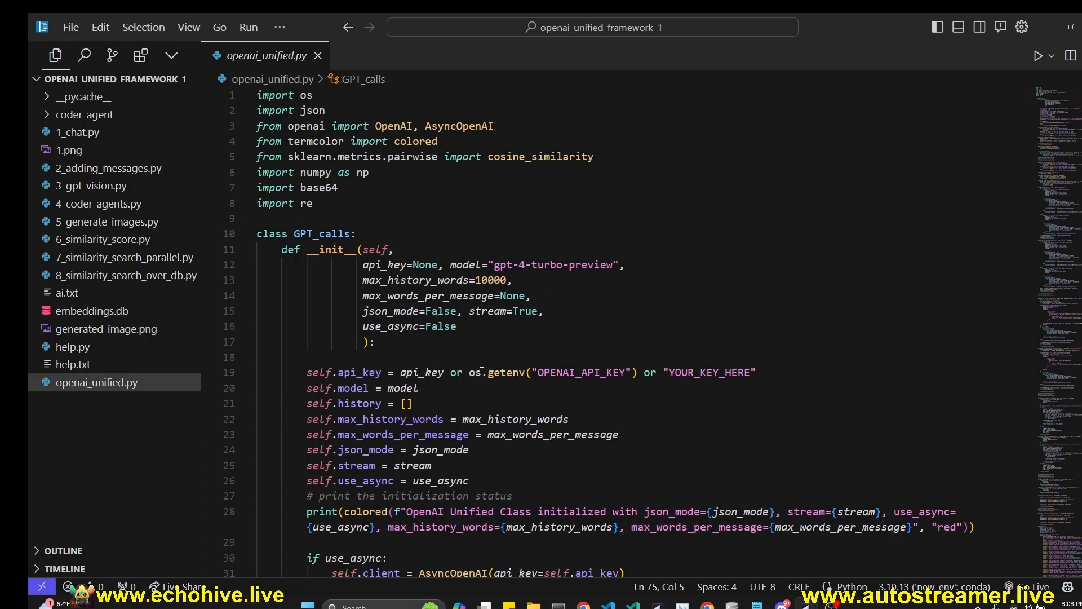
mouse_move(515, 345)
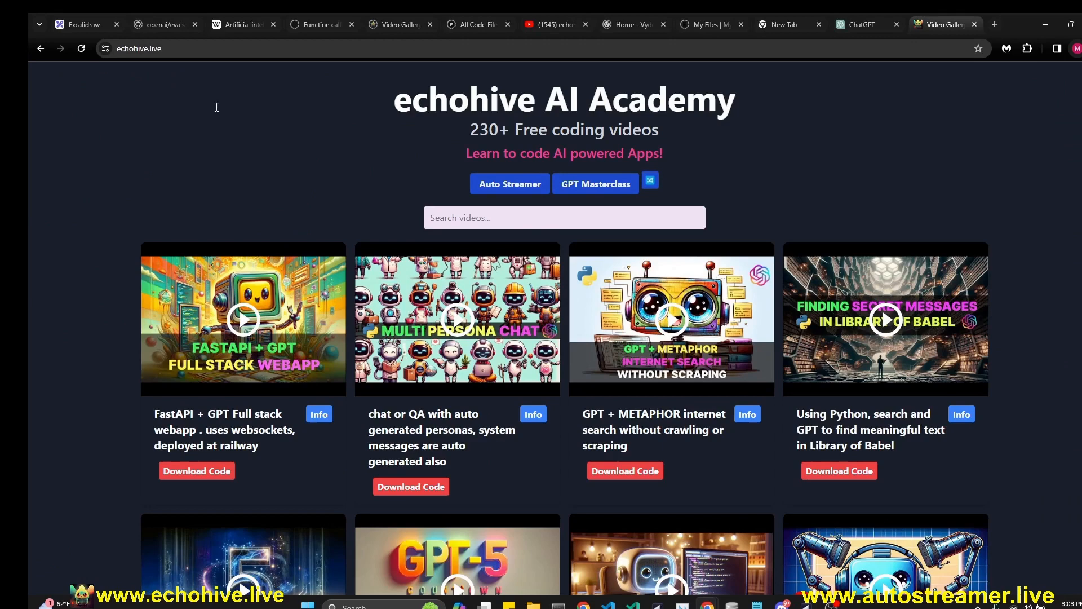
mouse_move(358, 151)
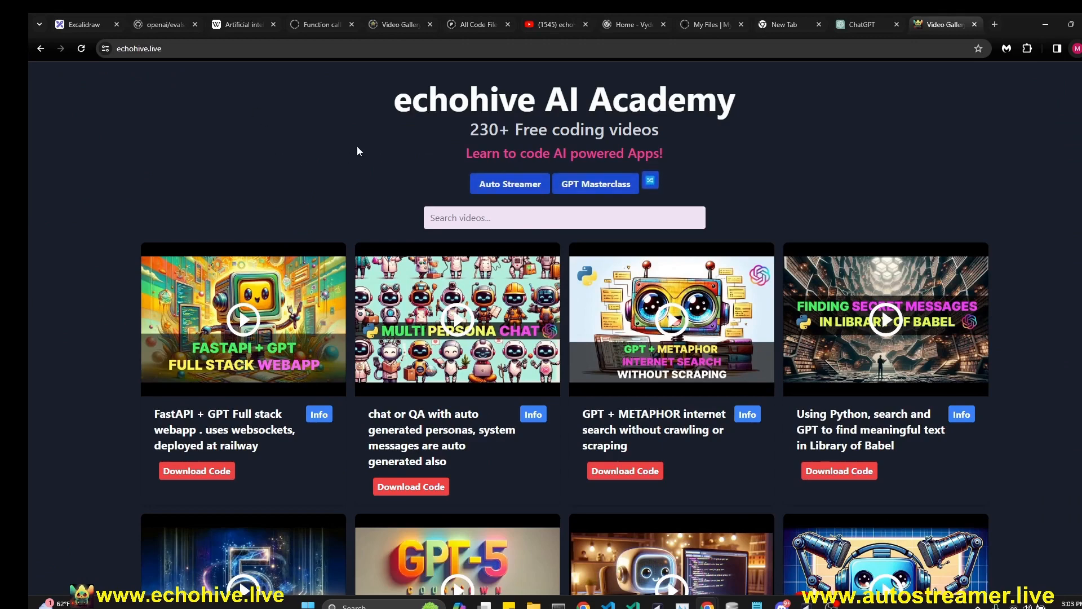
mouse_move(205, 140)
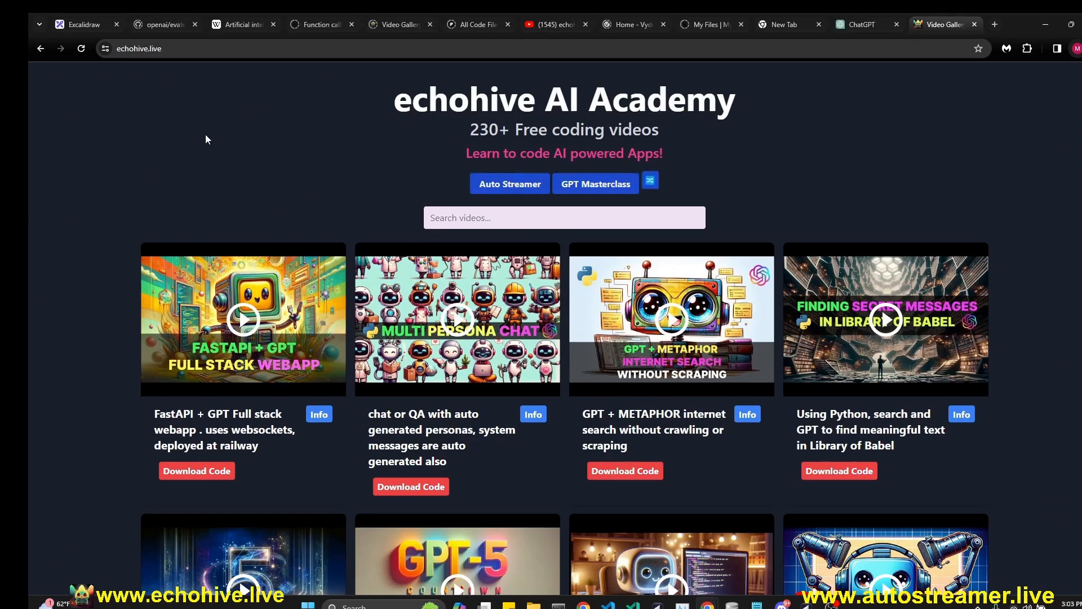
Browse the echohive video gallery and go to the Auto Streamer site.
scroll("down", 3)
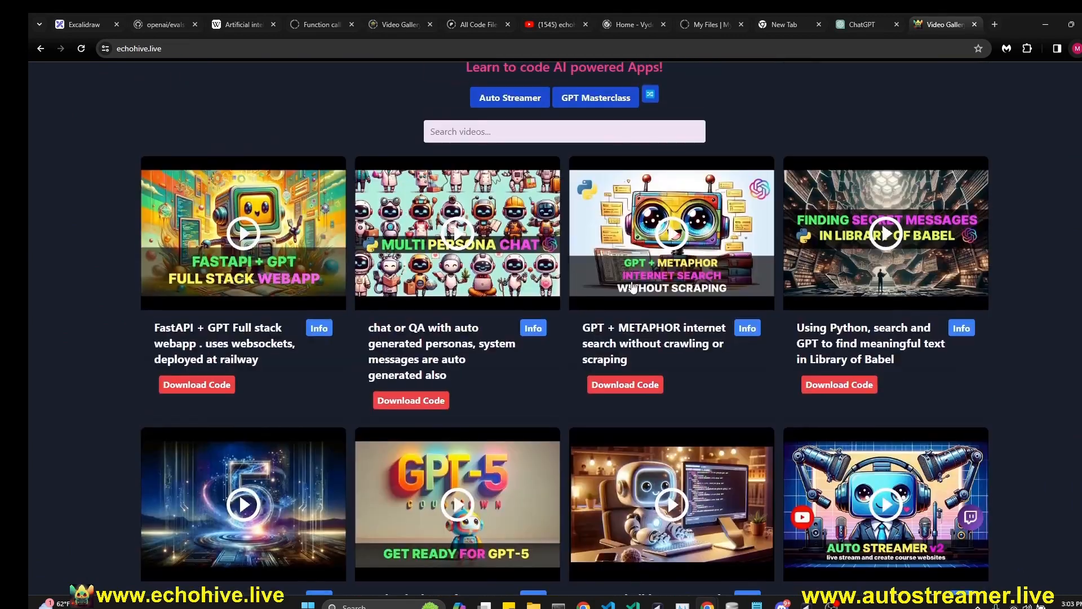
left_click(532, 327)
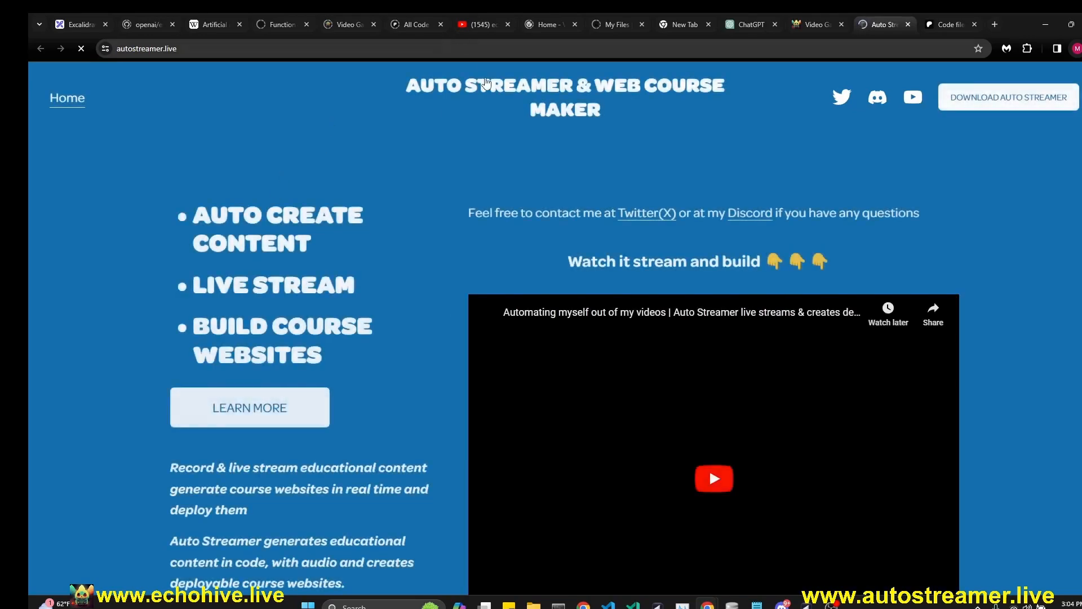
Open the sample course's import Statement lesson under Modules and Packages with narration paused.
scroll("down", 3)
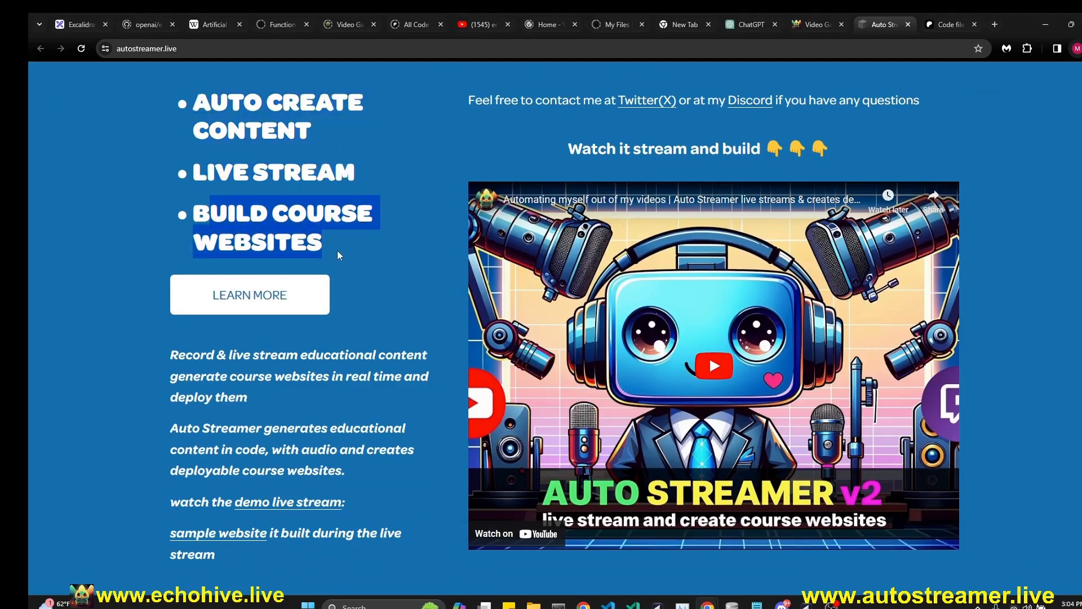
mouse_move(641, 350)
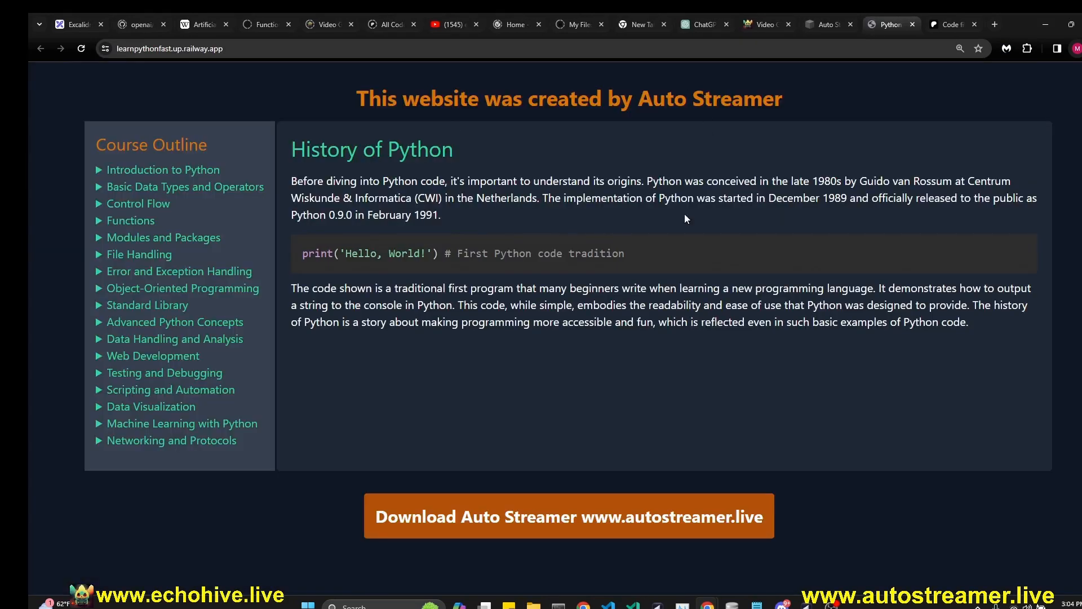
left_click(163, 237)
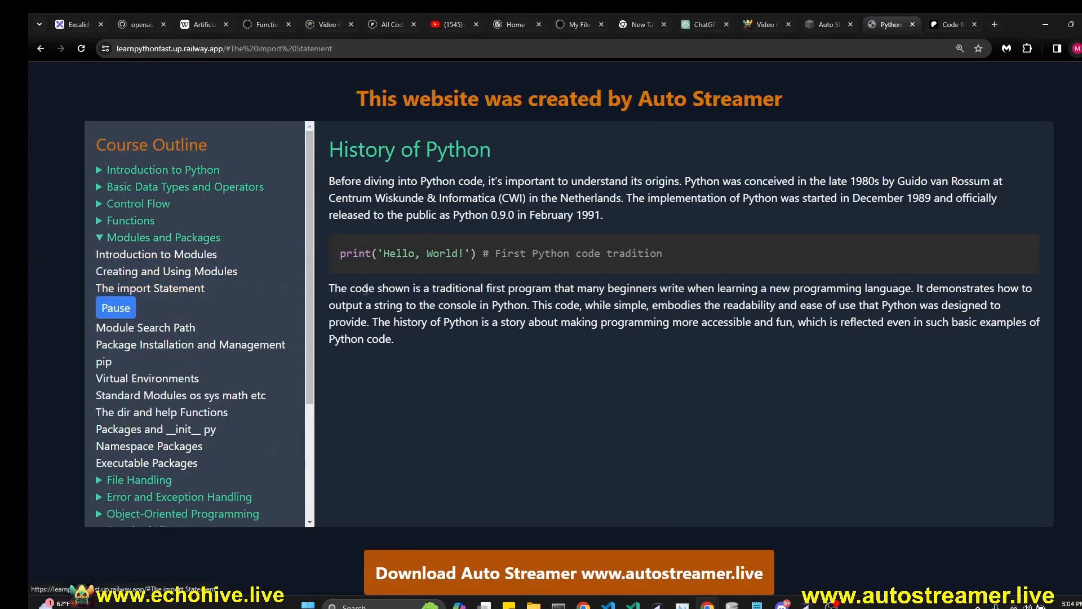
left_click(148, 287)
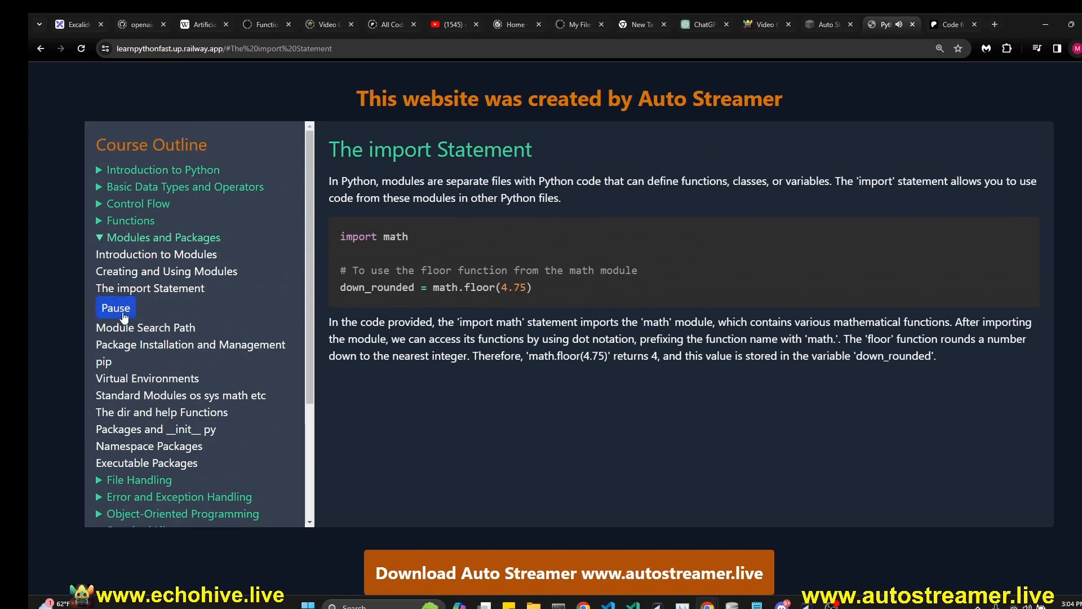
left_click(115, 307)
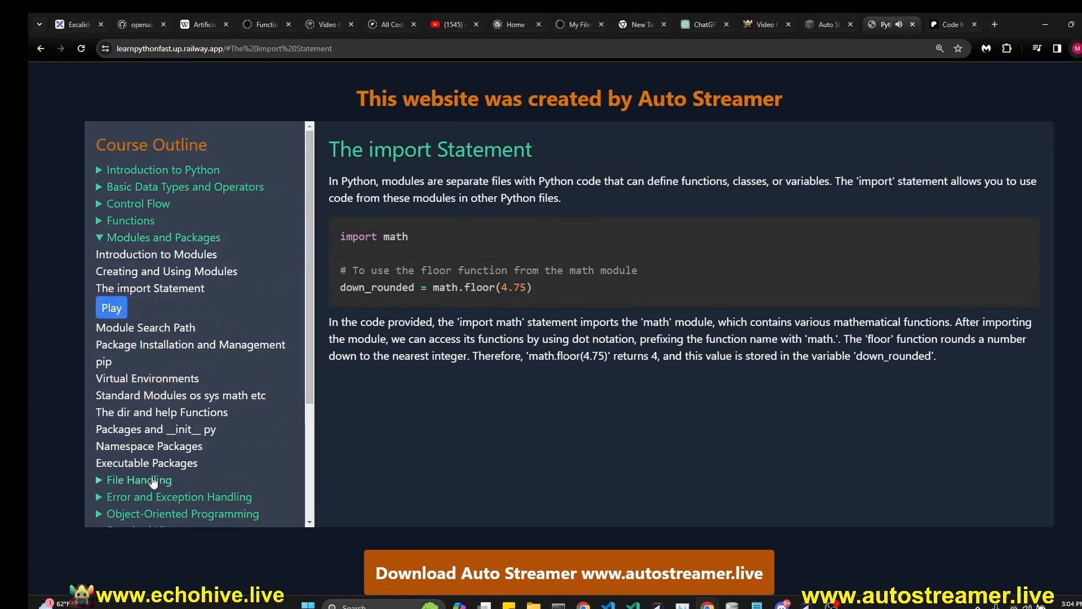
left_click(890, 23)
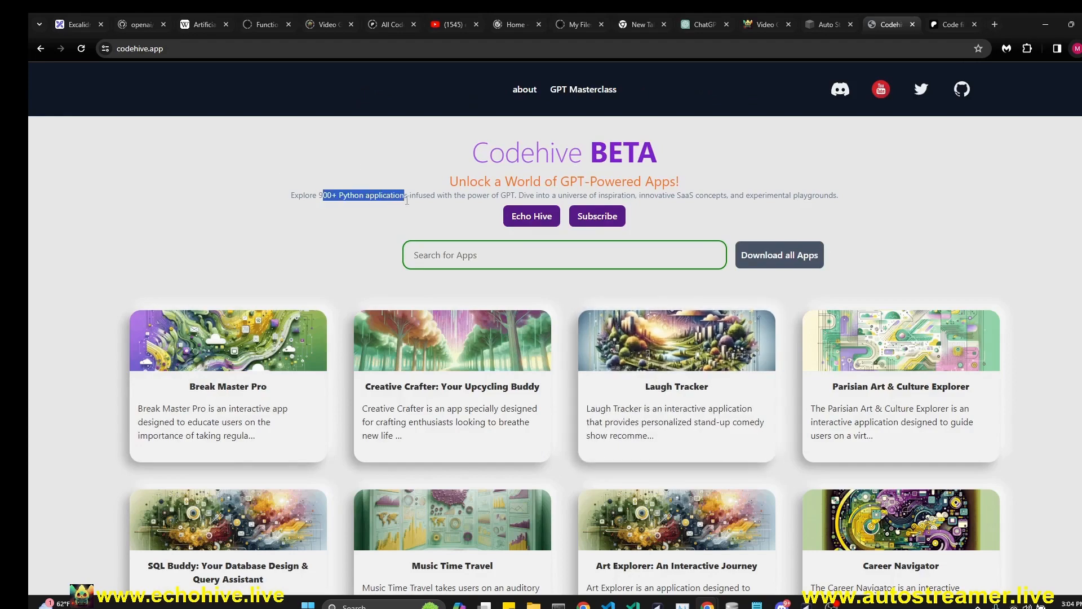
Browse the Codehive app grid and preview the Music Time Travel app's code.
scroll("down", 3)
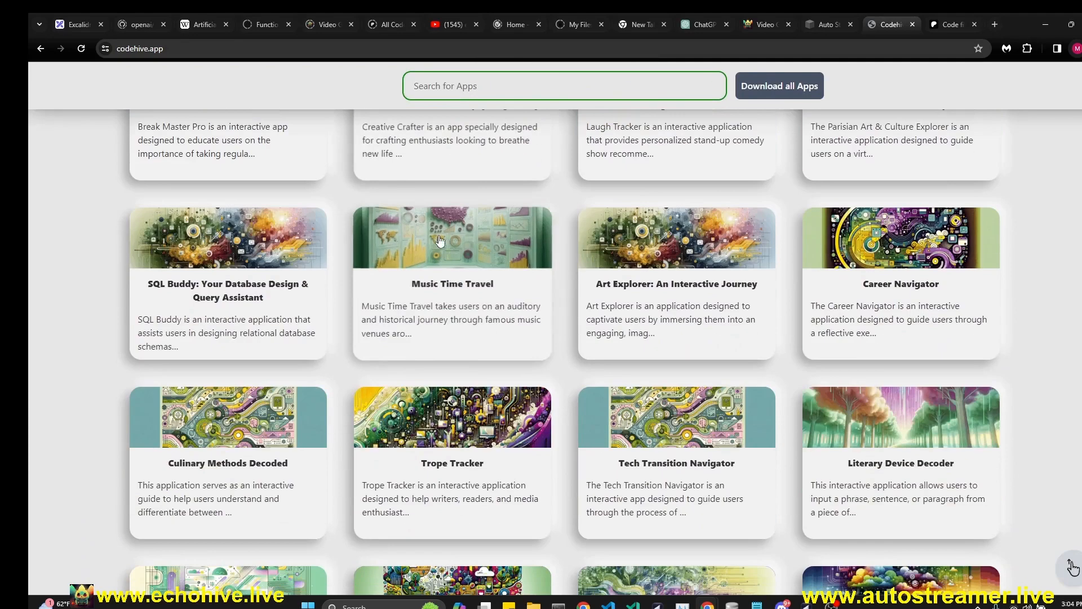
left_click(452, 238)
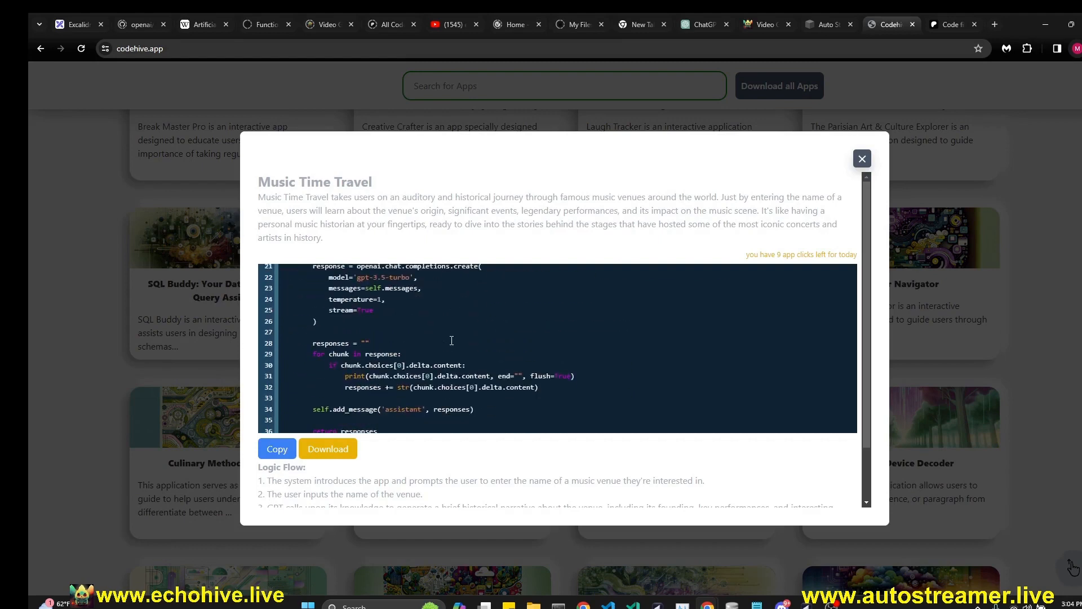
scroll("down", 3)
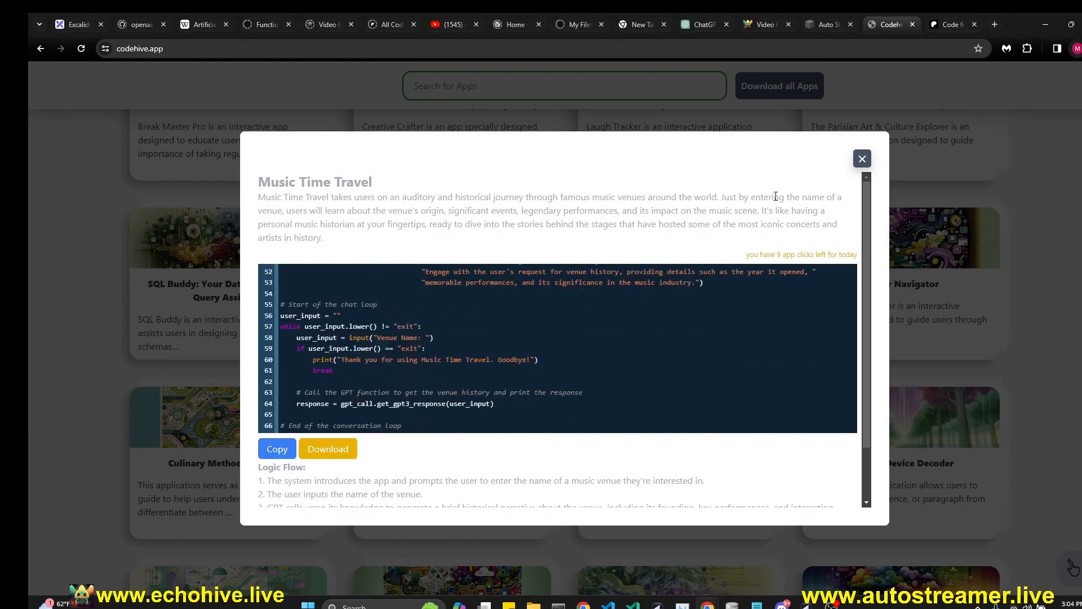
left_click(862, 158)
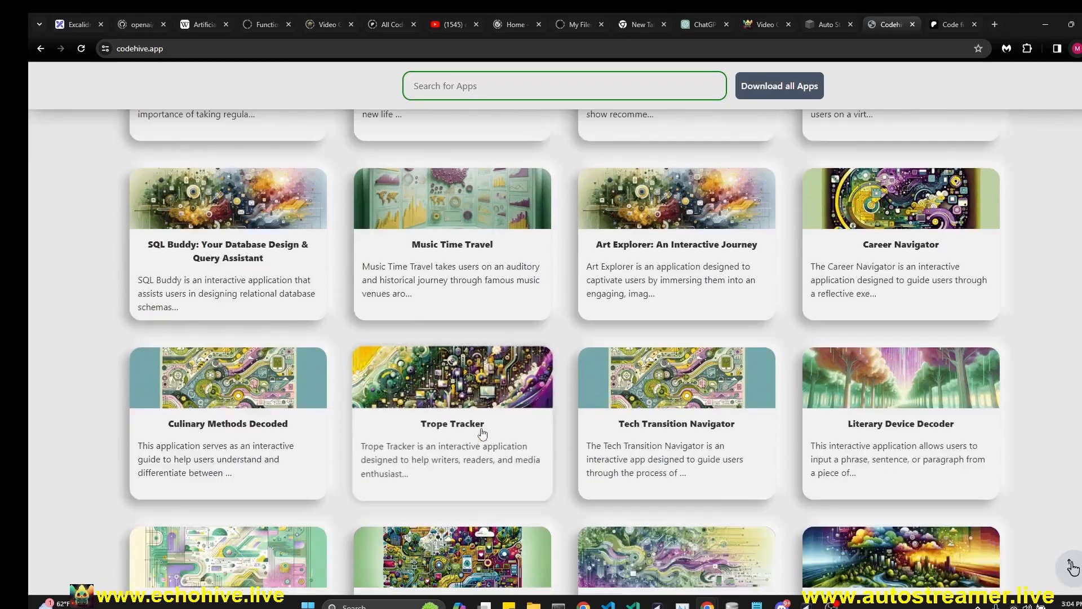
Bring up the Patreon 'Download all Apps' offer from the top of the page.
scroll("up", 3)
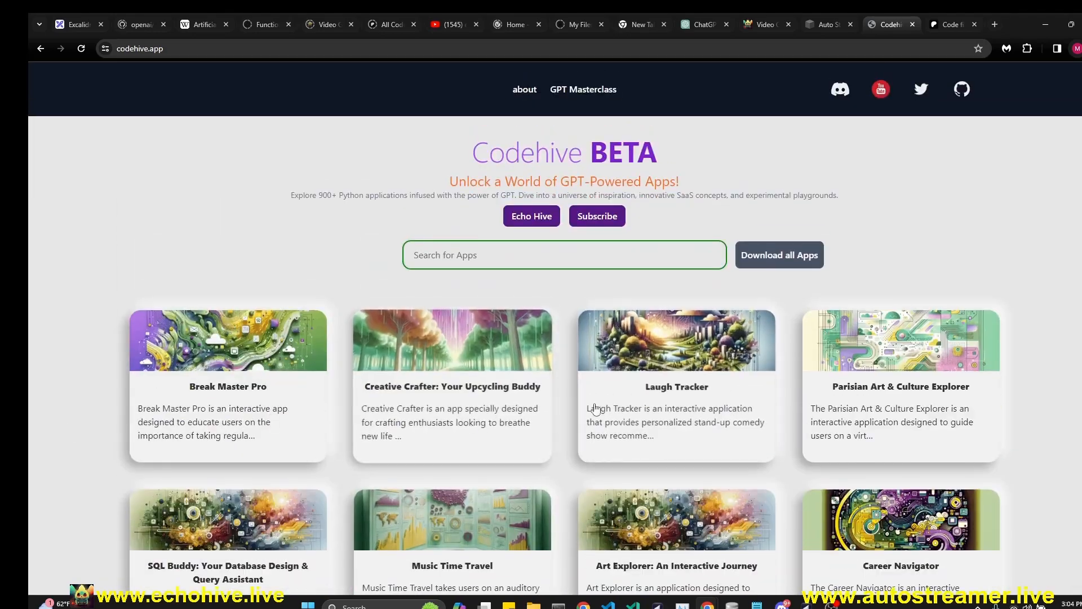
left_click(780, 255)
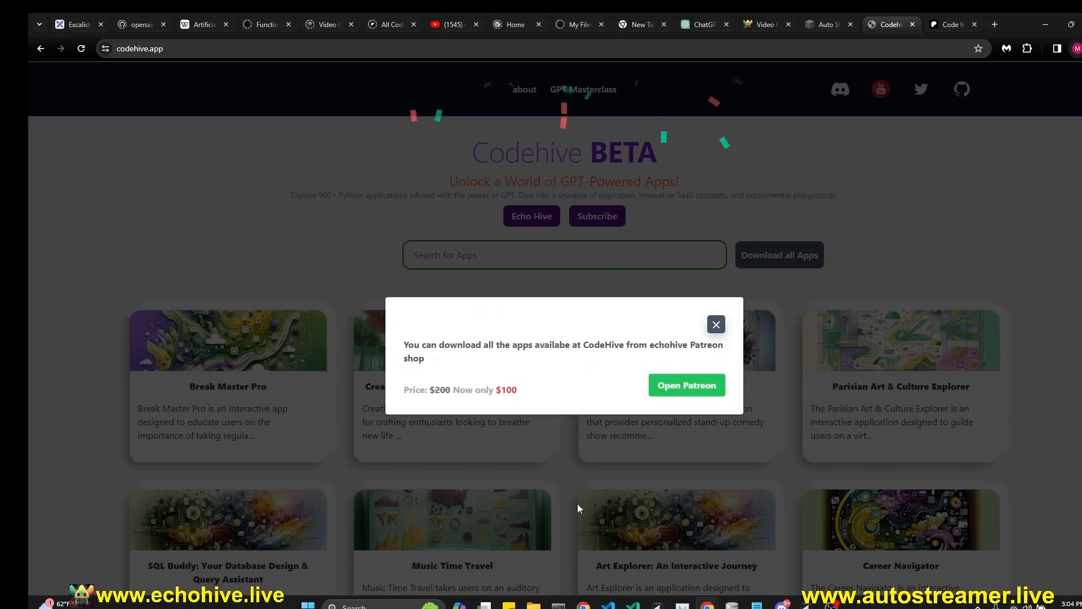
left_click(687, 385)
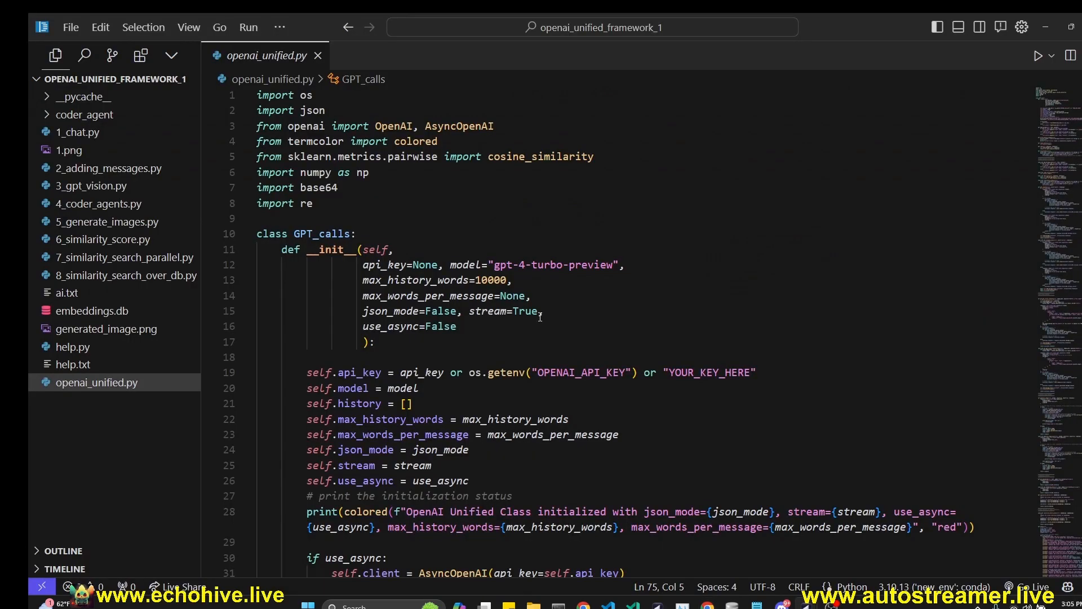
mouse_move(514, 223)
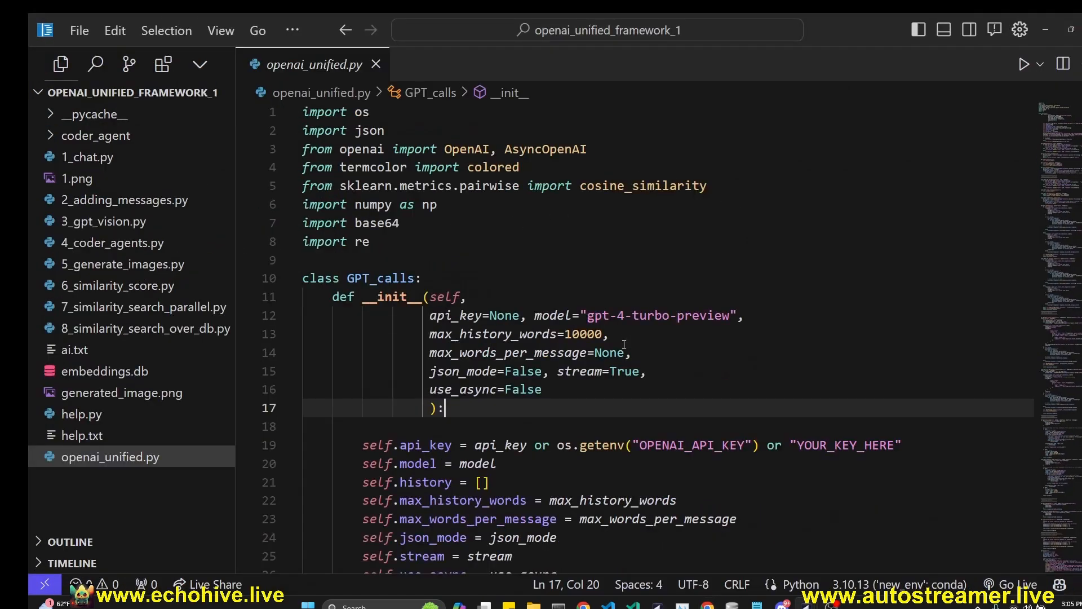
scroll("down", 3)
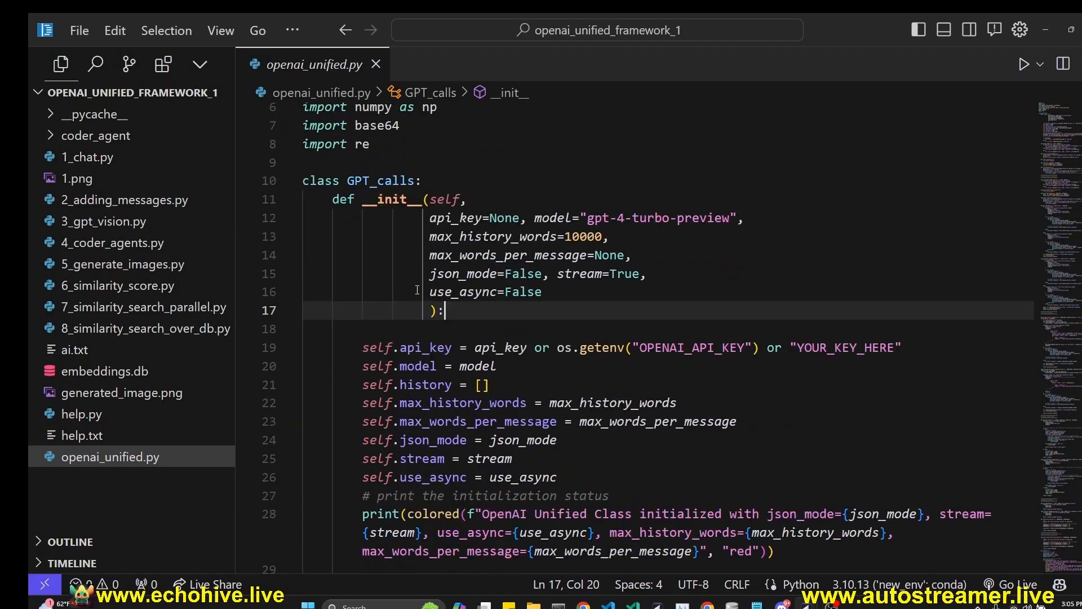
scroll("down", 3)
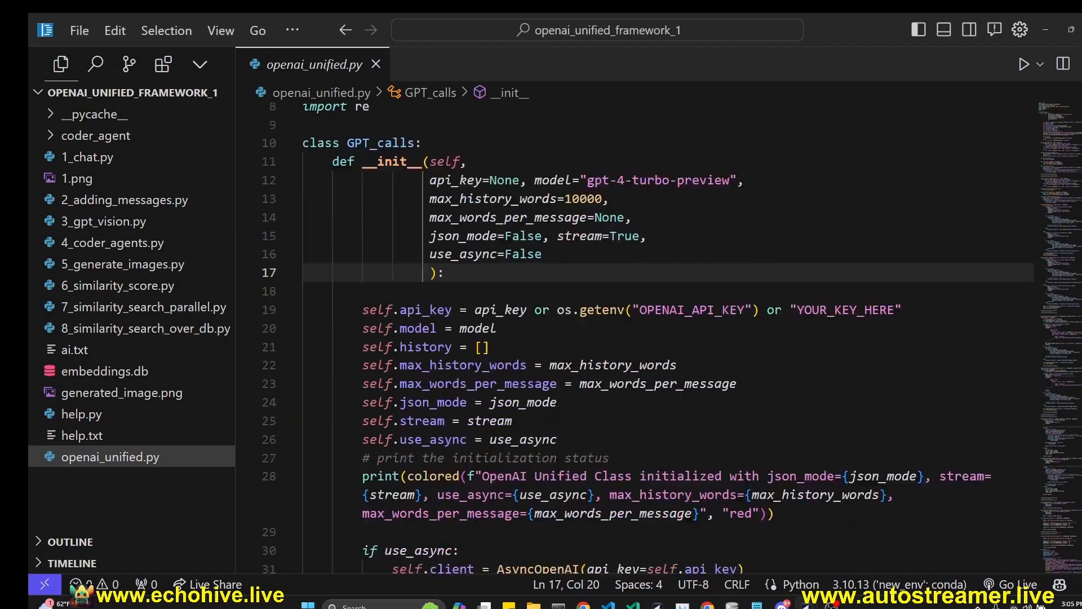
scroll("down", 3)
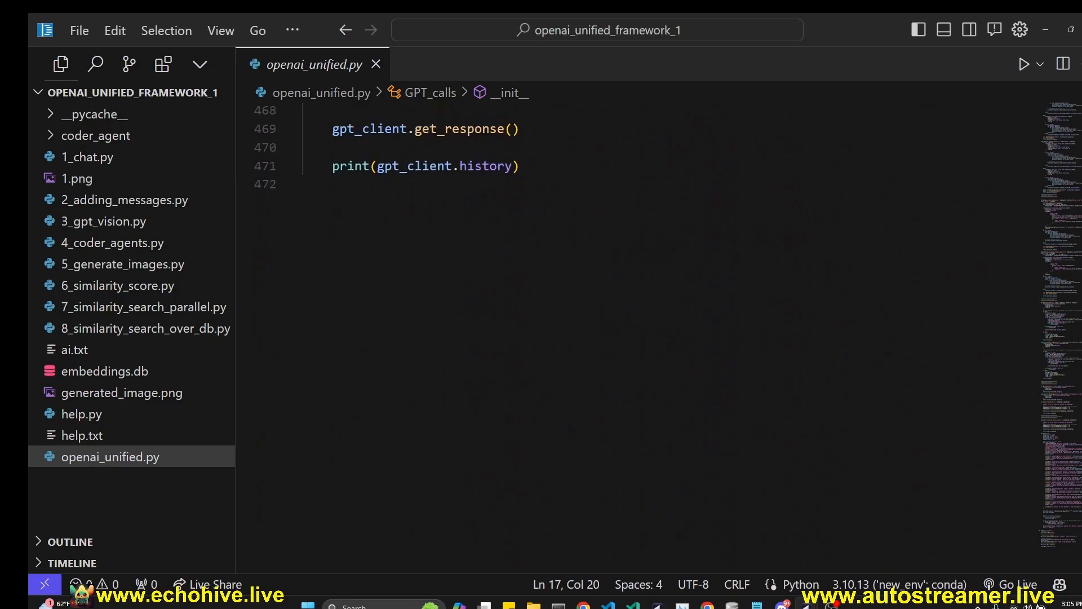
scroll("up", 3)
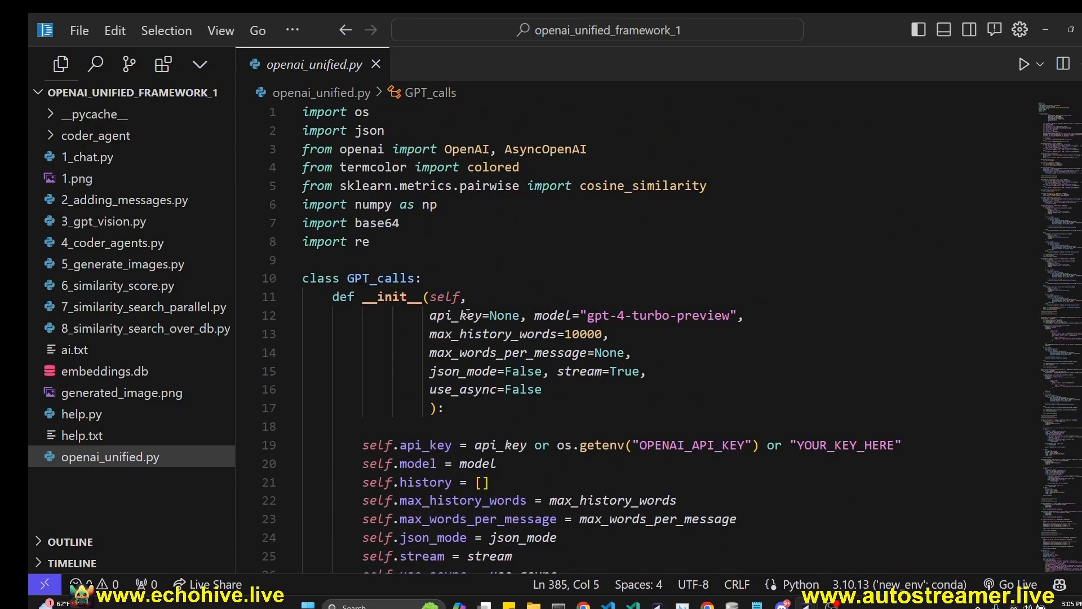
mouse_move(455, 192)
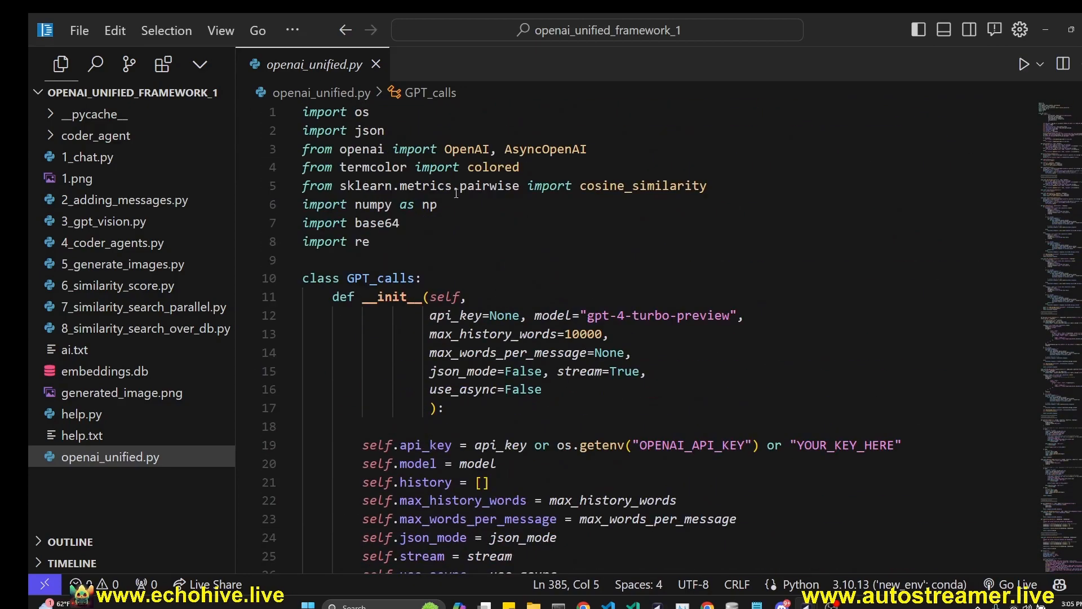
Review requirements.txt pinning openai, termcolor, scikit-learn, pandas and numpy, then return to openai_unified.py.
left_click(104, 479)
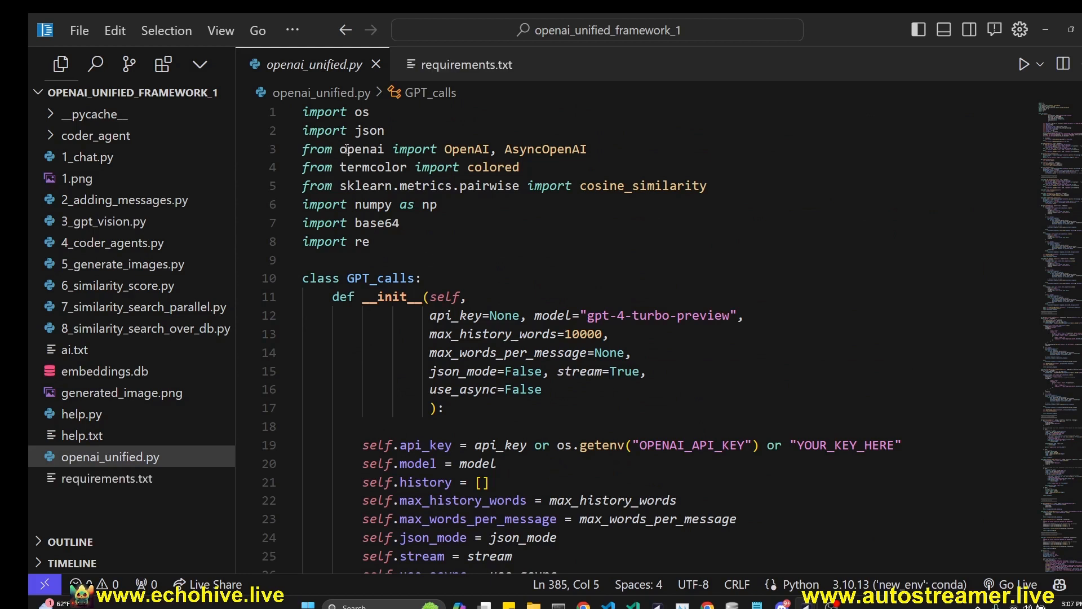
double_click(374, 204)
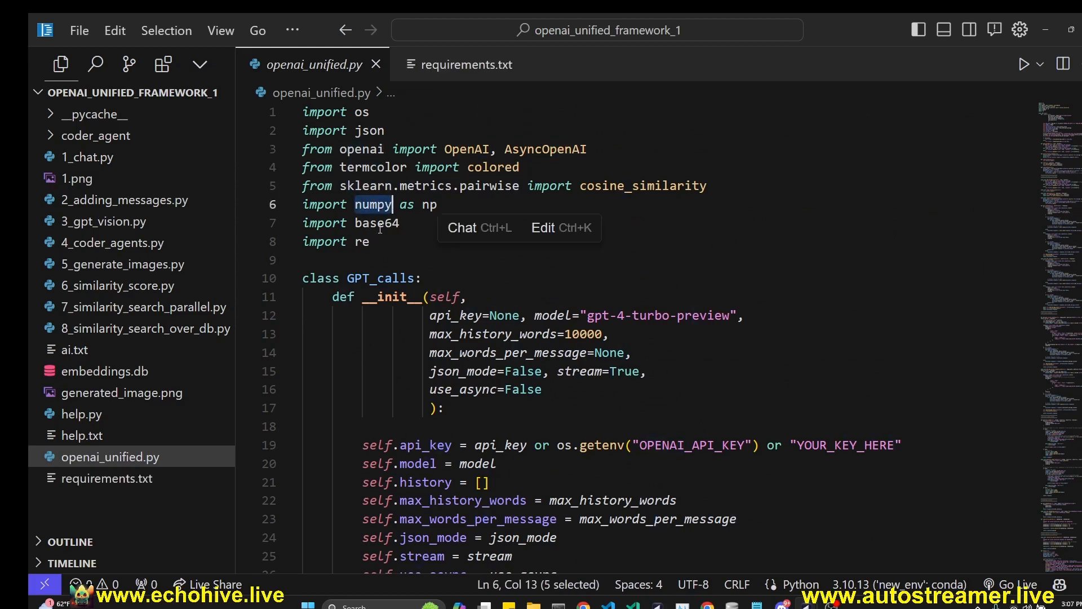
left_click(466, 64)
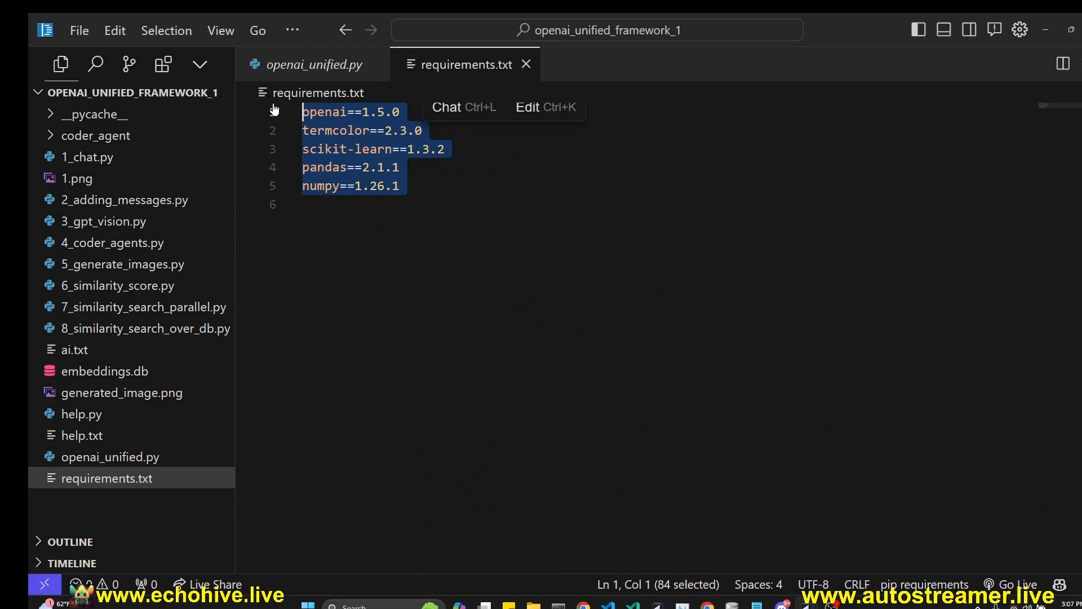
left_click(314, 65)
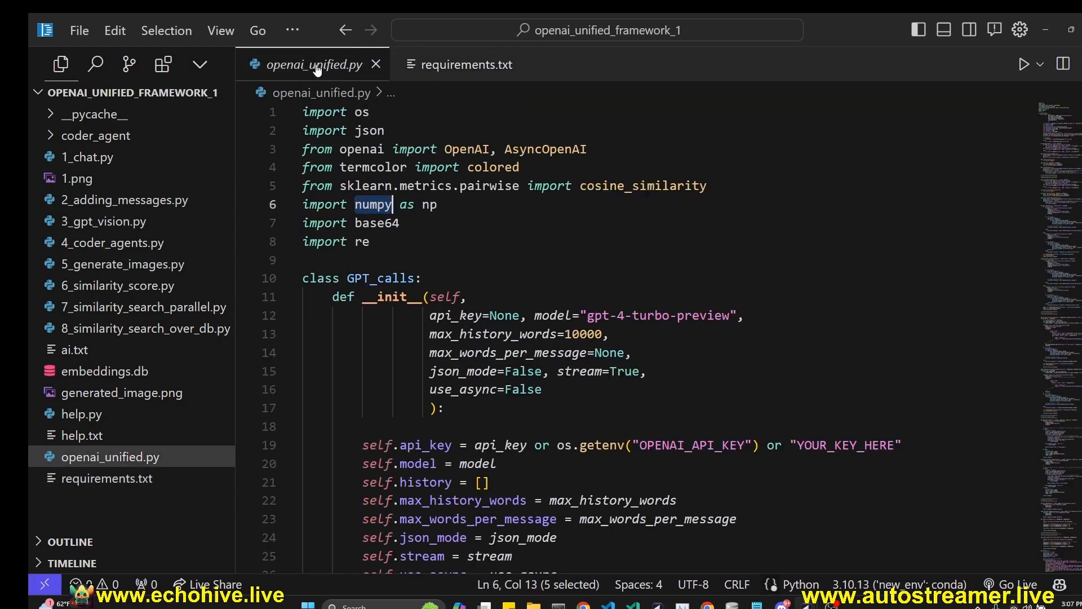
scroll("down", 3)
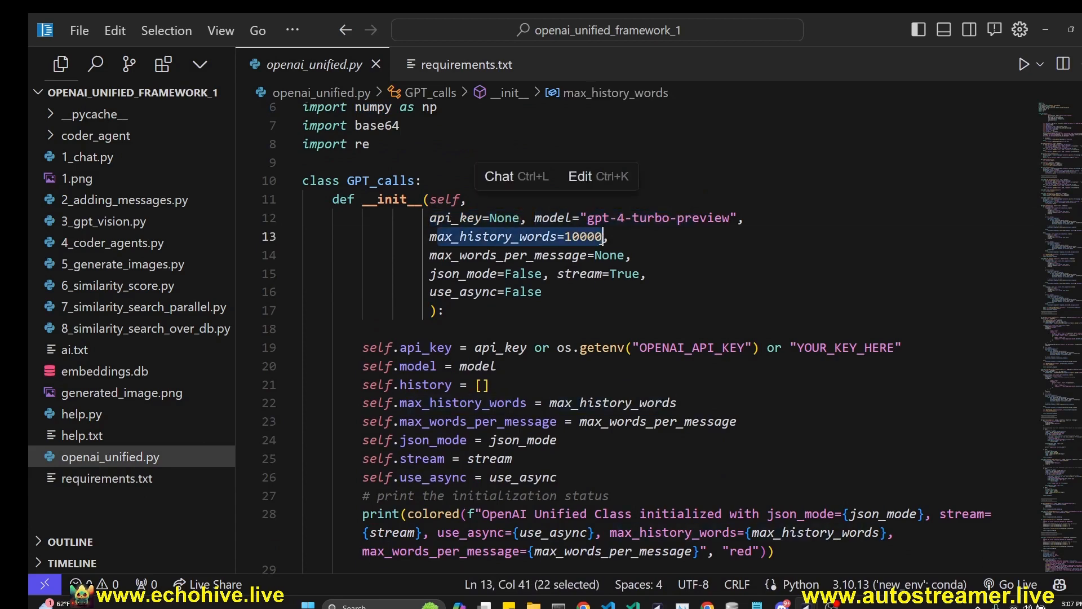
left_click(435, 255)
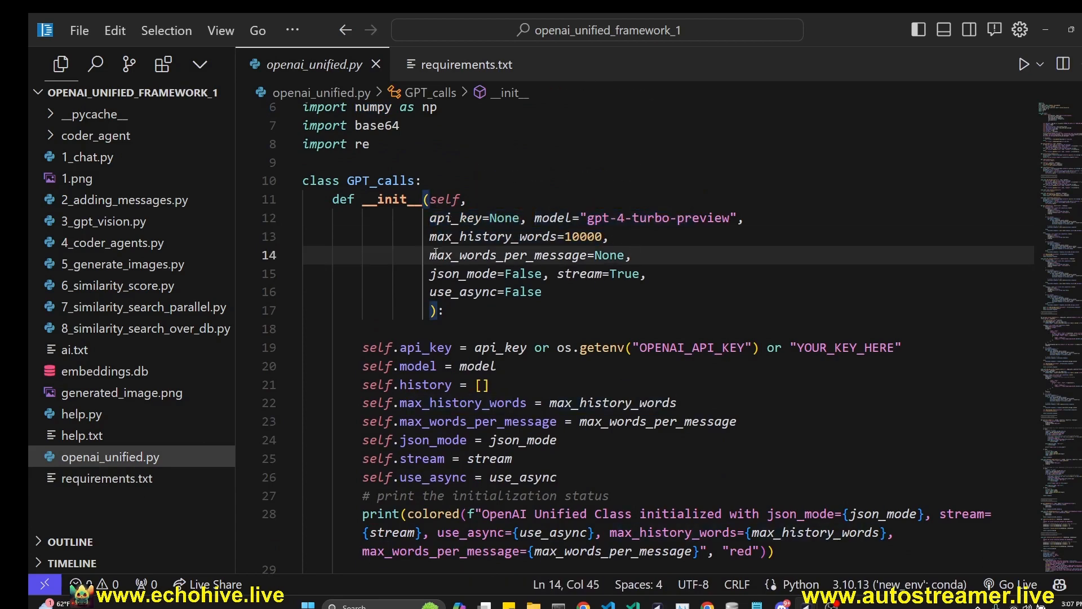
double_click(508, 255)
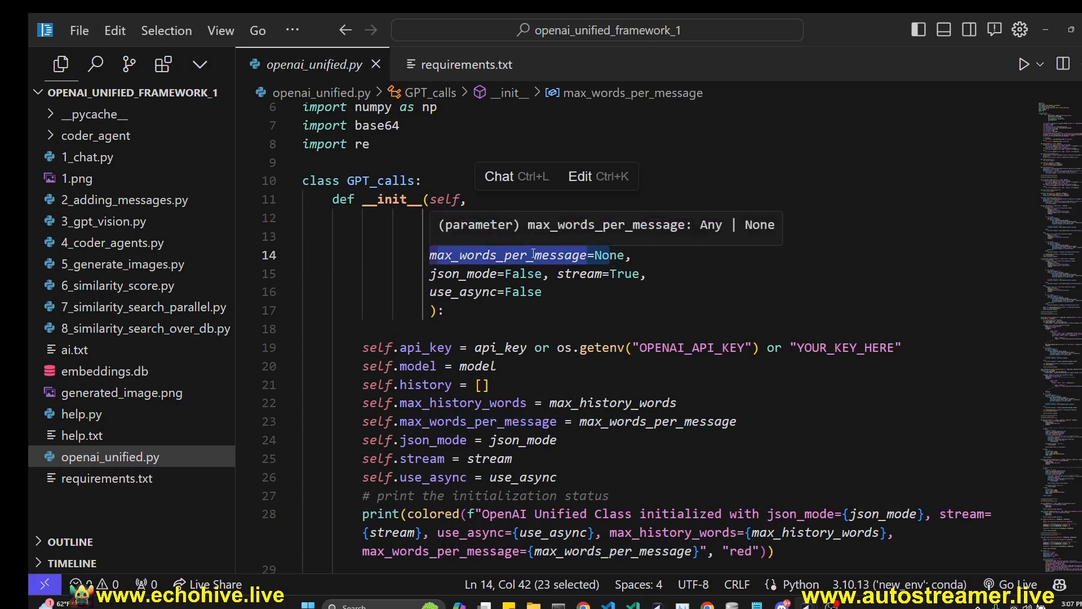
scroll("down", 3)
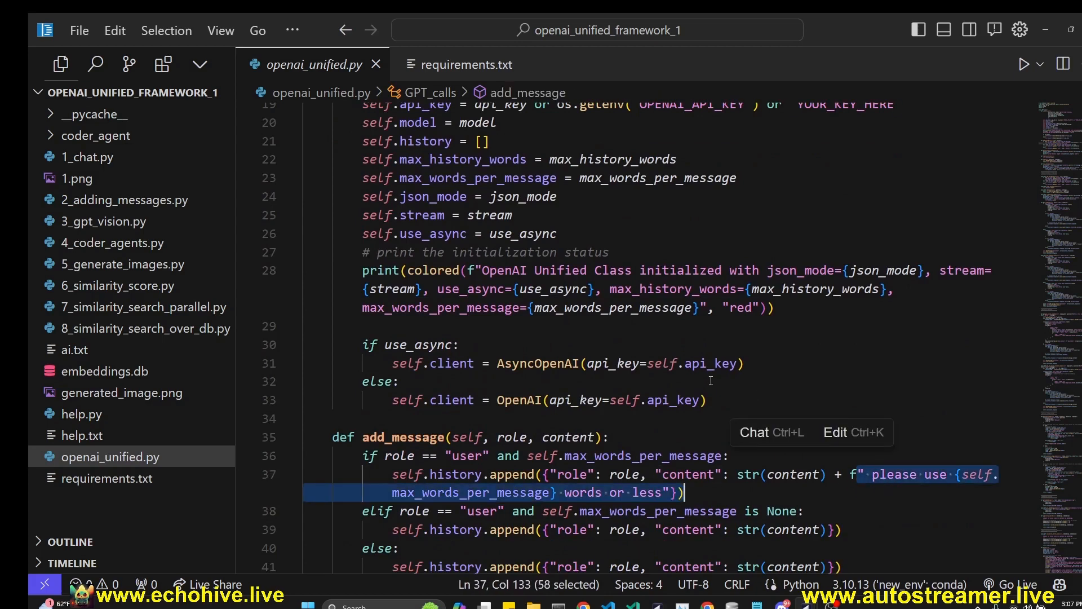
mouse_move(718, 380)
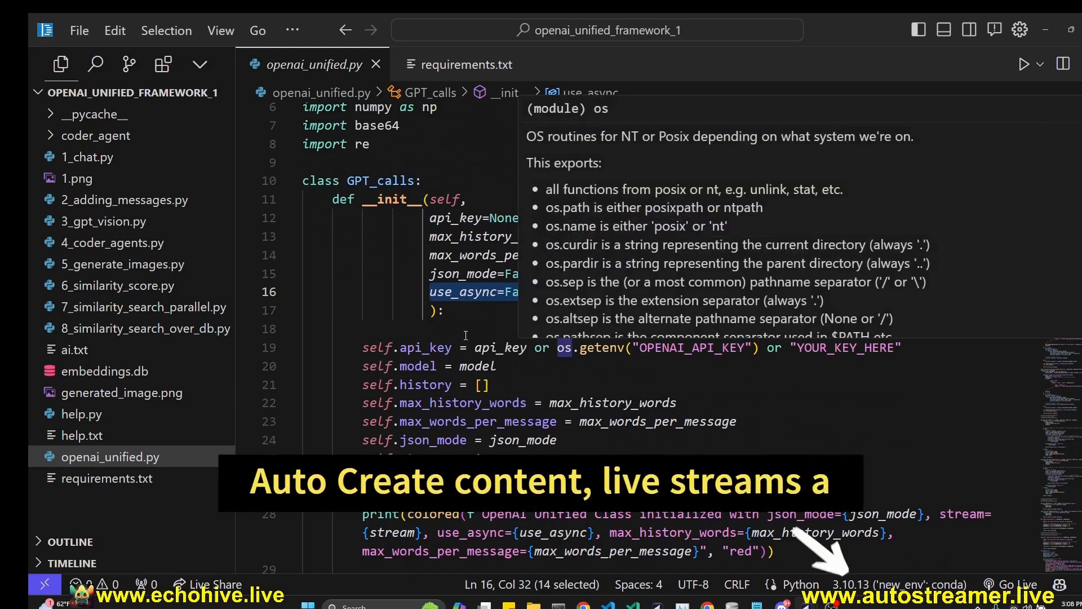
scroll("down", 3)
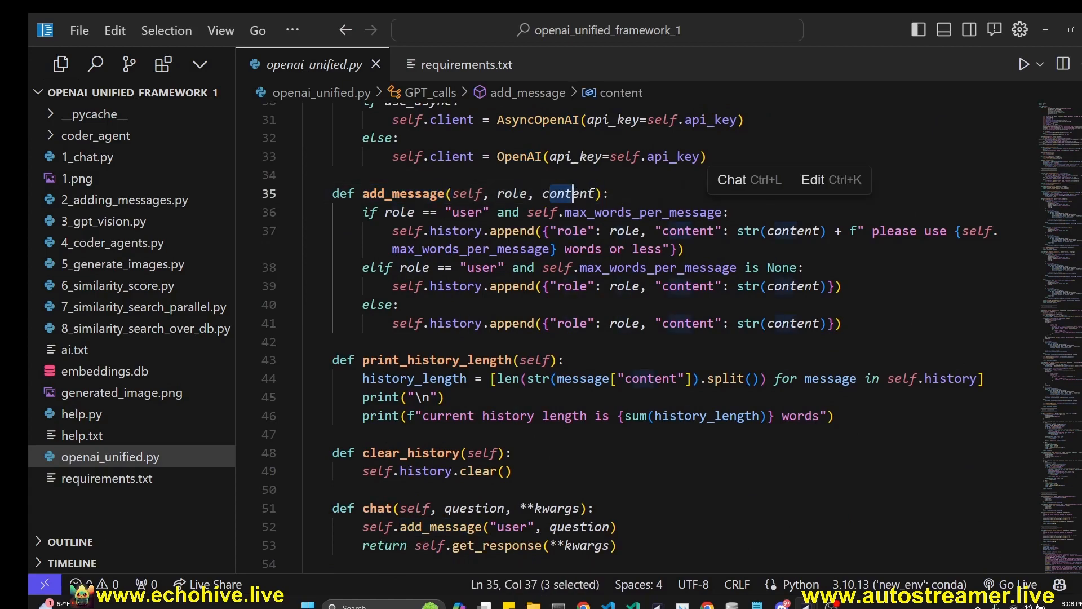
left_click(399, 306)
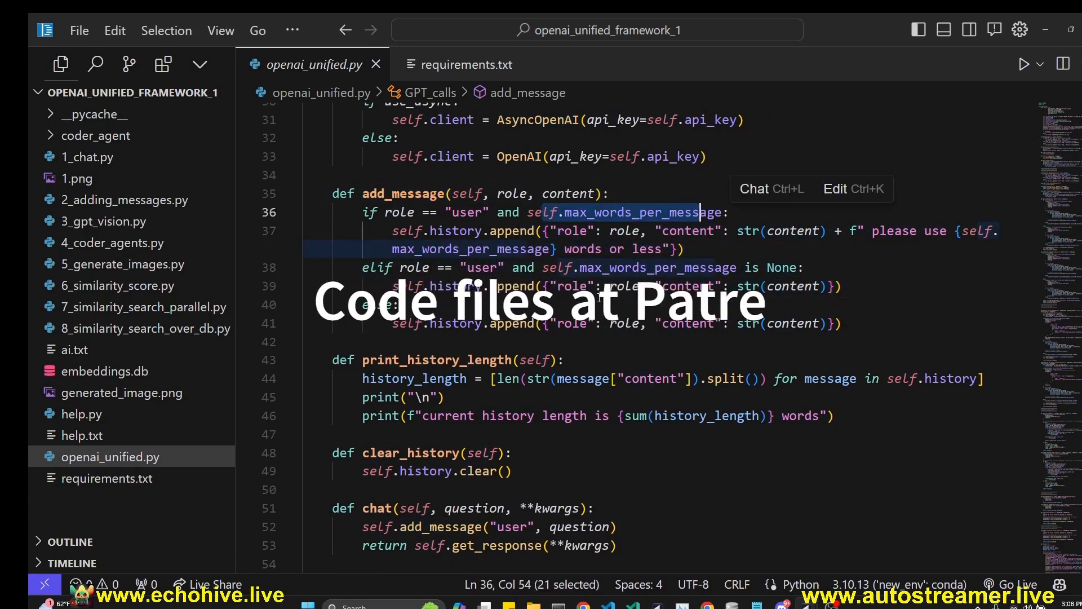
scroll("down", 3)
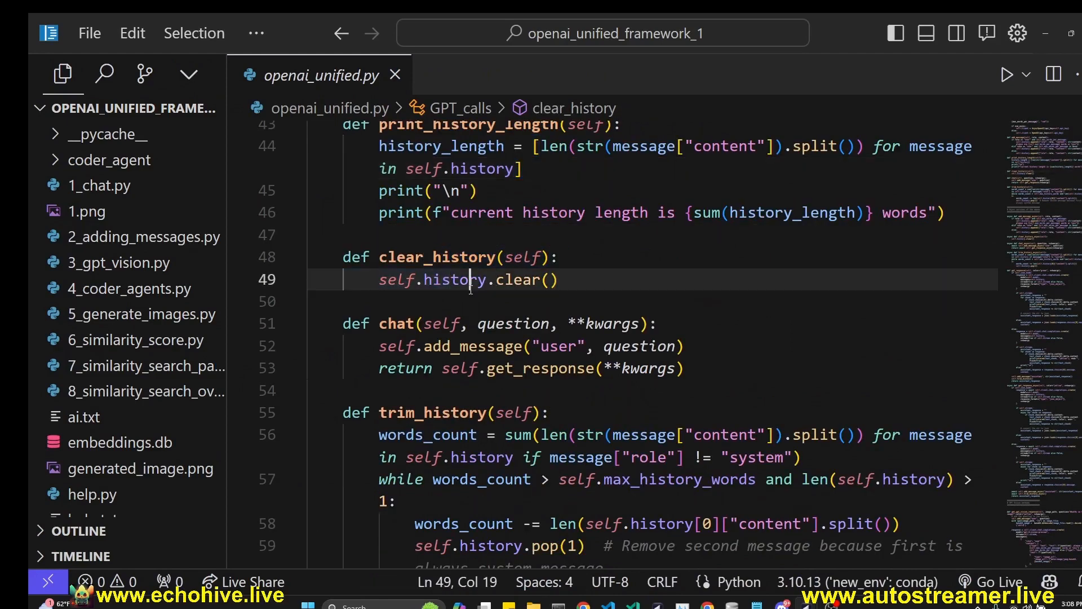
double_click(395, 148)
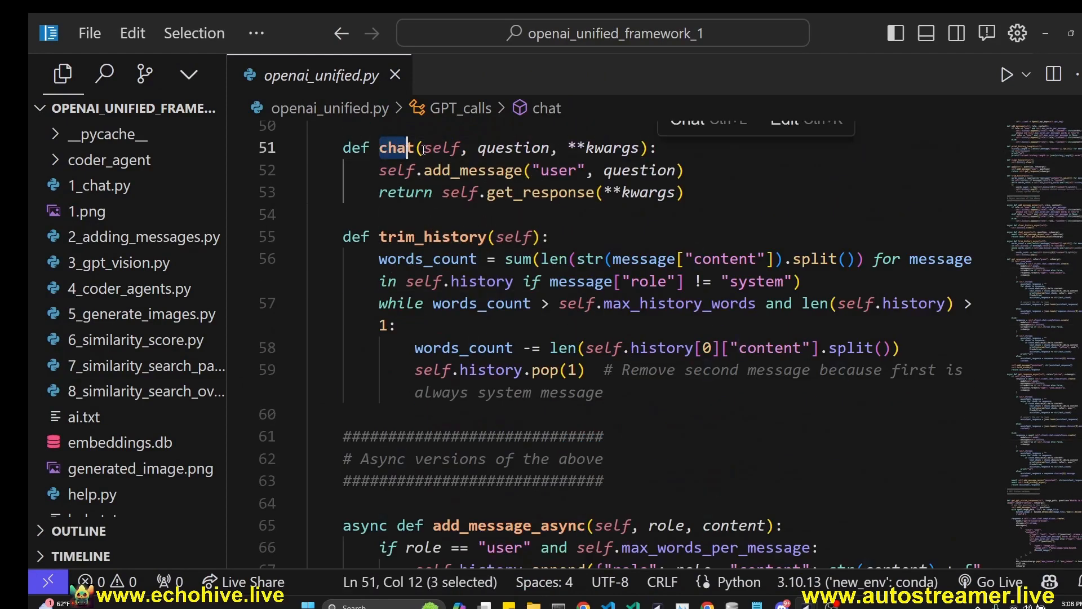
double_click(469, 170)
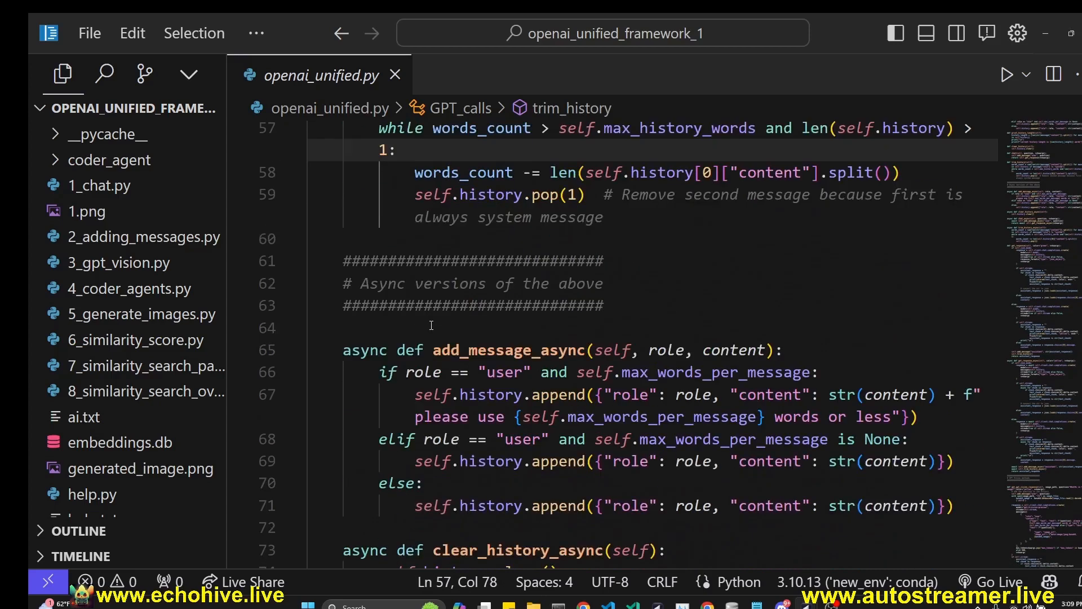
scroll("down", 3)
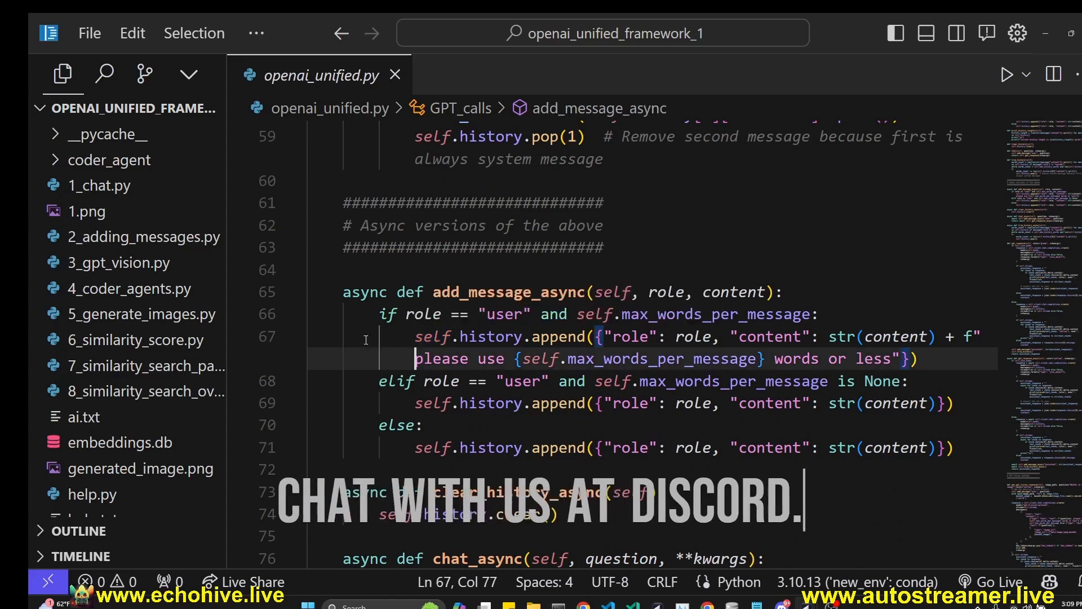
double_click(511, 175)
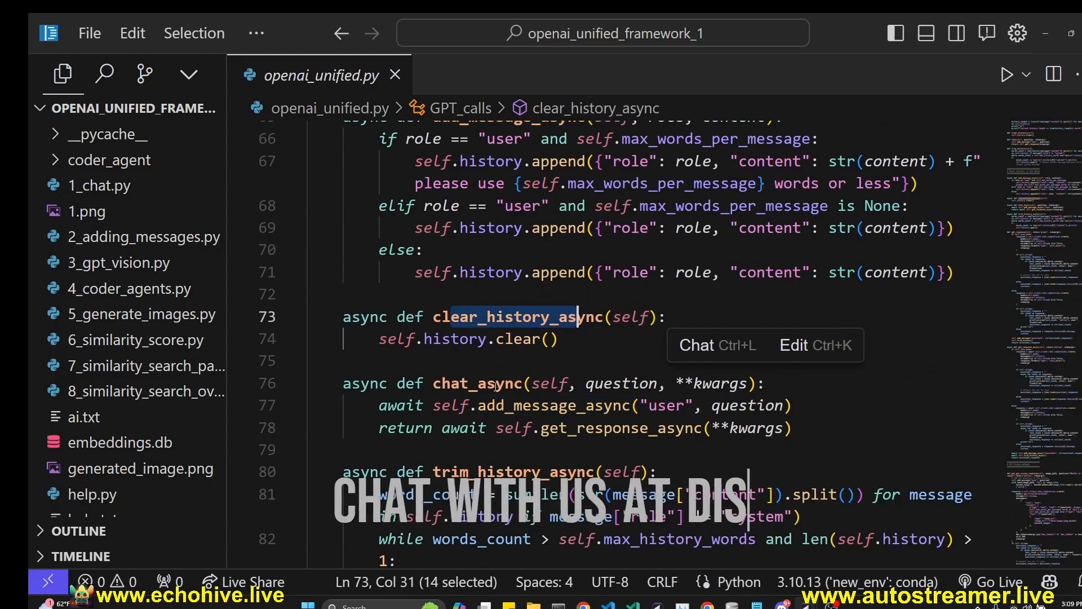
scroll("down", 3)
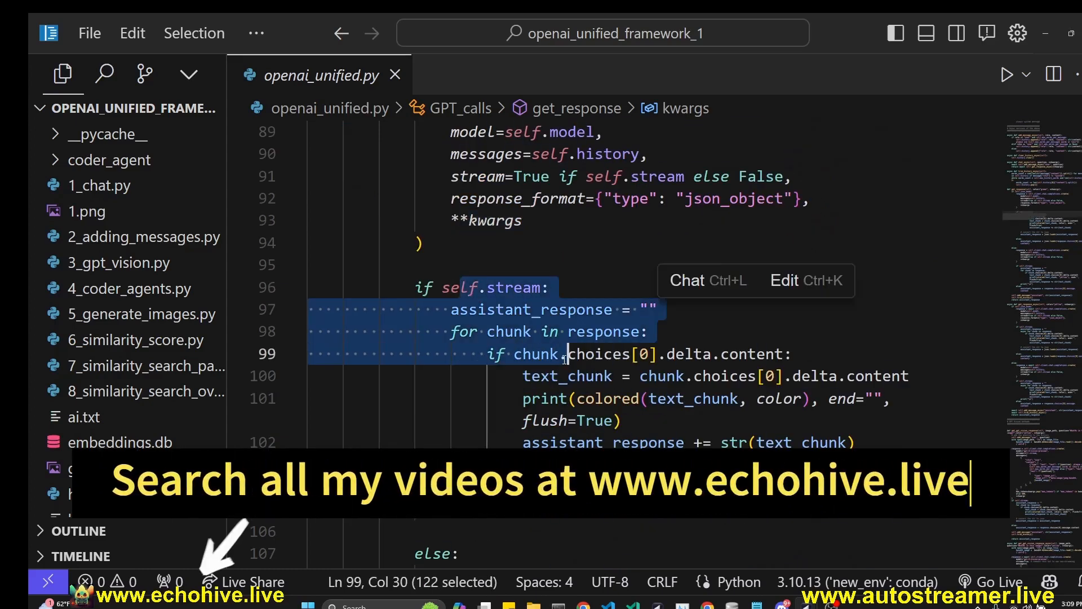
scroll("down", 3)
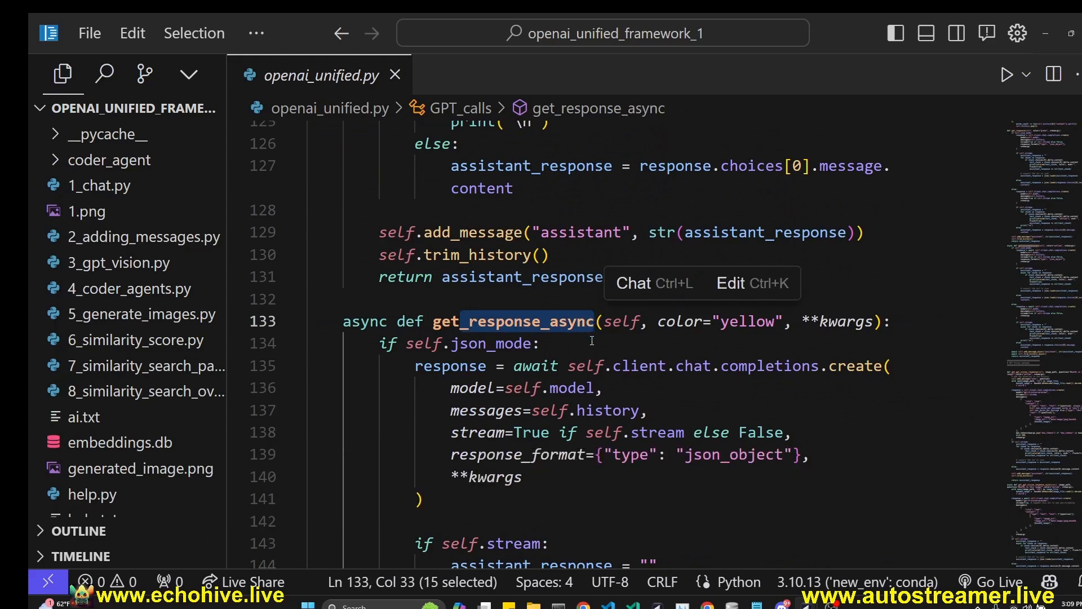
scroll("down", 3)
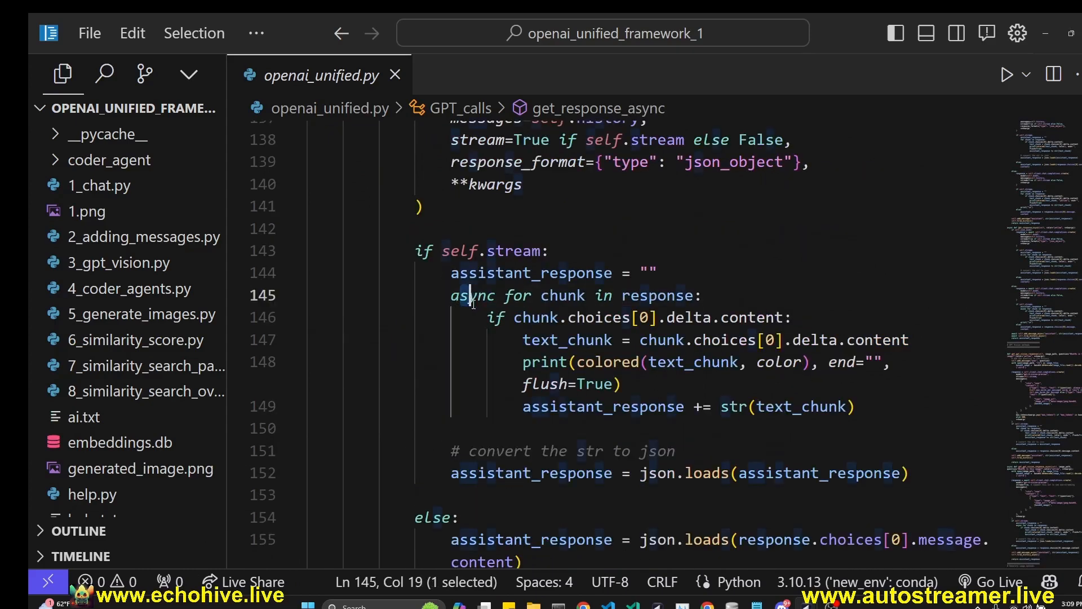
double_click(472, 296)
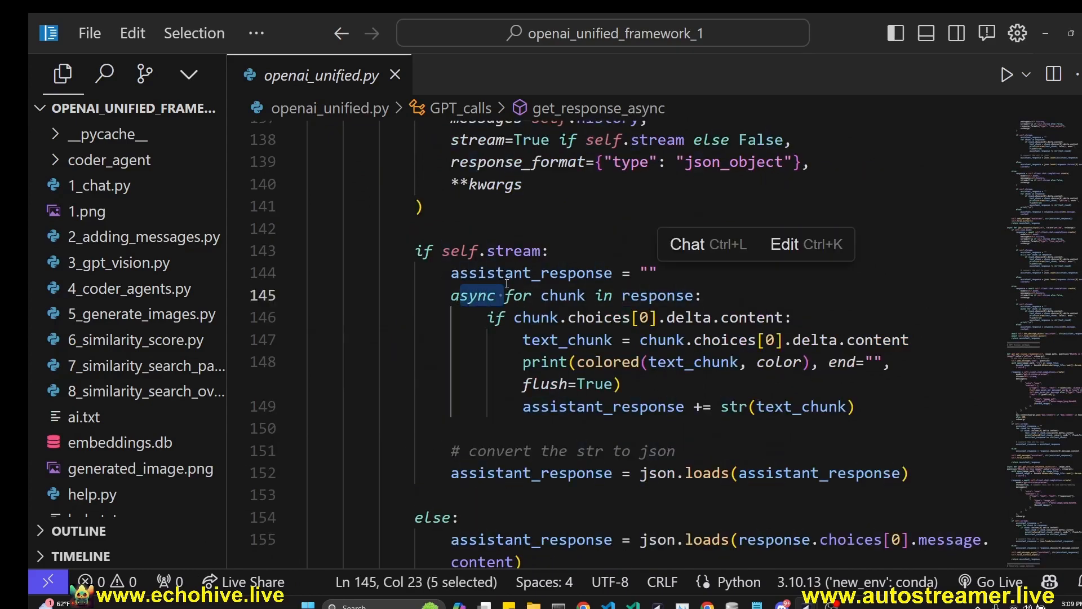
scroll("down", 3)
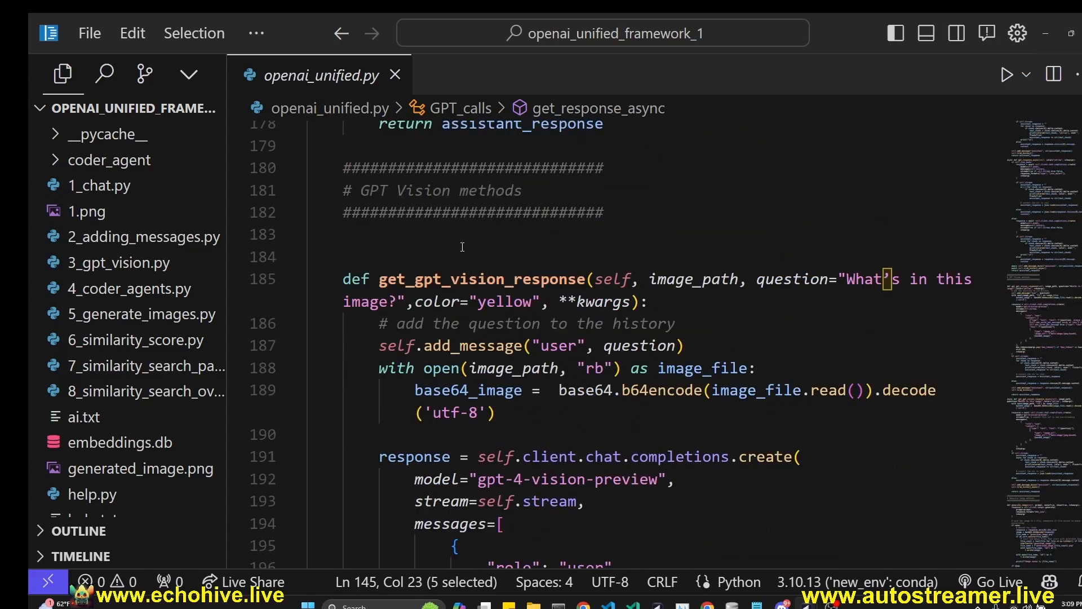
left_click(388, 278)
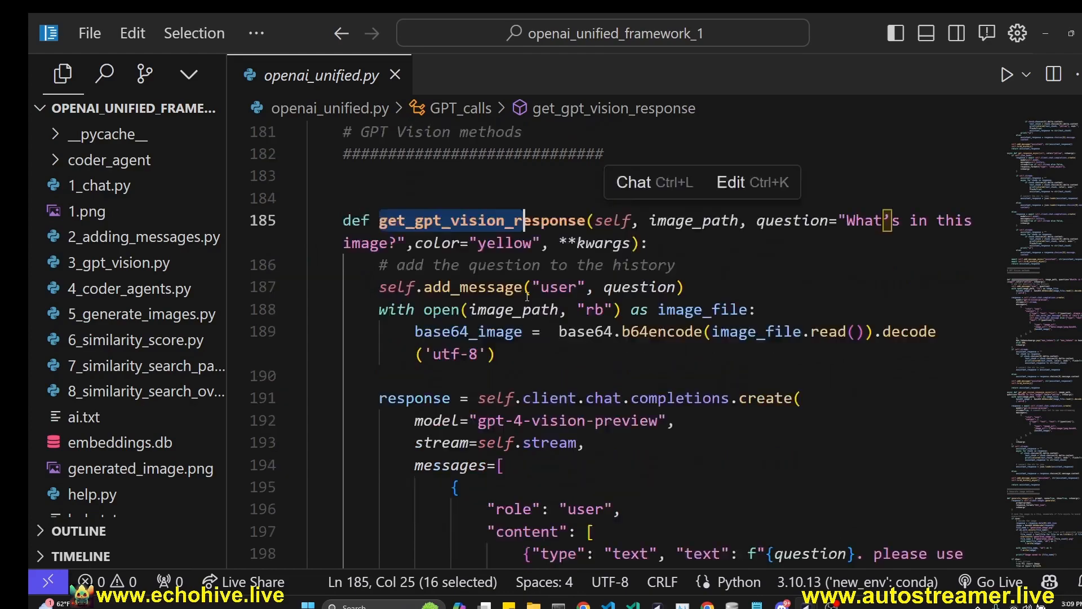
scroll("down", 3)
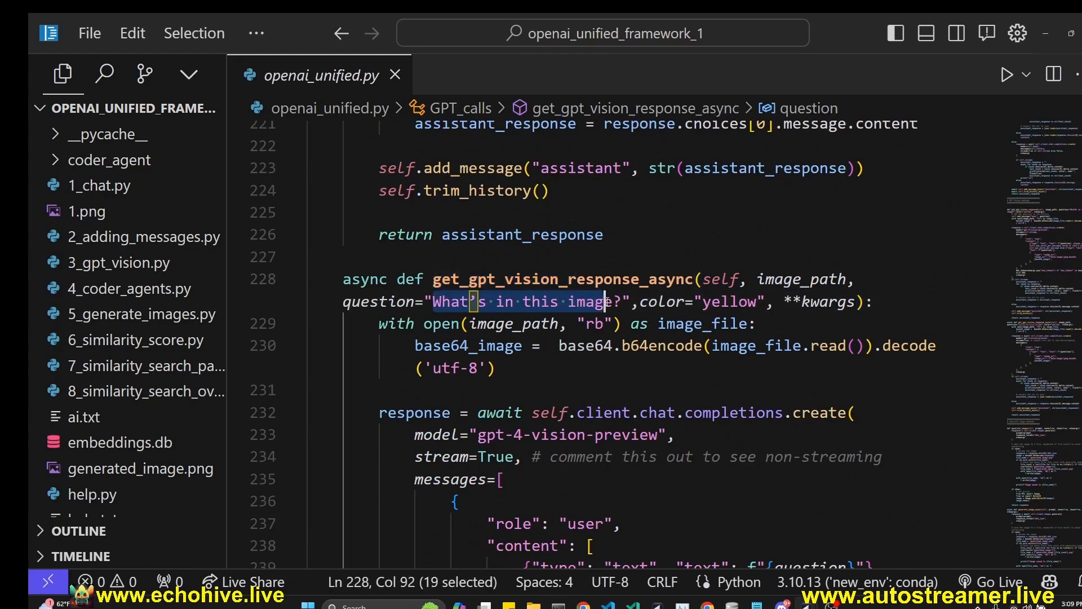
left_click(121, 263)
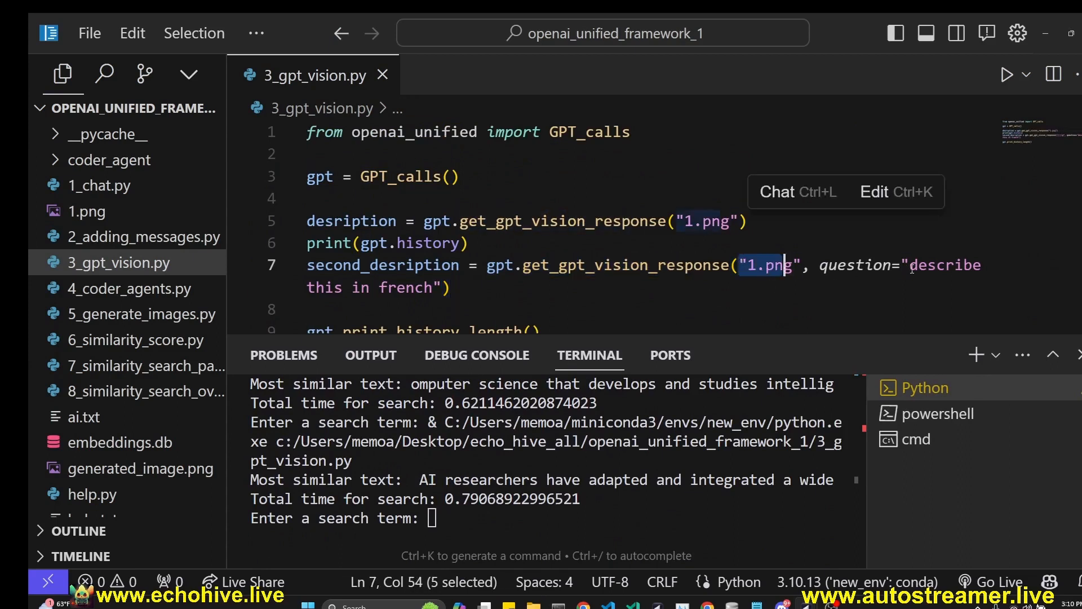
mouse_move(455, 548)
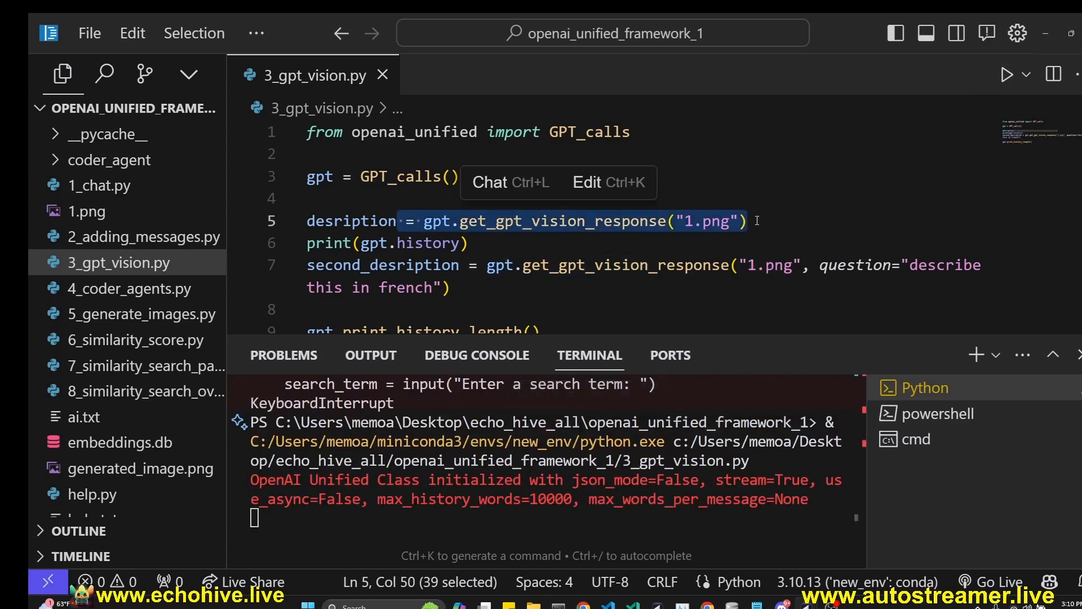
Run 3_gpt_vision.py so the terminal prints image descriptions, one in French, with history length.
scroll("down", 3)
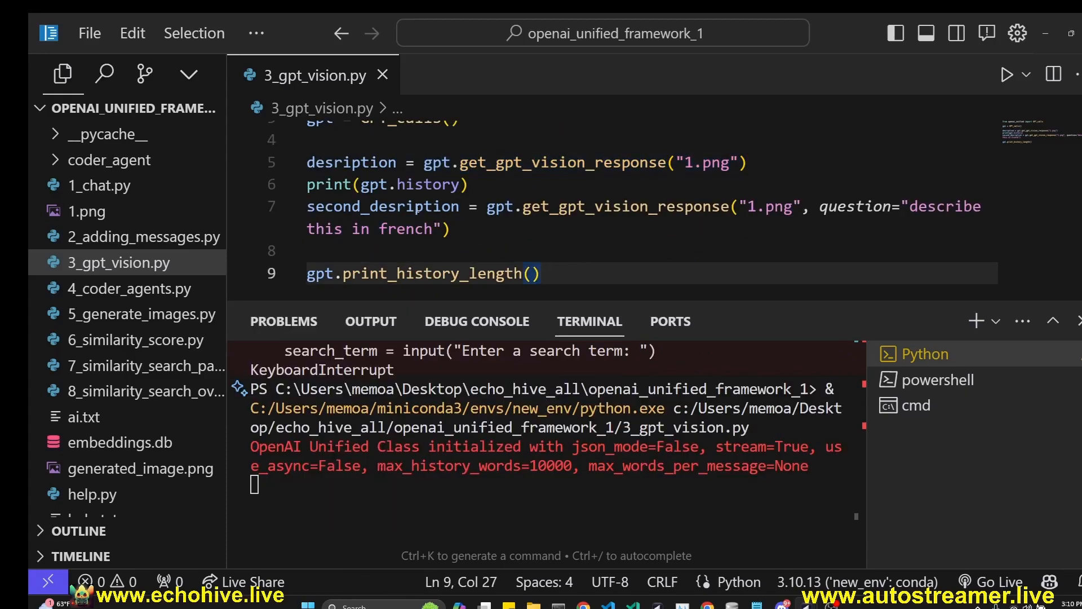
double_click(404, 184)
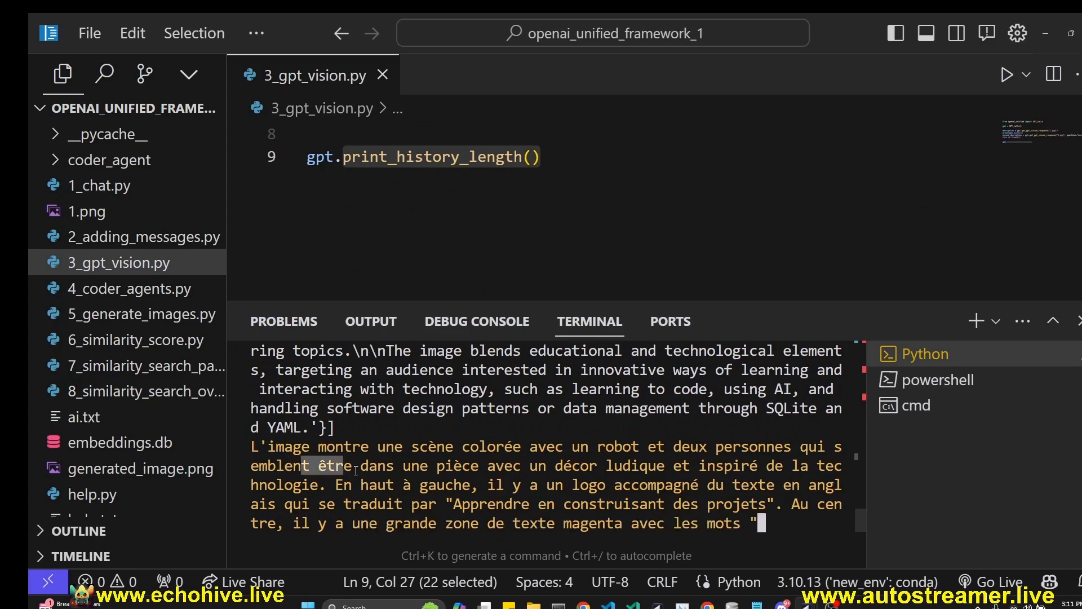
left_click(1007, 74)
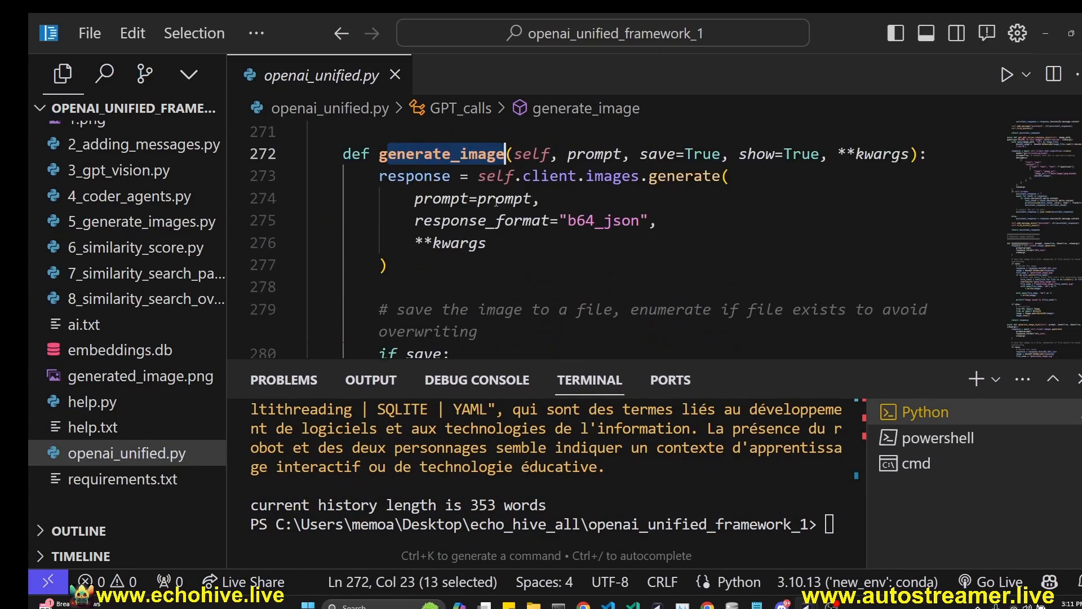
Confirm requirements.txt pins Pillow 10.1.0 for generate_image, then return to openai_unified.py.
scroll("down", 3)
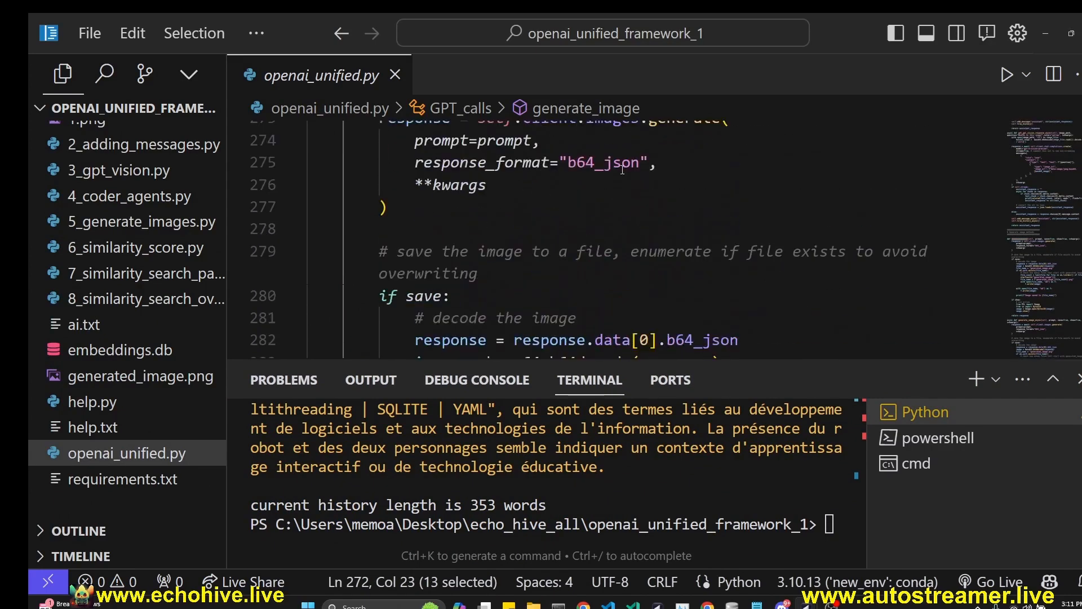
scroll("down", 3)
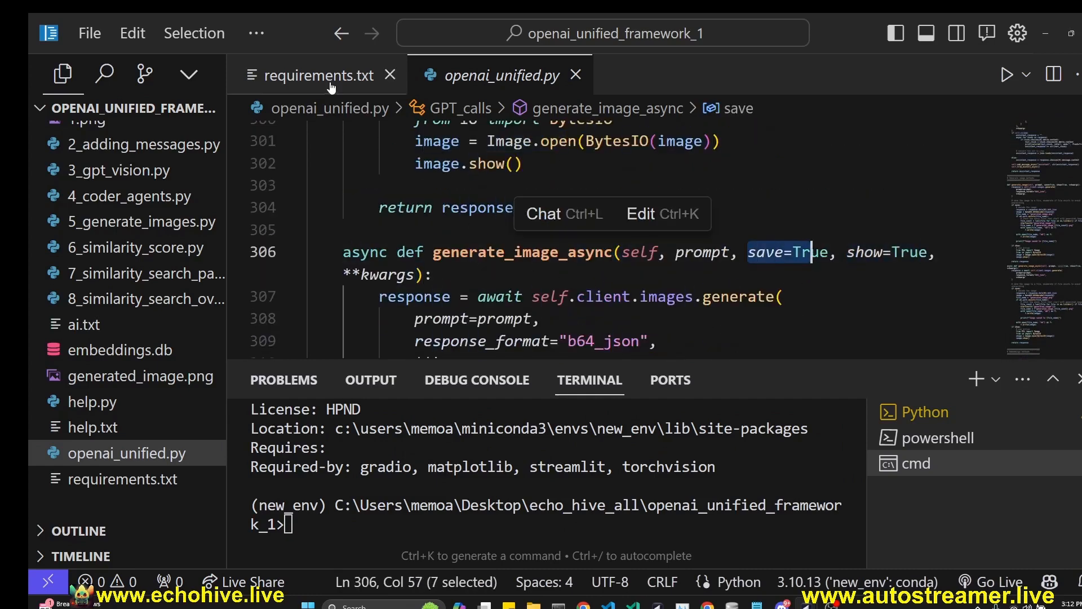
left_click(317, 74)
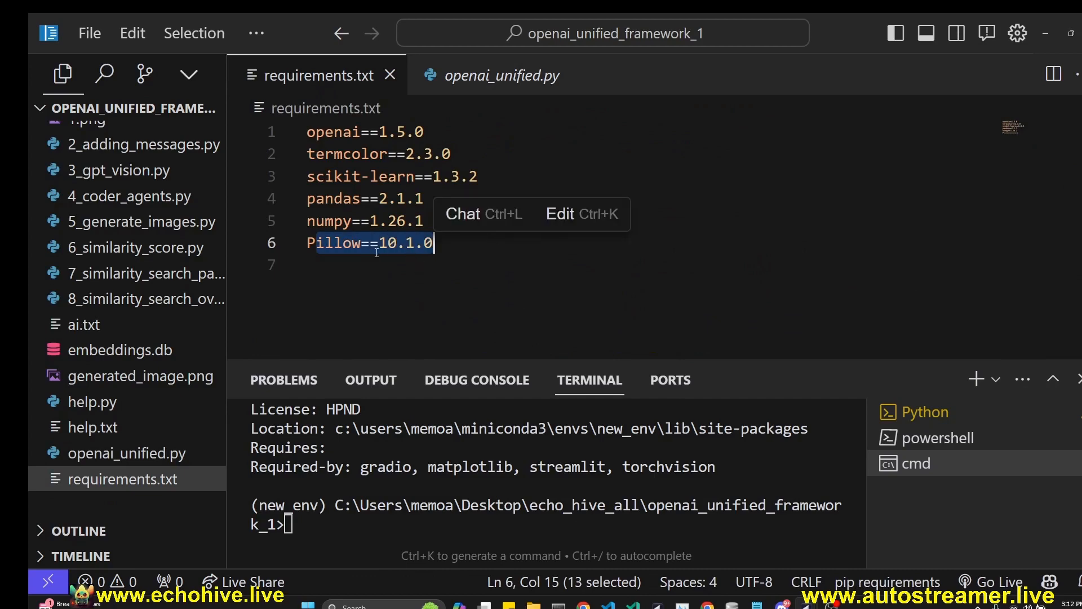
left_click(502, 74)
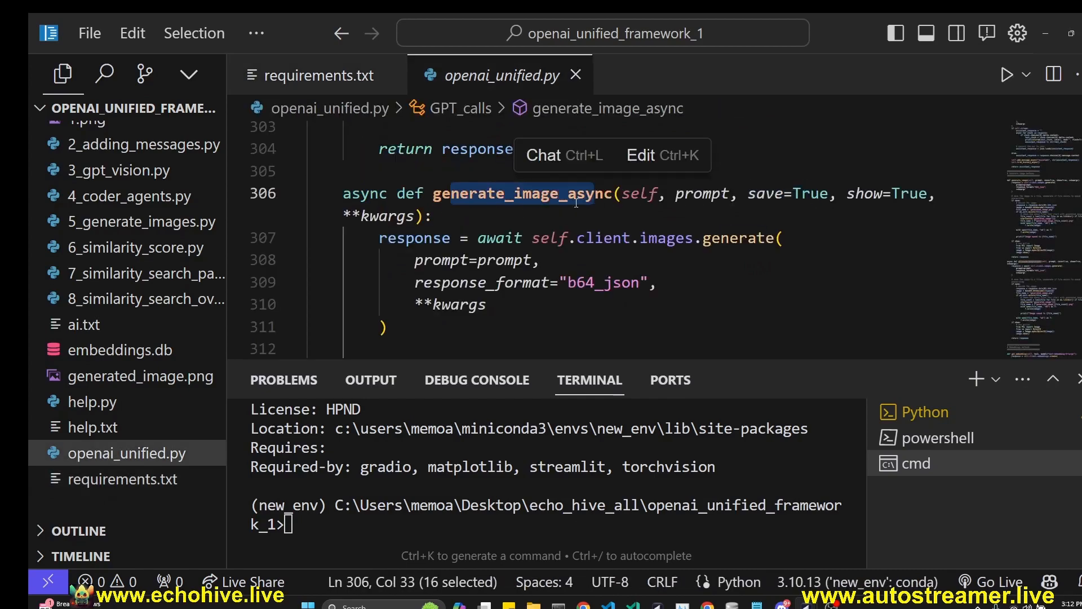
Review generate_image's show parameter and continue to get_embedding using text-embedding-3-large.
scroll("up", 3)
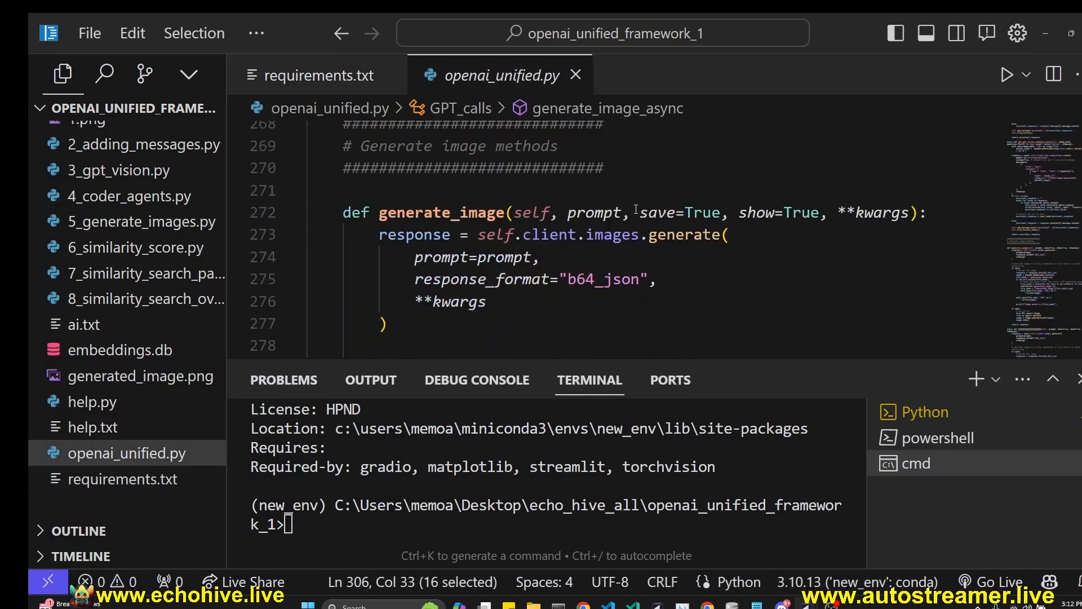
double_click(772, 213)
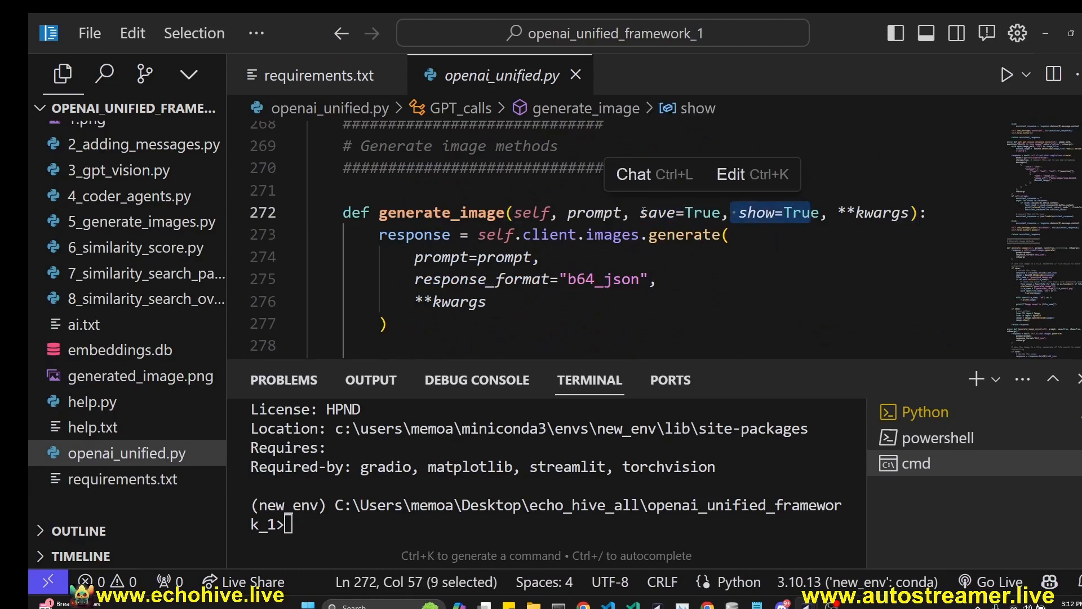
scroll("down", 3)
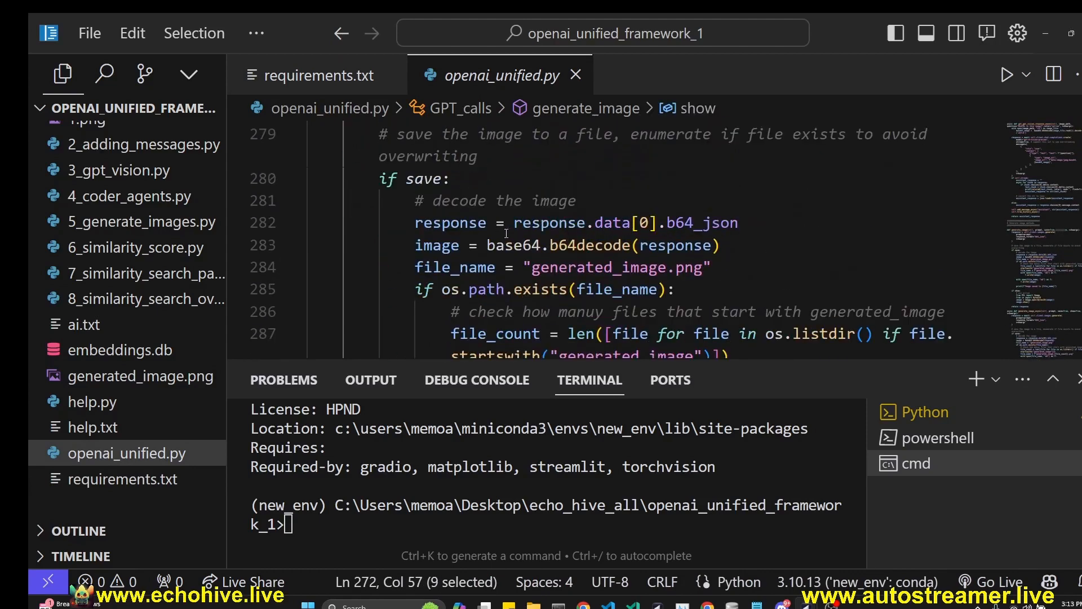
scroll("down", 3)
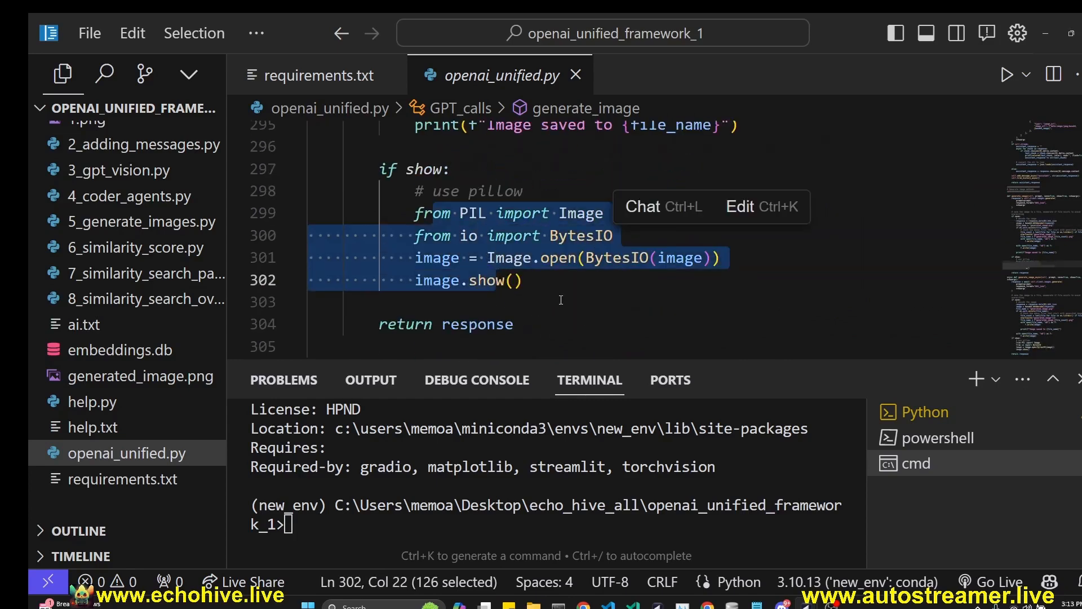
scroll("down", 3)
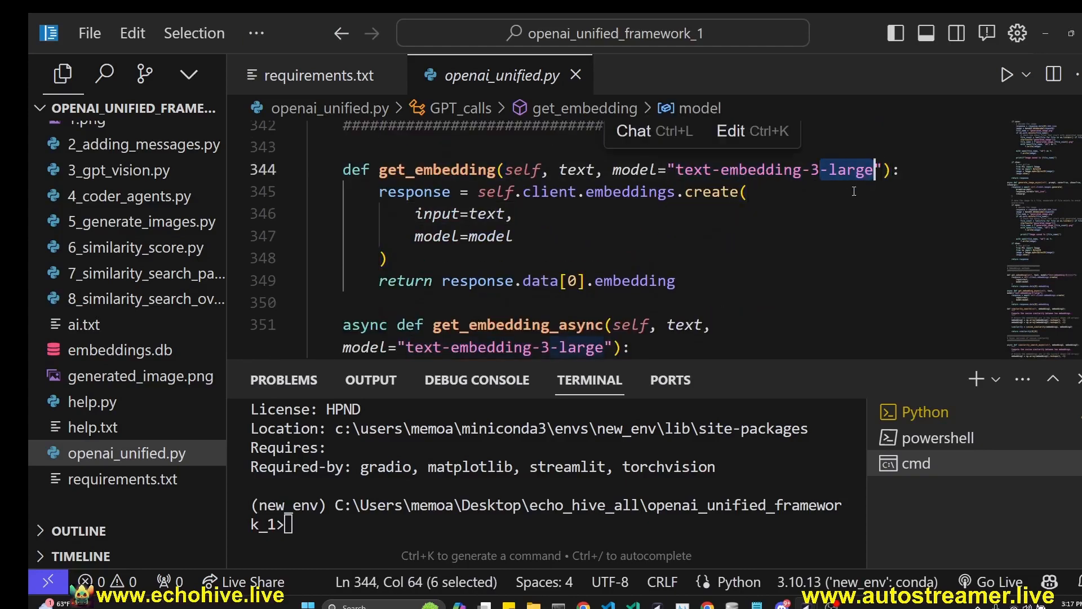
scroll("down", 3)
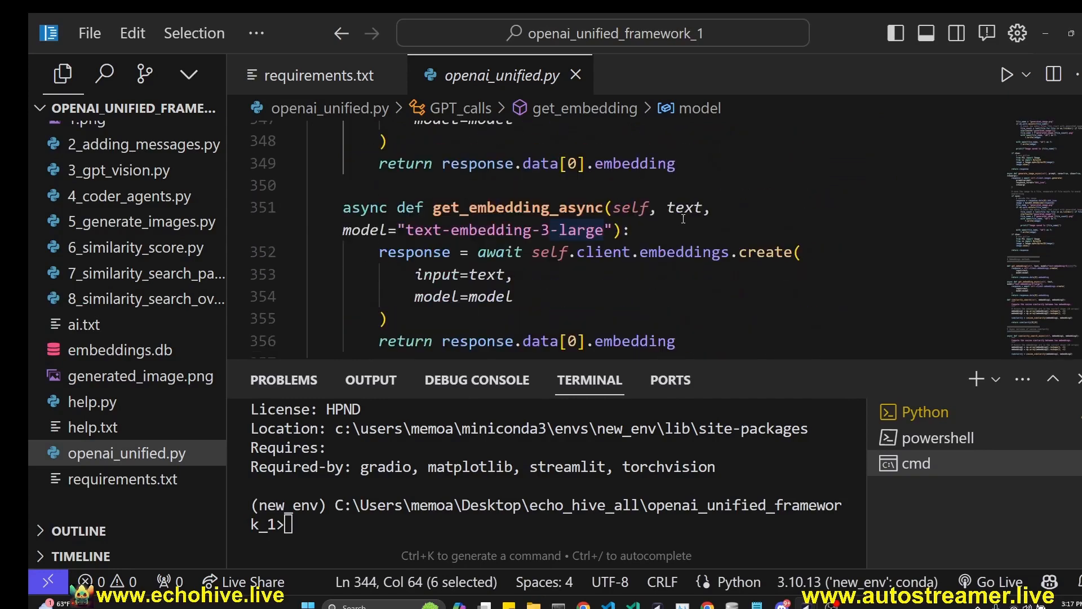
double_click(517, 207)
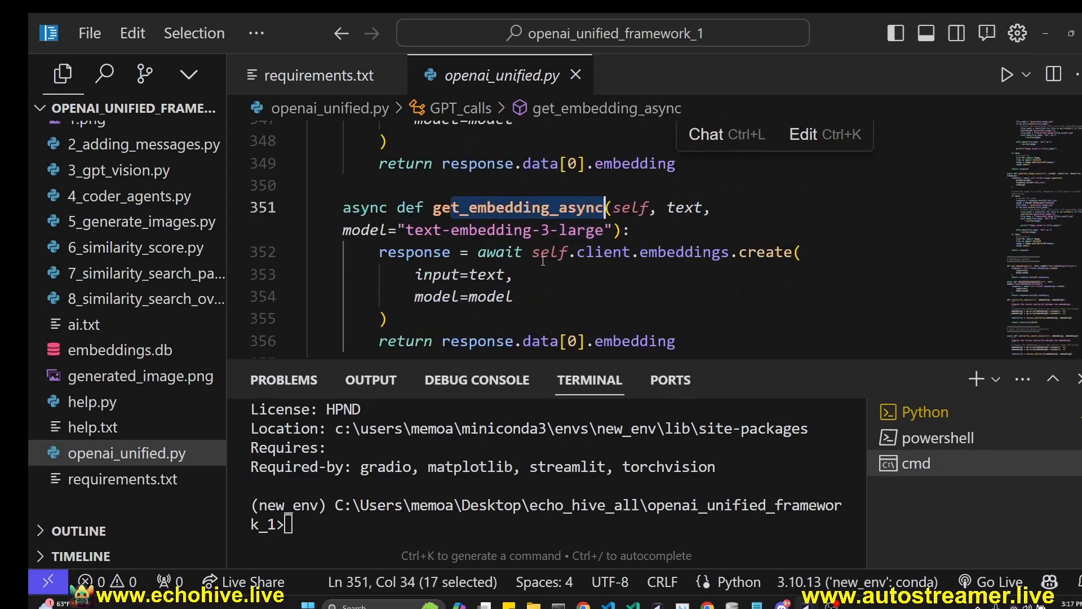
left_click(511, 297)
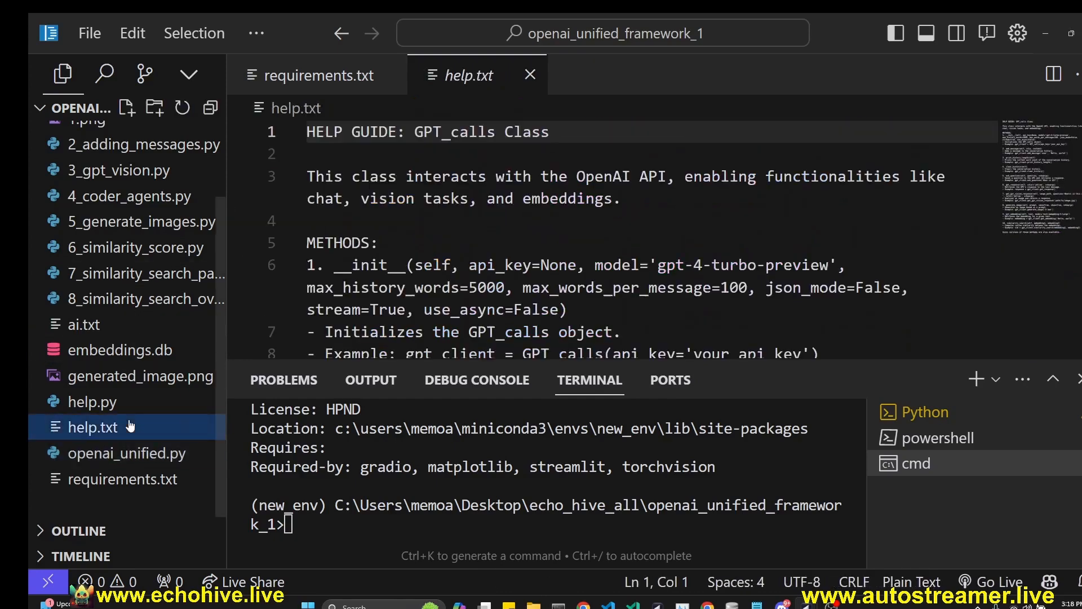
mouse_move(530, 75)
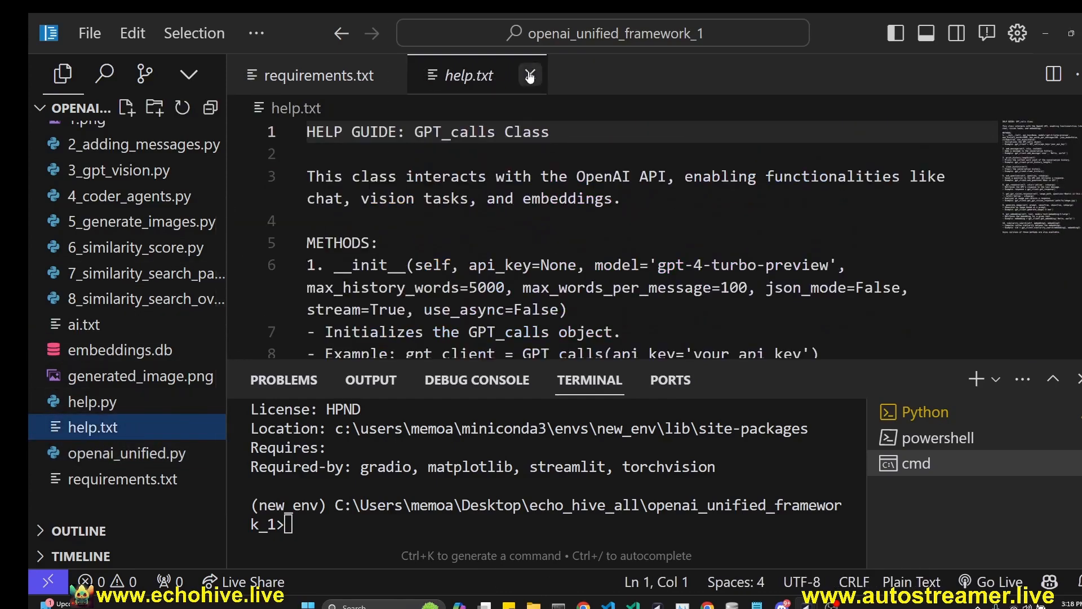
Close the help.txt guide for the GPT_calls class.
left_click(126, 454)
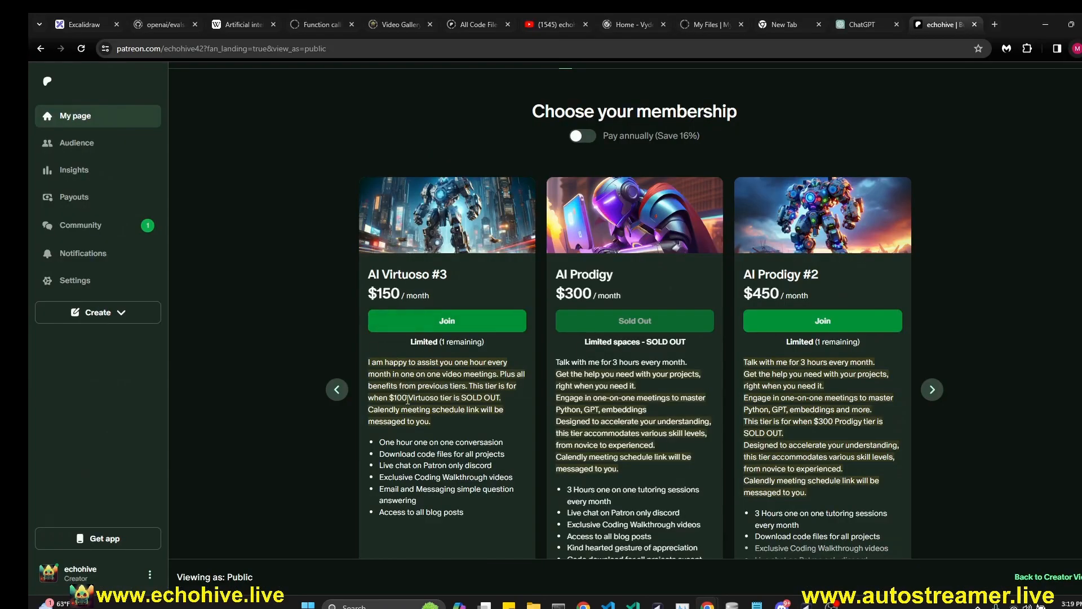
mouse_move(384, 308)
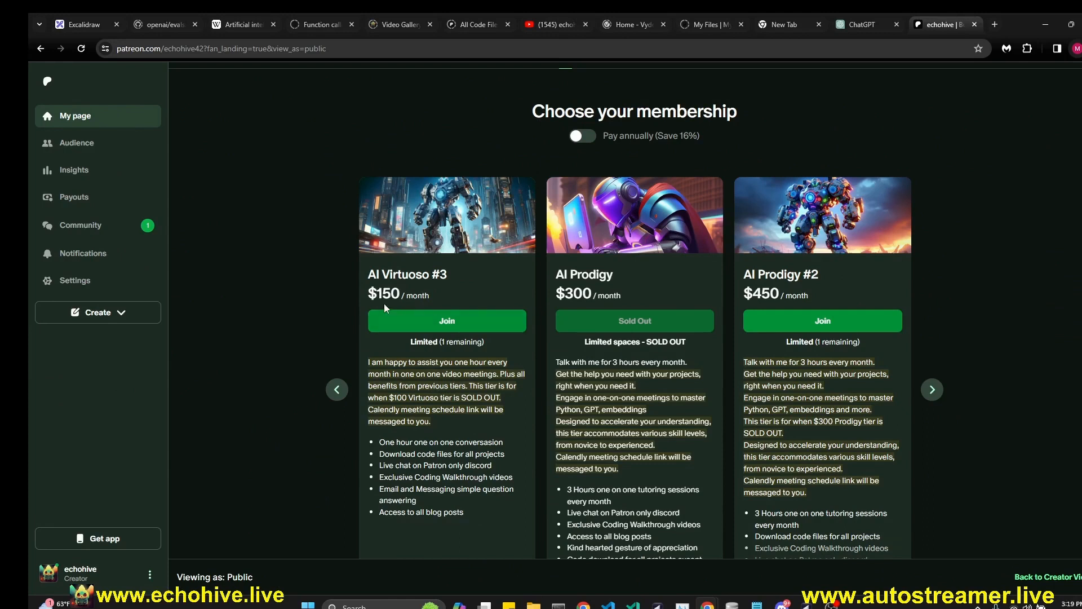
mouse_move(448, 371)
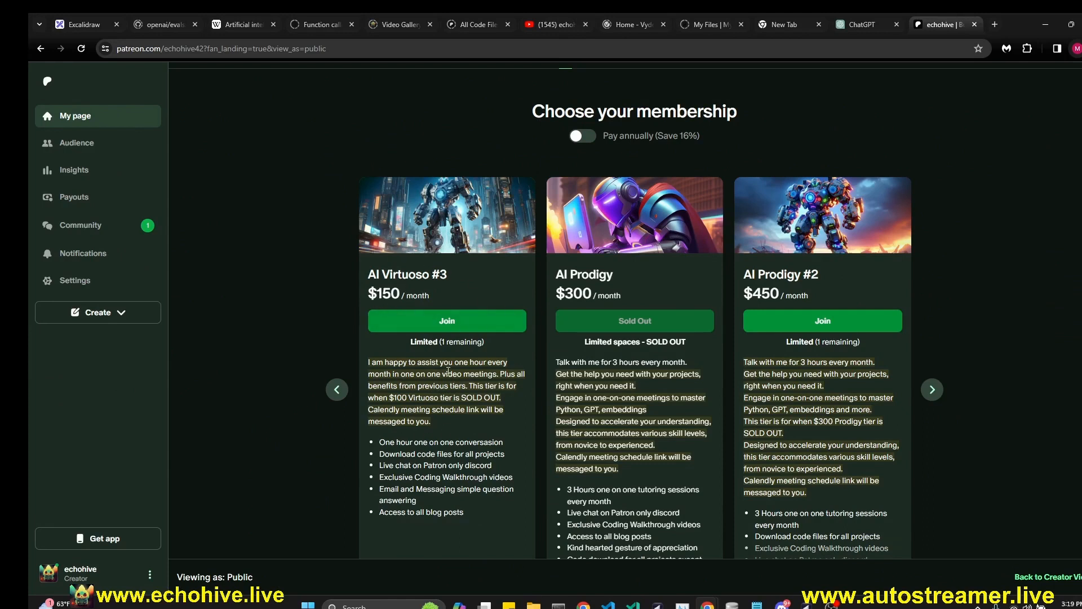
mouse_move(445, 297)
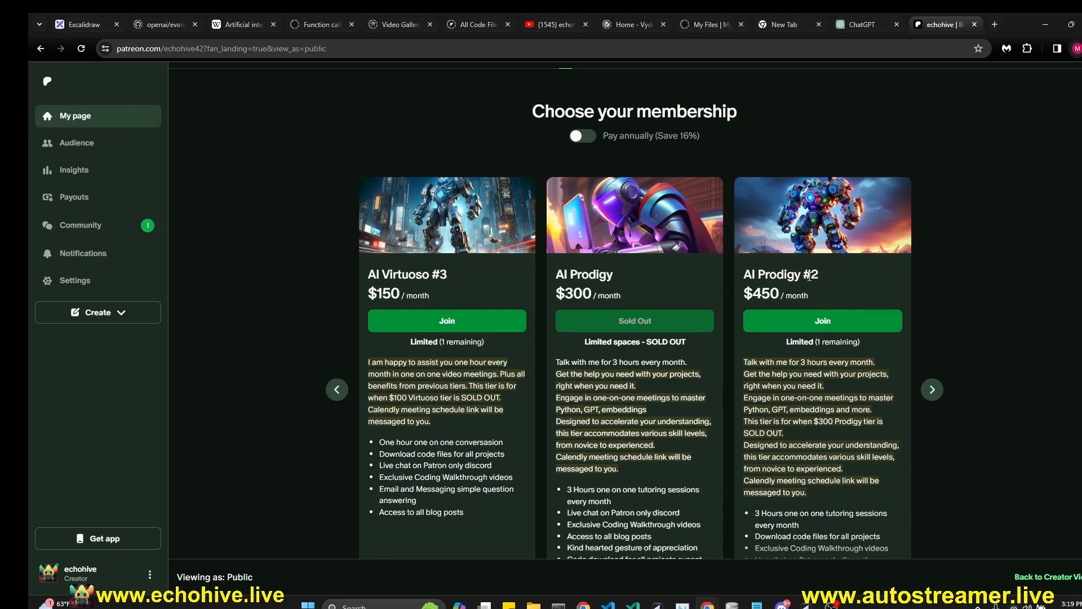
mouse_move(634, 414)
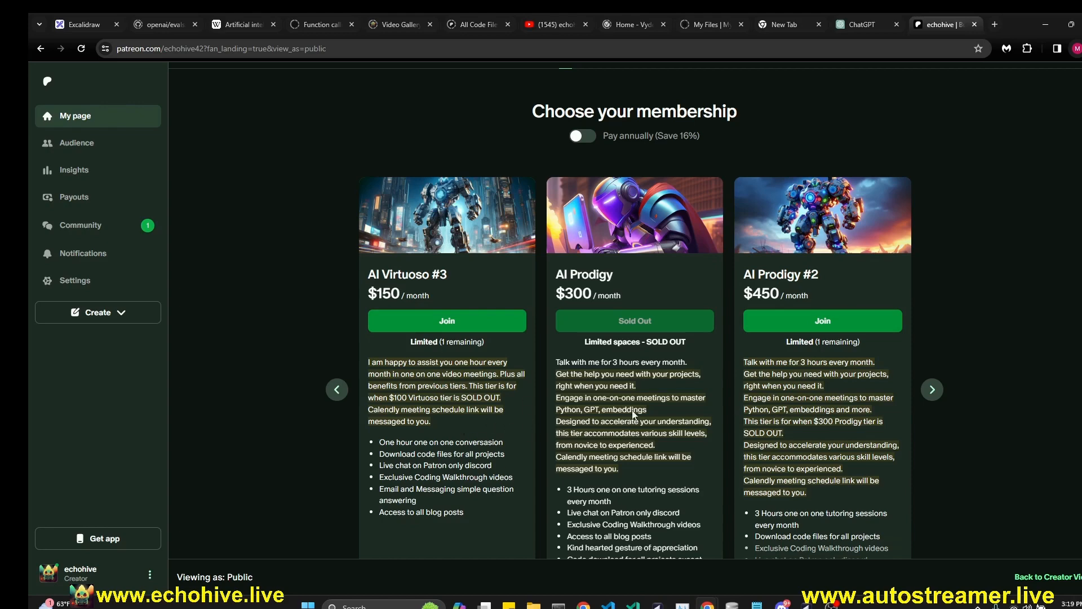
mouse_move(549, 409)
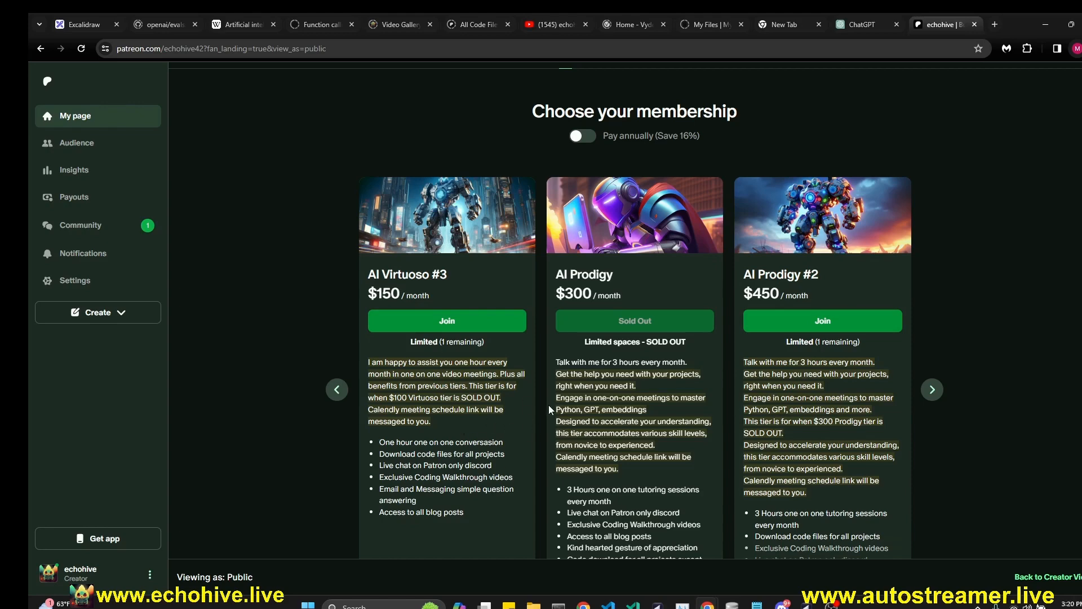